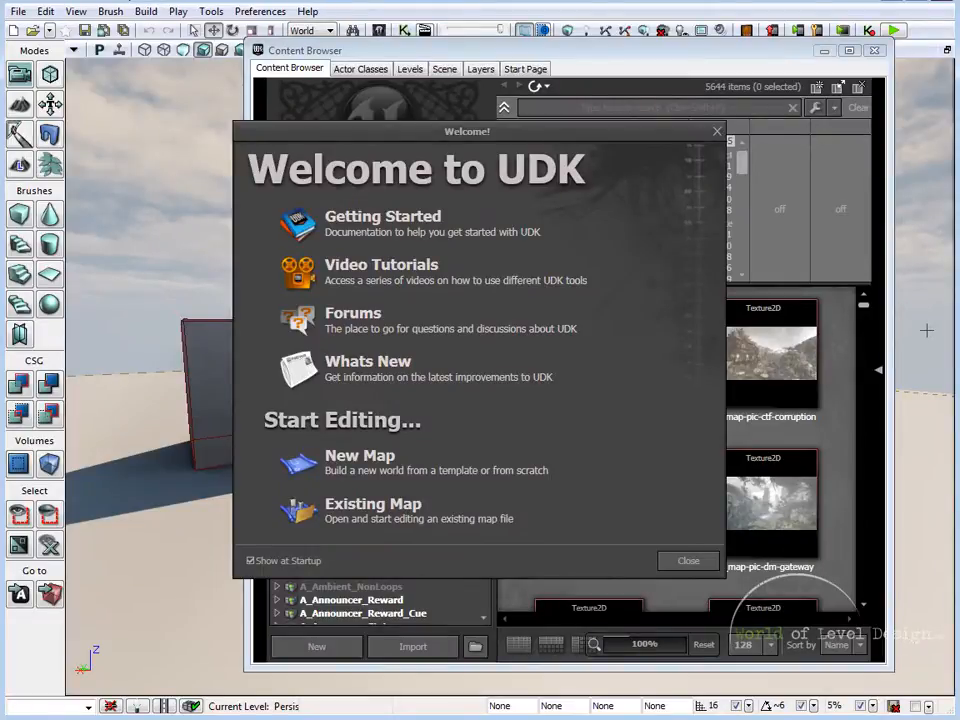
pyautogui.moveTo(388, 478)
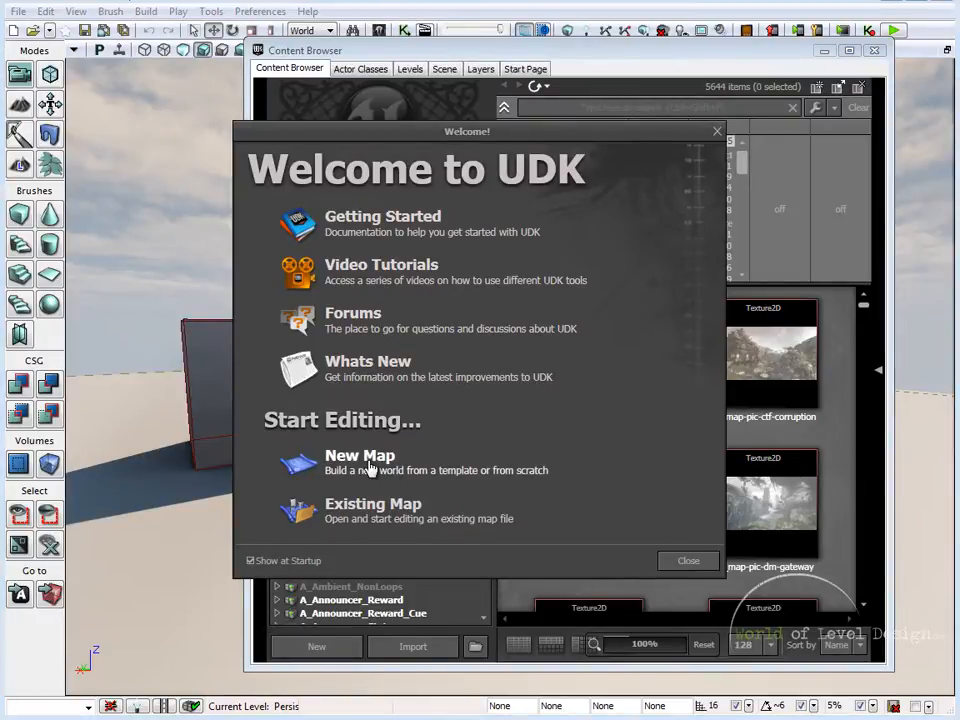
# Create a new map from the Night Lighting template in the Welcome screen.
pyautogui.click(360, 464)
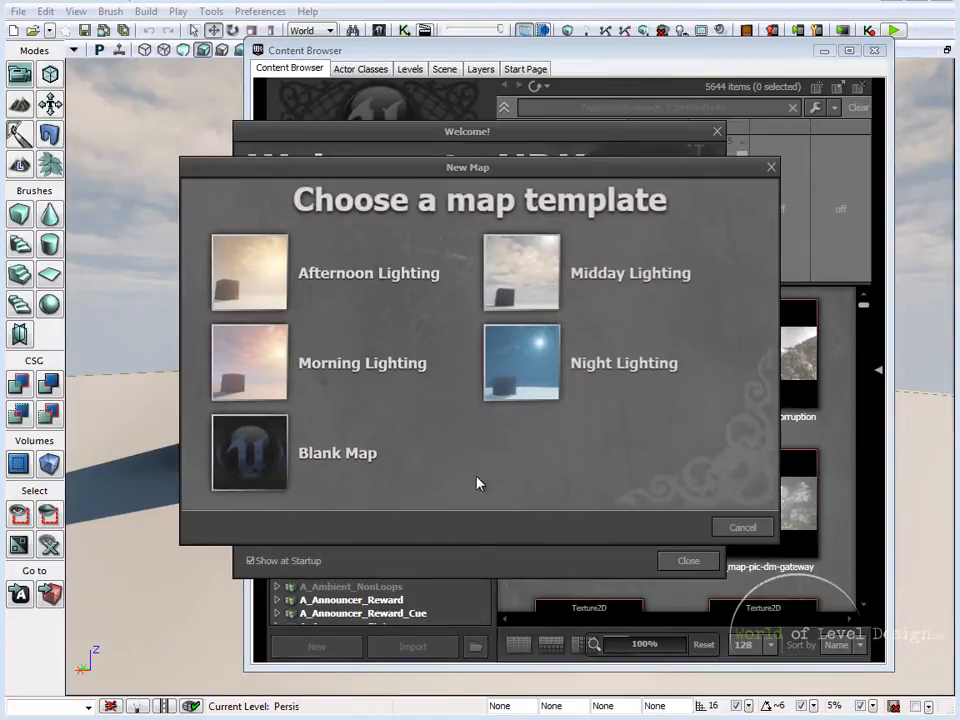
pyautogui.moveTo(520, 444)
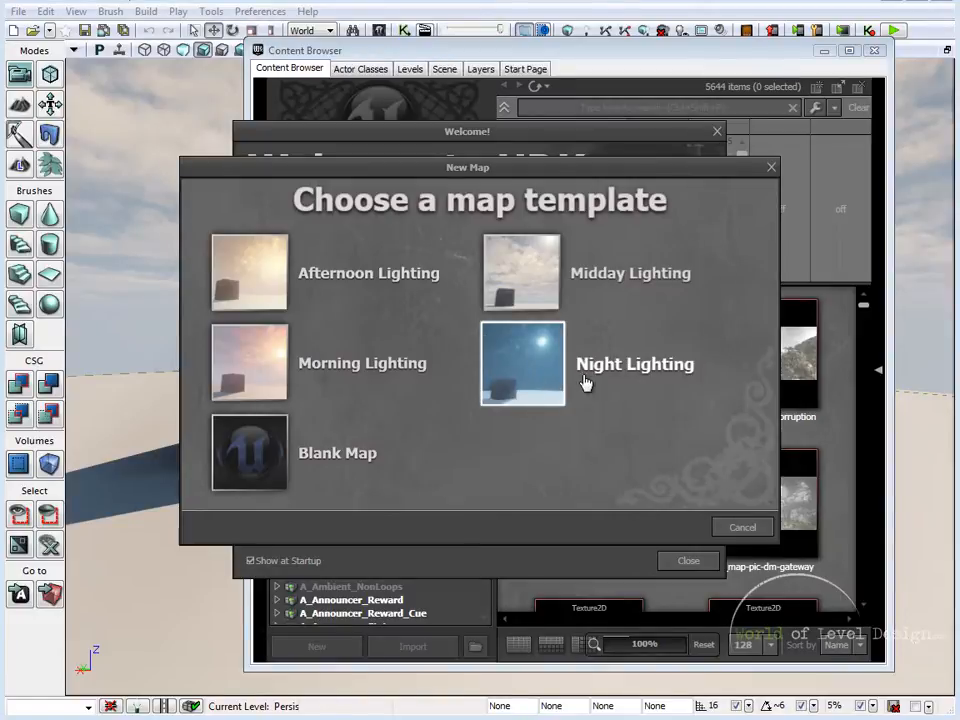
pyautogui.moveTo(592, 380)
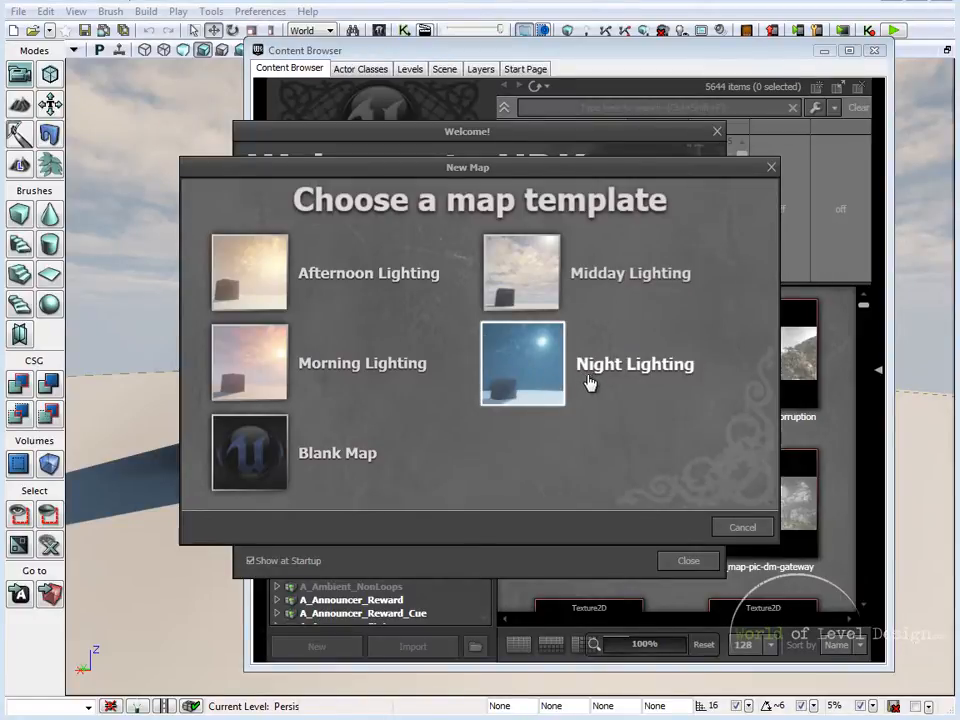
pyautogui.click(742, 528)
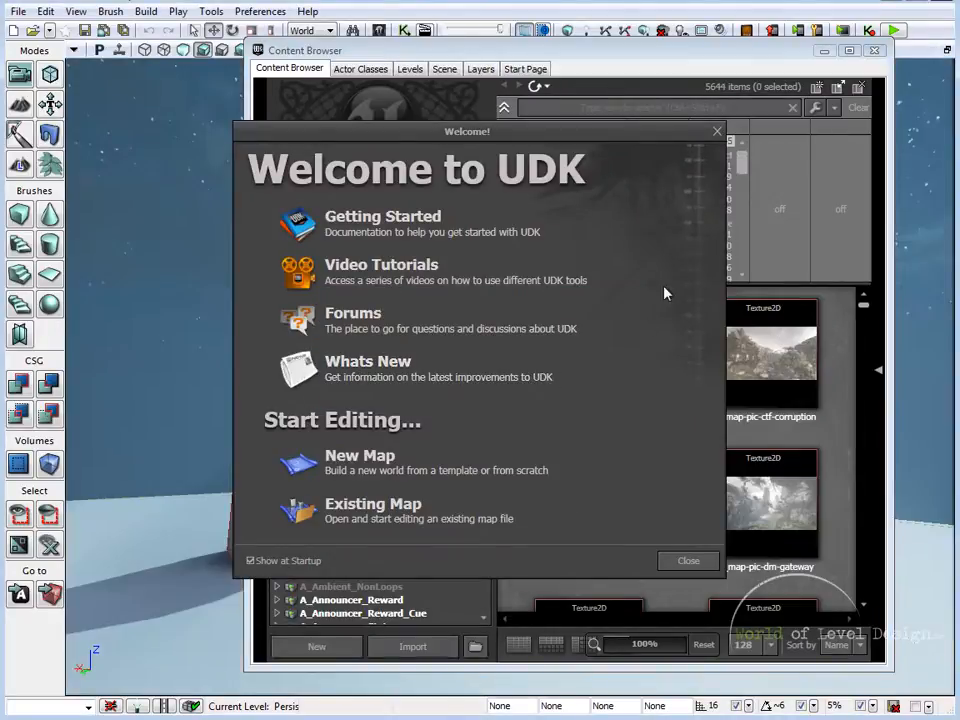
# Give the height fog a darker opposite light colour and a new inscattering colour.
pyautogui.click(688, 560)
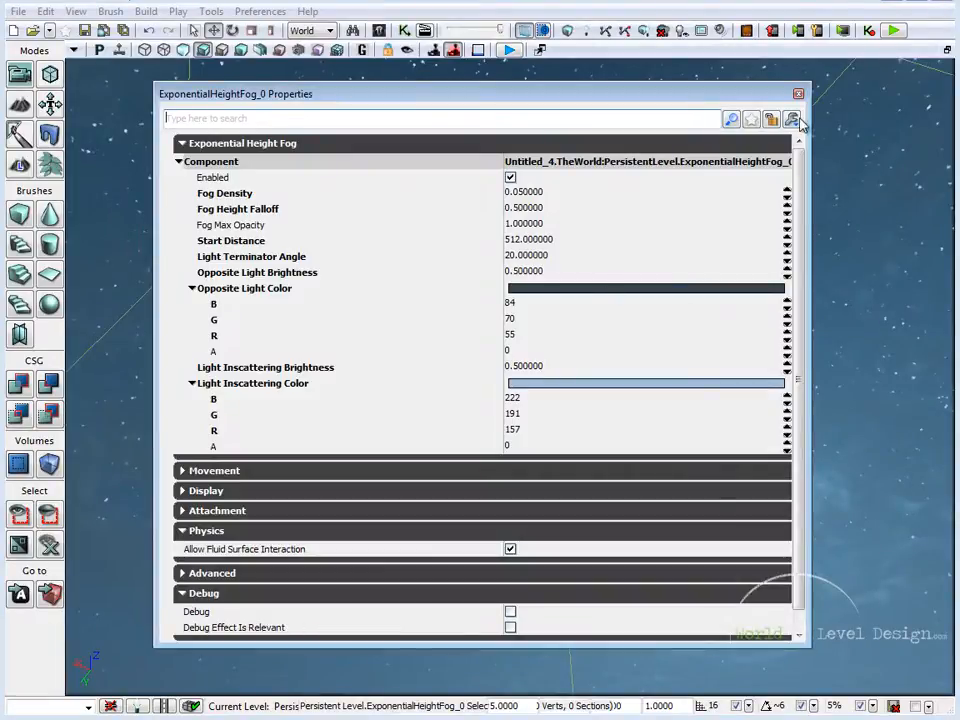
pyautogui.click(792, 118)
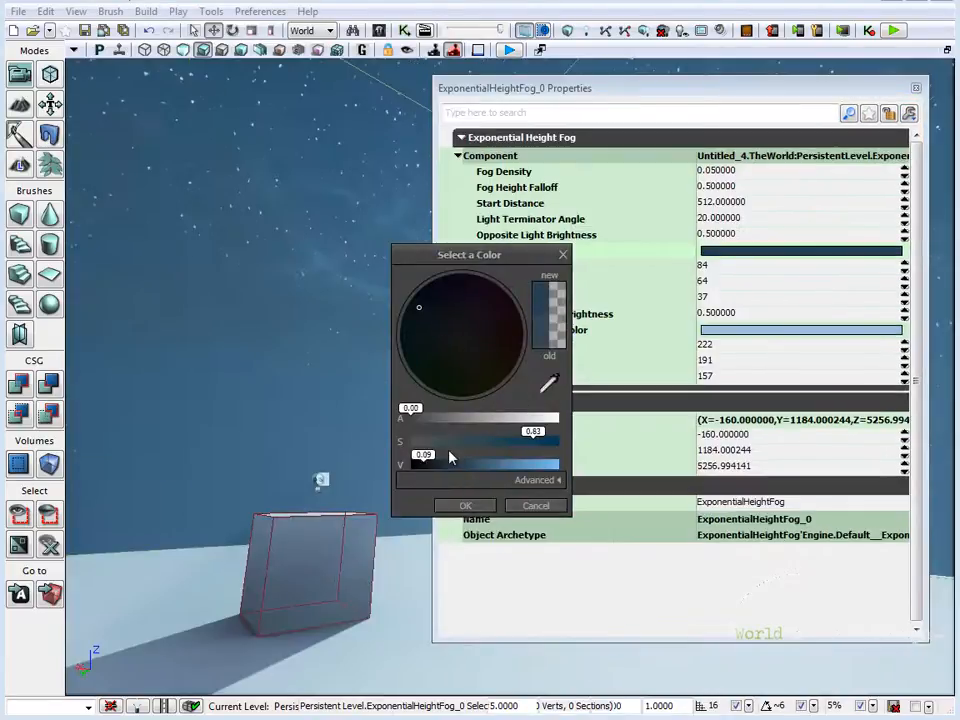
pyautogui.click(464, 504)
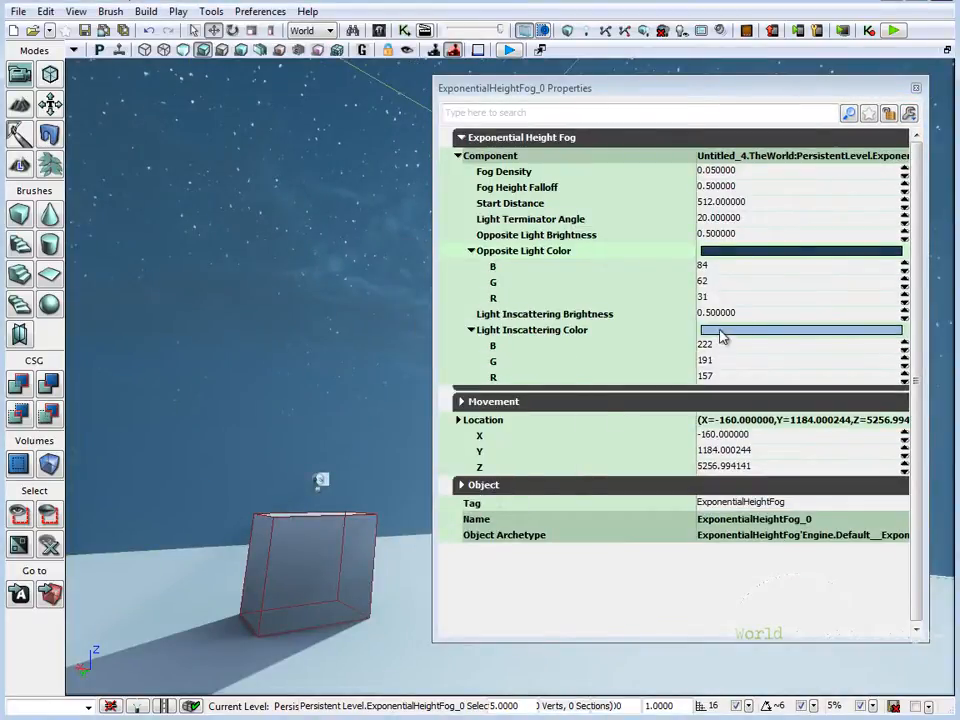
pyautogui.click(800, 328)
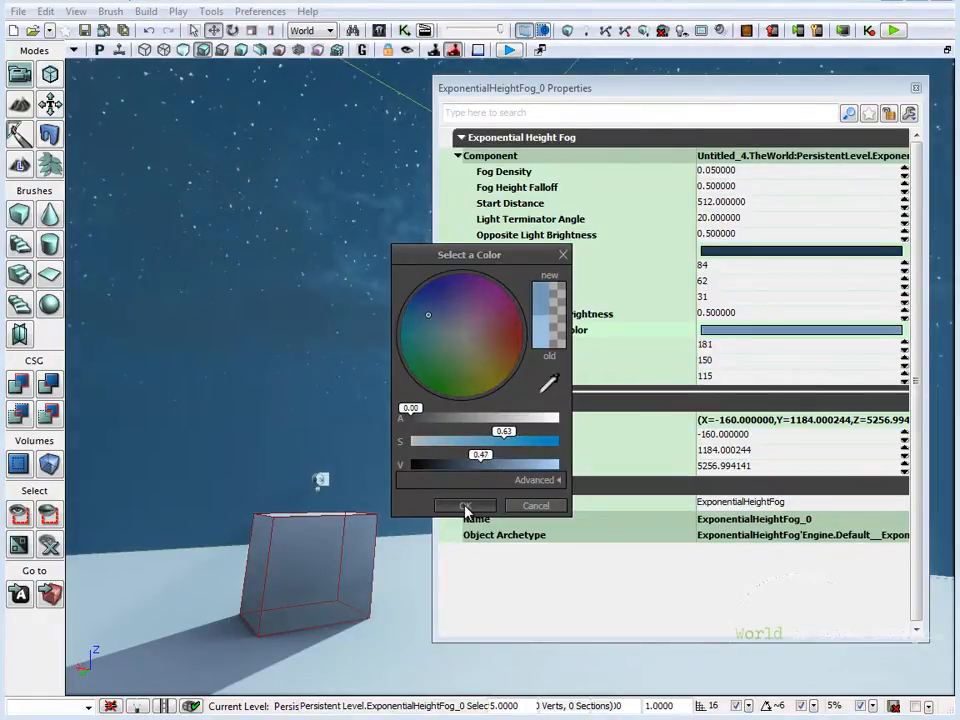
pyautogui.click(464, 504)
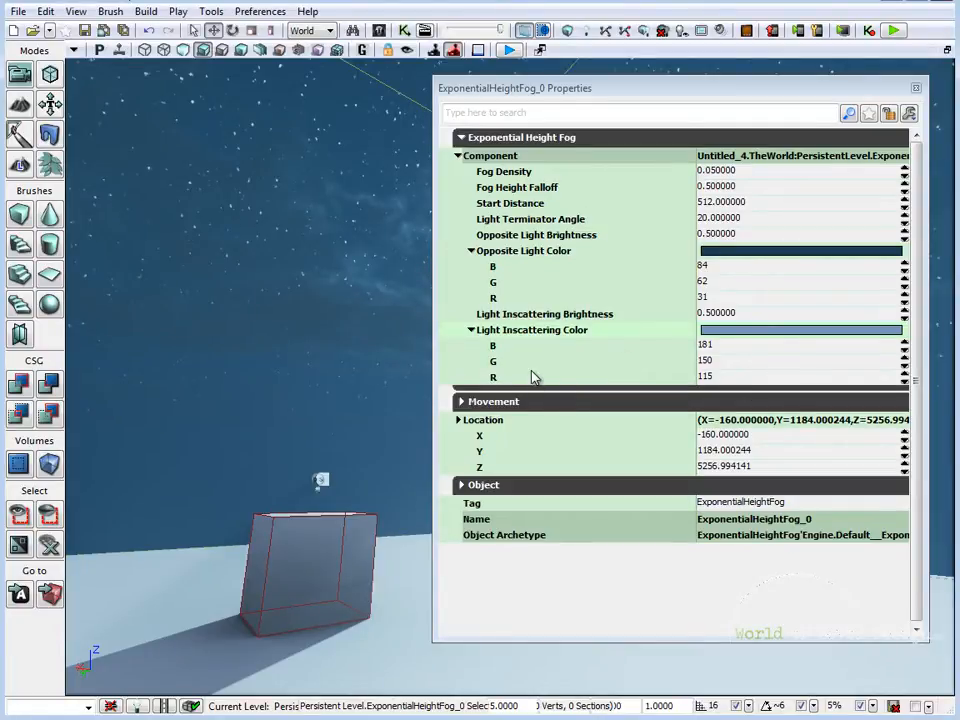
pyautogui.moveTo(700, 202)
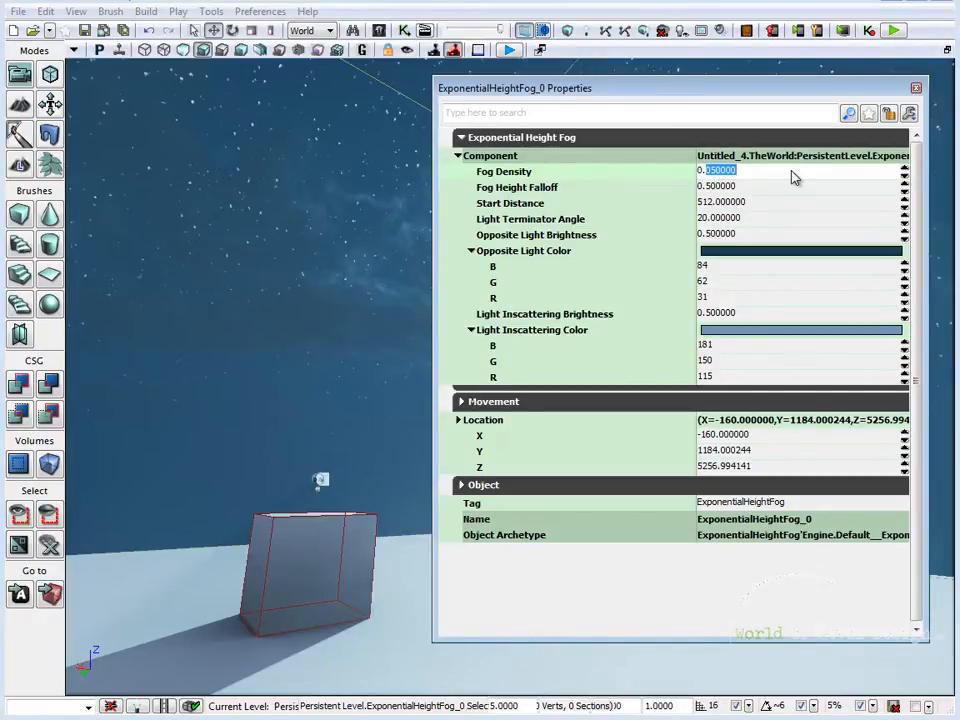
# Set the fog density to 0.2 and the height falloff to 1.0.
pyautogui.write('0.200000')
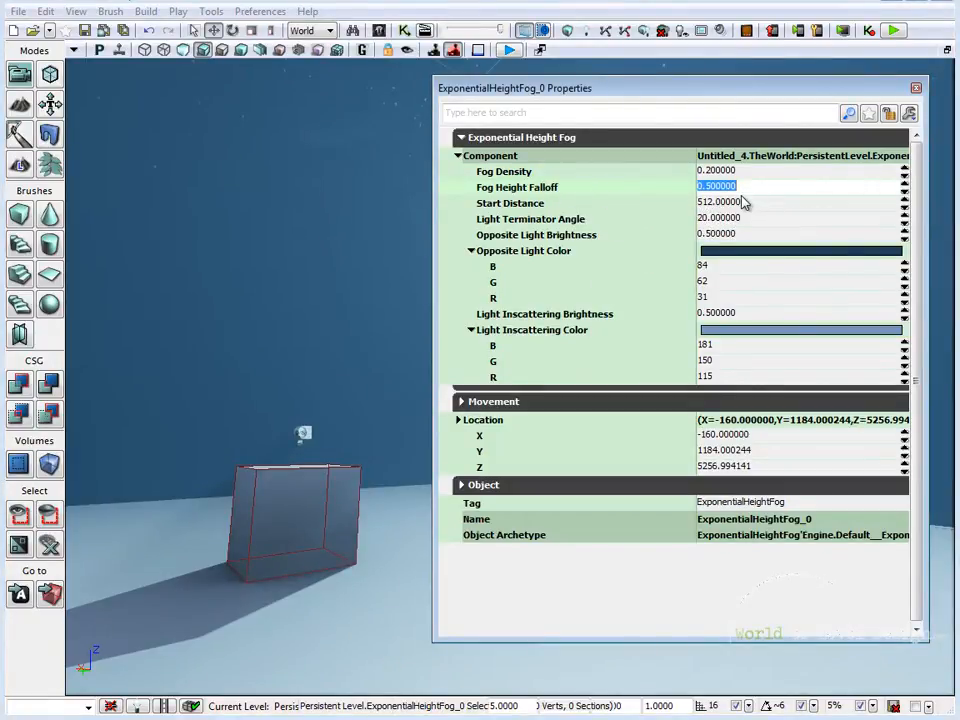
pyautogui.write('1.000000')
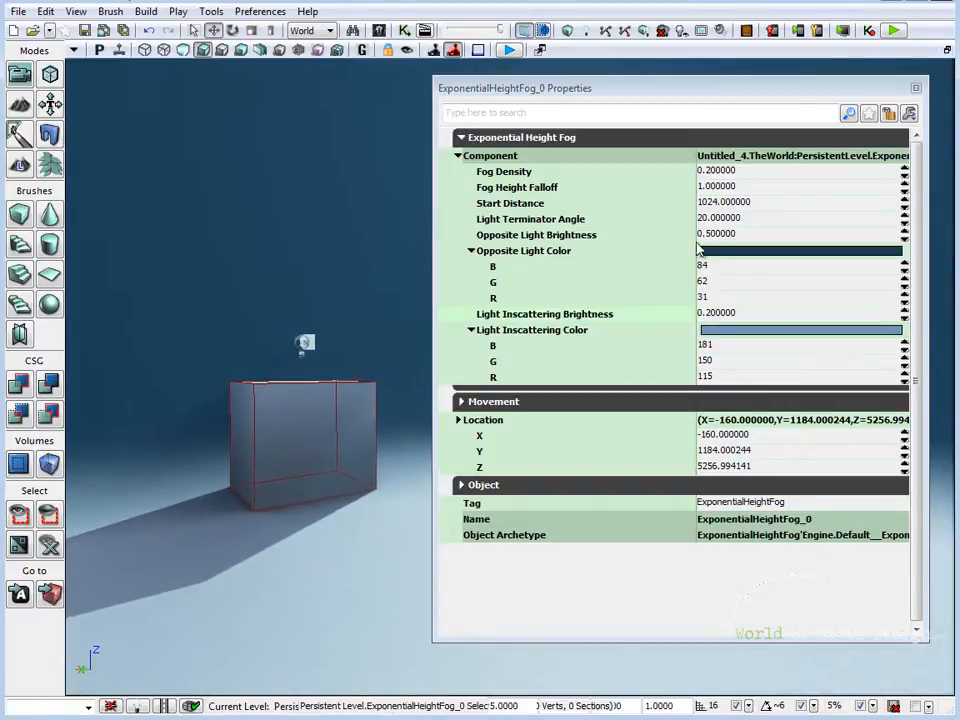
# Set the dominant directional light's Lightmass indirect lighting scale to 1.0.
pyautogui.click(916, 88)
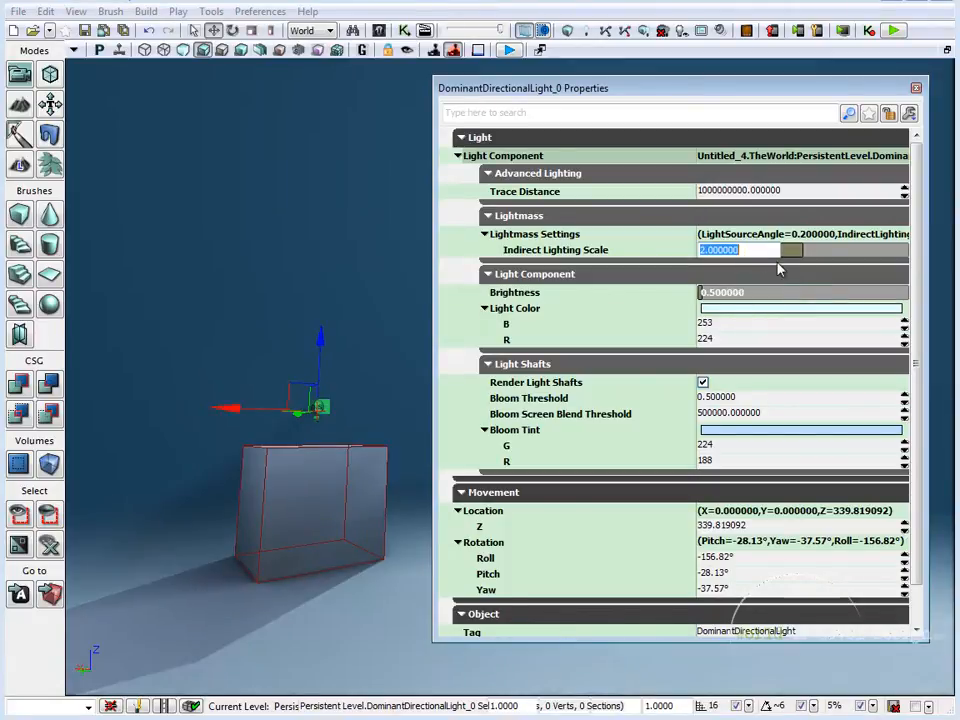
pyautogui.write('1.000000')
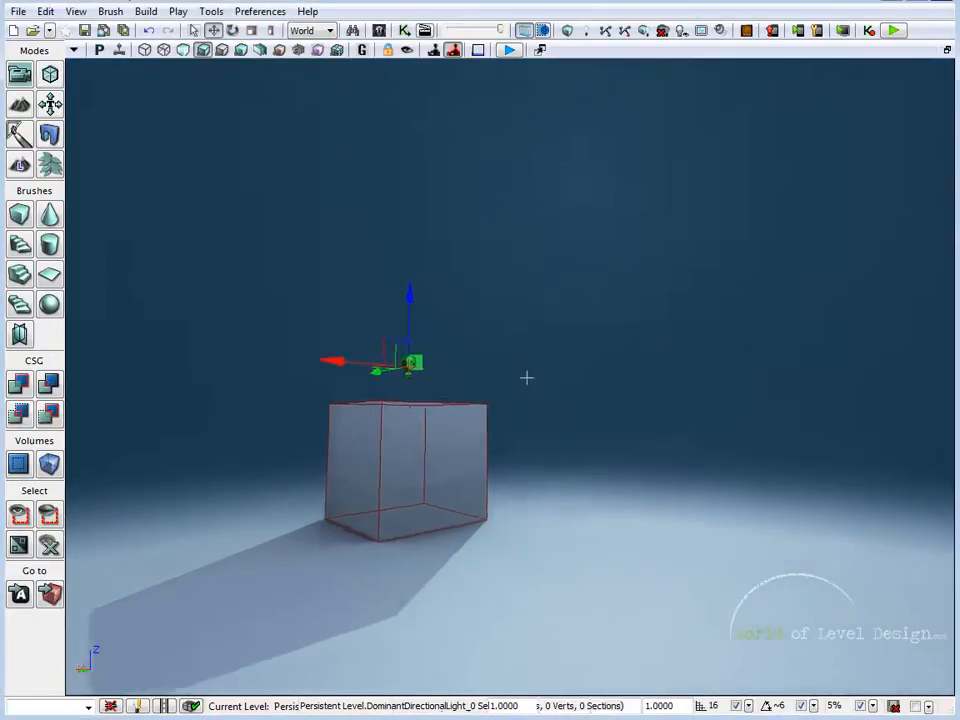
# Set the world's Lightmass environment colour to a darker blue and close the property windows.
pyautogui.click(16, 12)
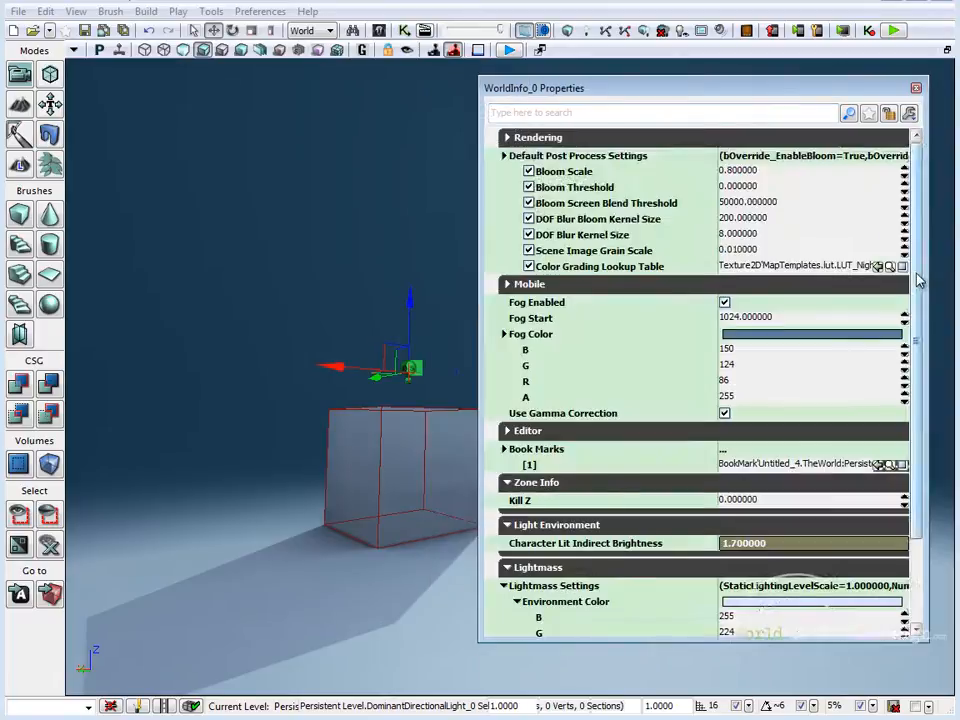
pyautogui.scroll(-3)
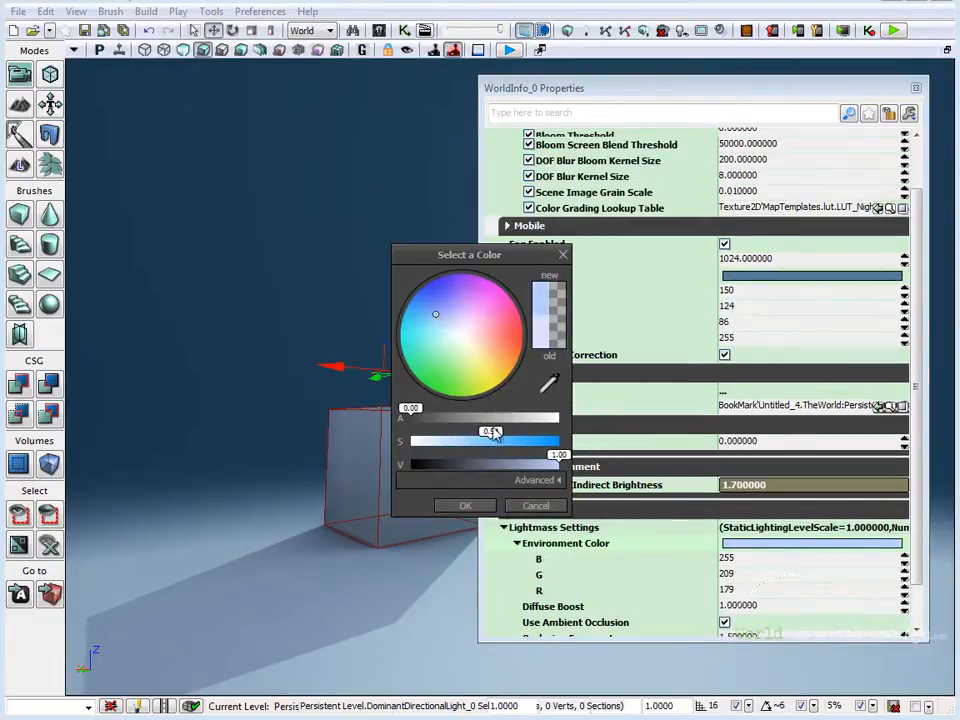
pyautogui.click(464, 504)
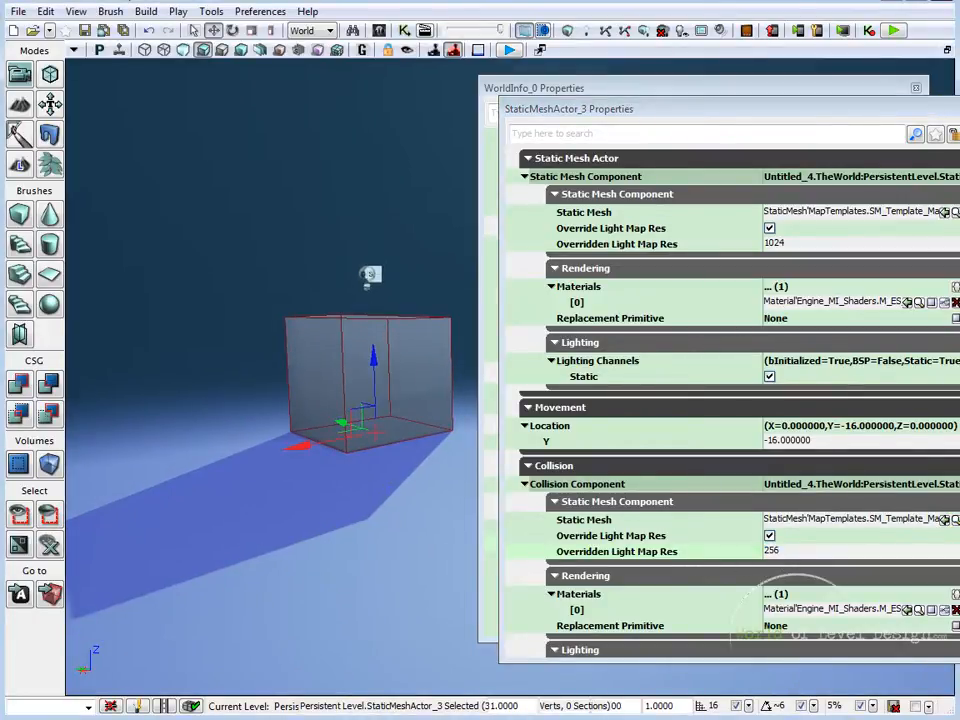
pyautogui.click(914, 88)
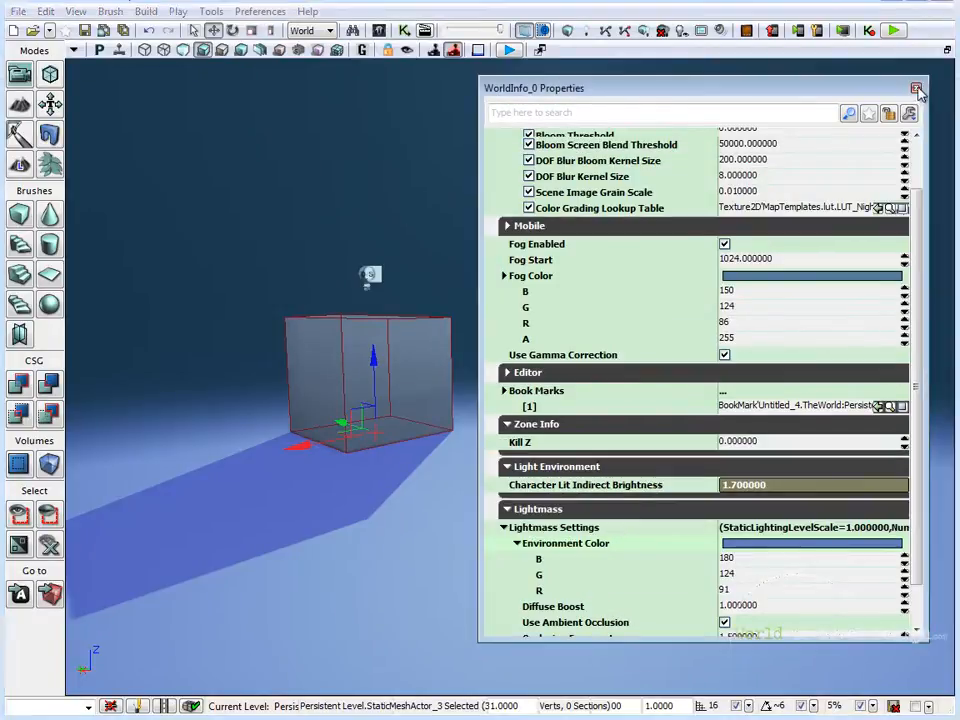
pyautogui.click(916, 88)
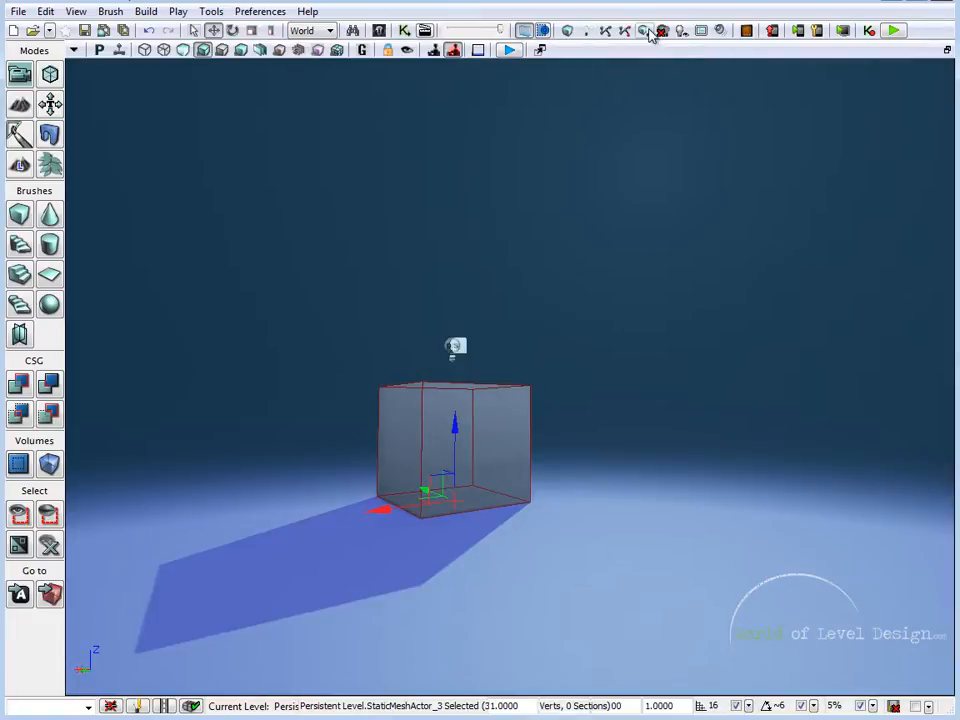
# Rebuild the map's lighting so the level reflects the night settings.
pyautogui.click(644, 30)
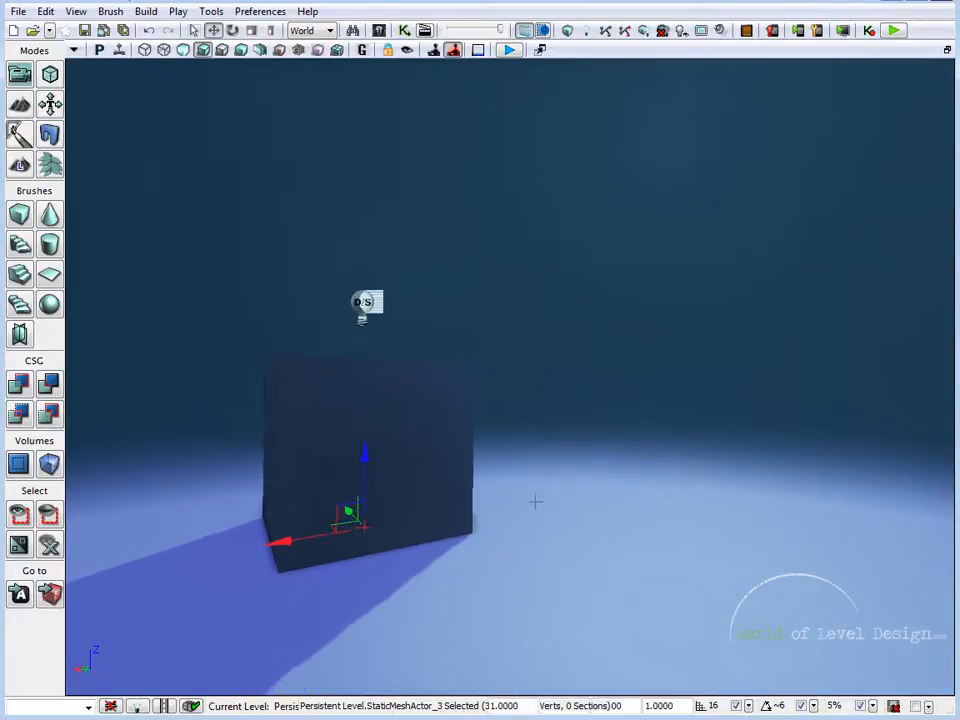
pyautogui.moveTo(334, 272)
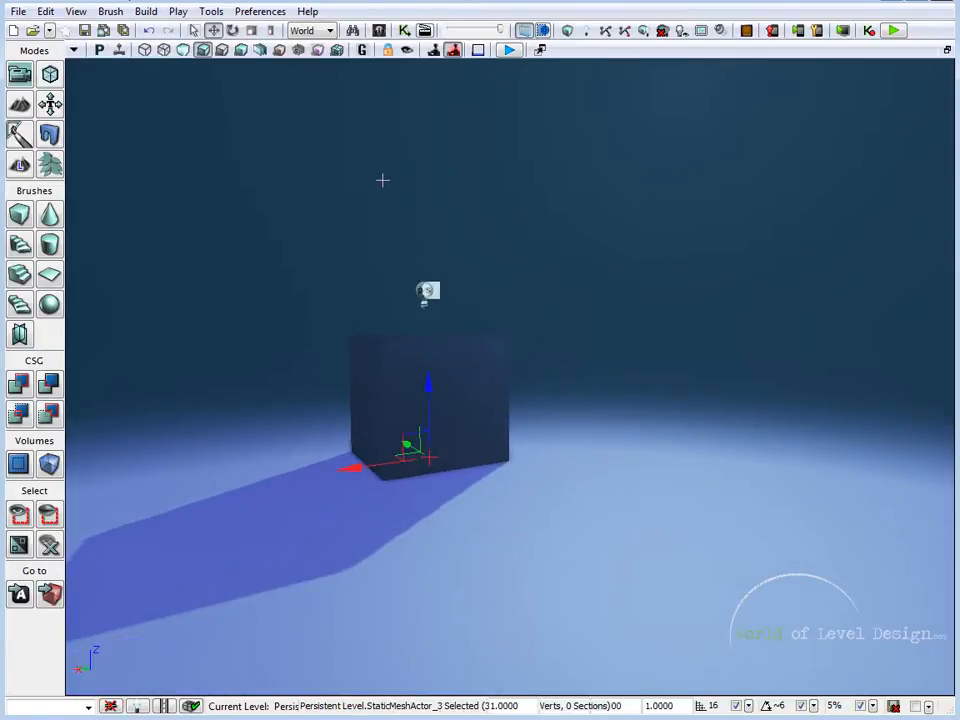
pyautogui.moveTo(284, 160)
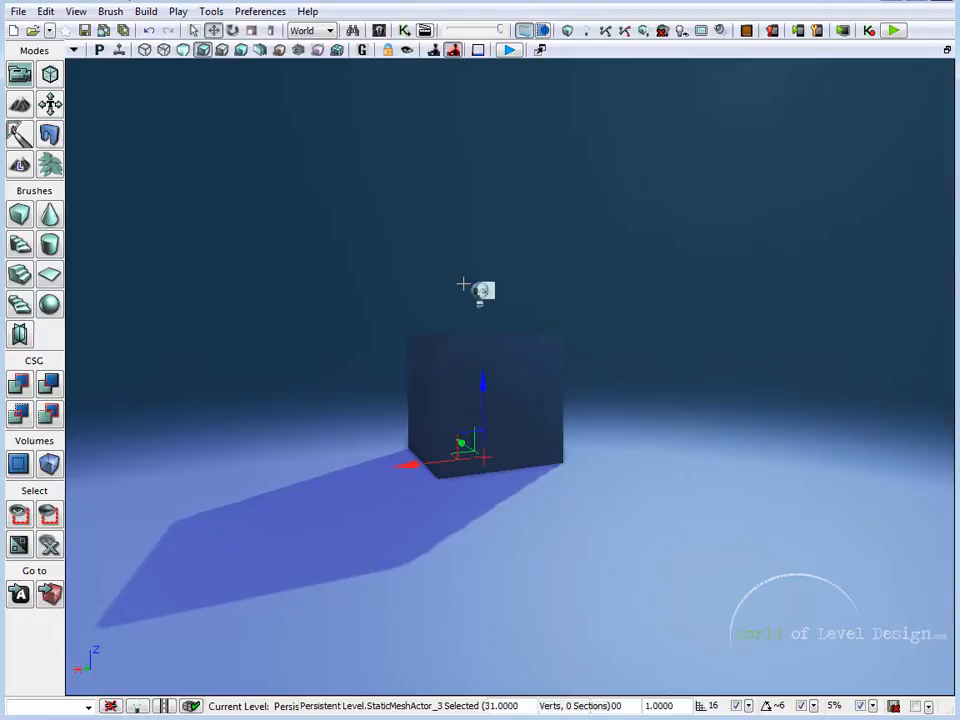
pyautogui.moveTo(662, 388)
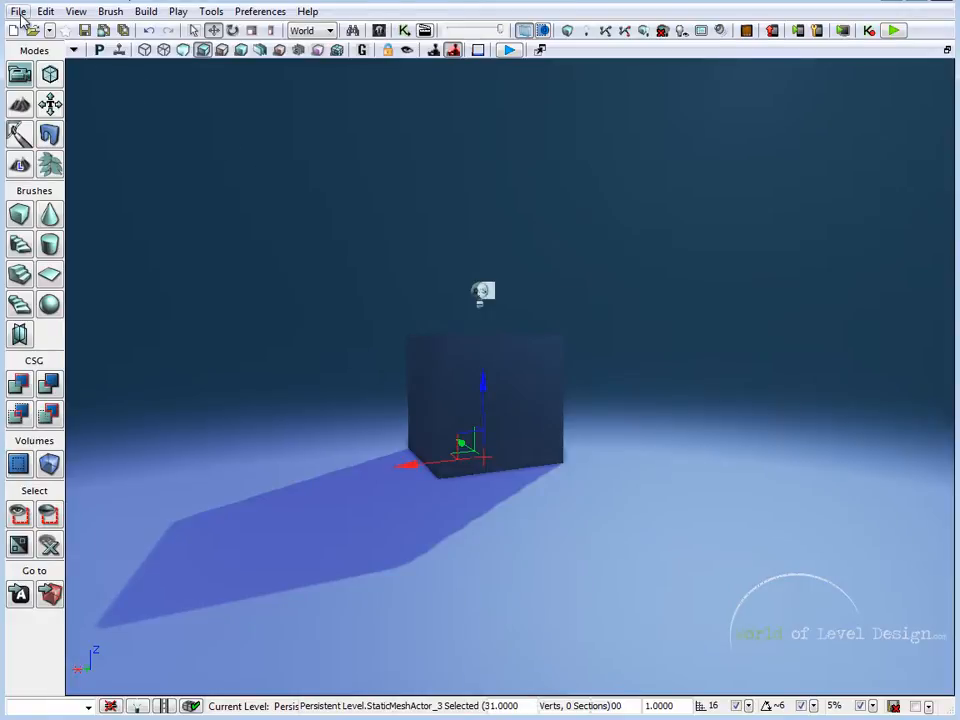
# Start Save As and browse the dialog into Engine, Content and Maps.
pyautogui.click(16, 12)
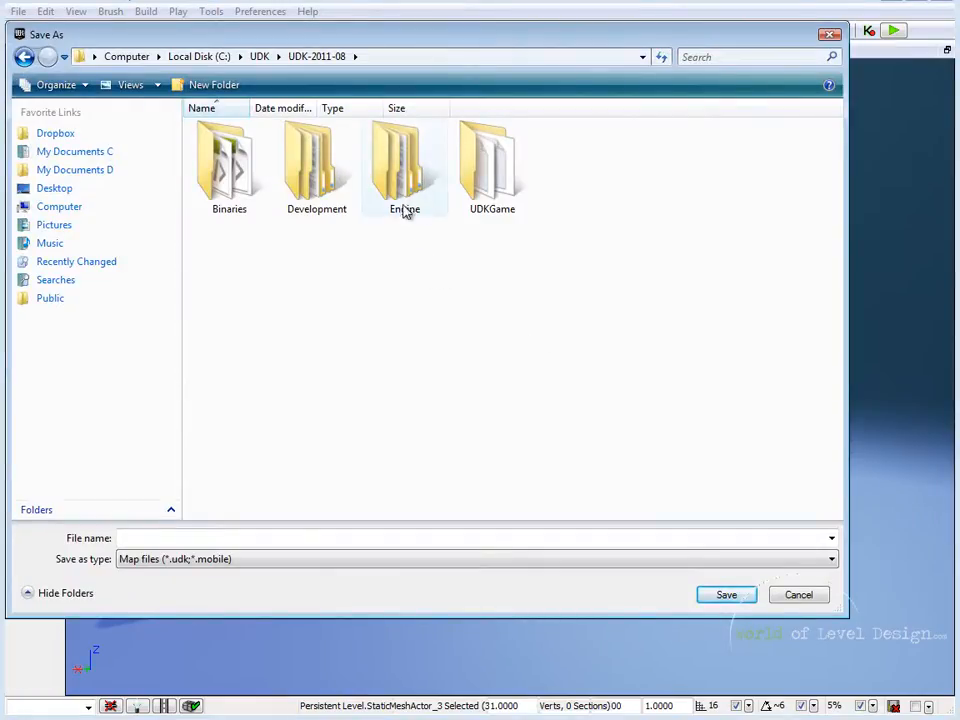
pyautogui.doubleClick(404, 164)
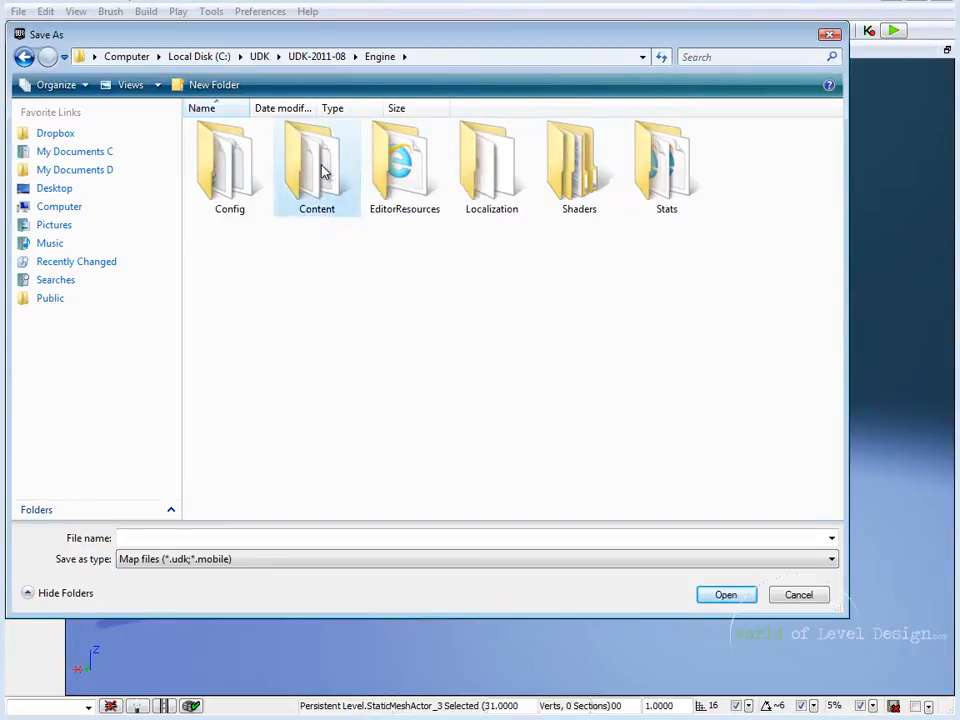
pyautogui.doubleClick(316, 160)
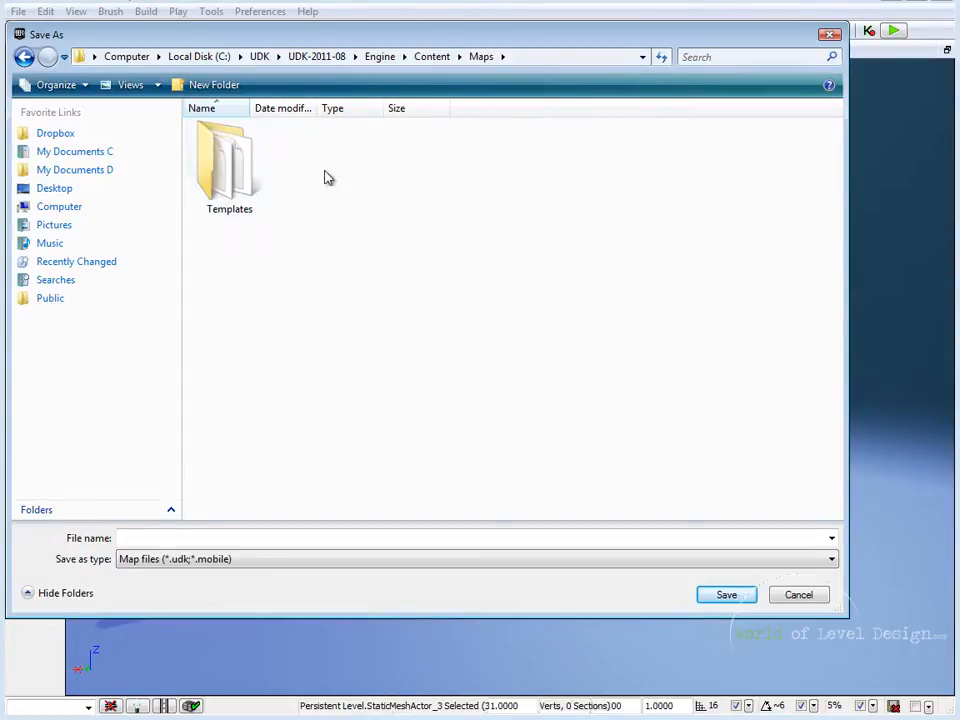
pyautogui.doubleClick(228, 160)
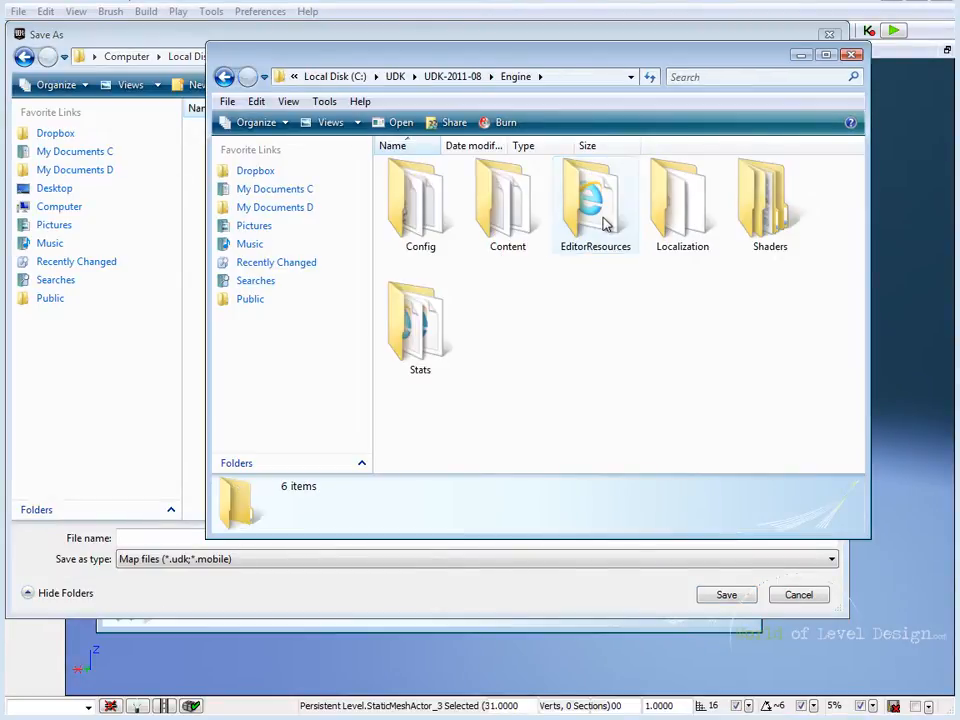
# Browse to the Engine\Content\Maps\Templates folder shown as a list.
pyautogui.doubleClick(506, 204)
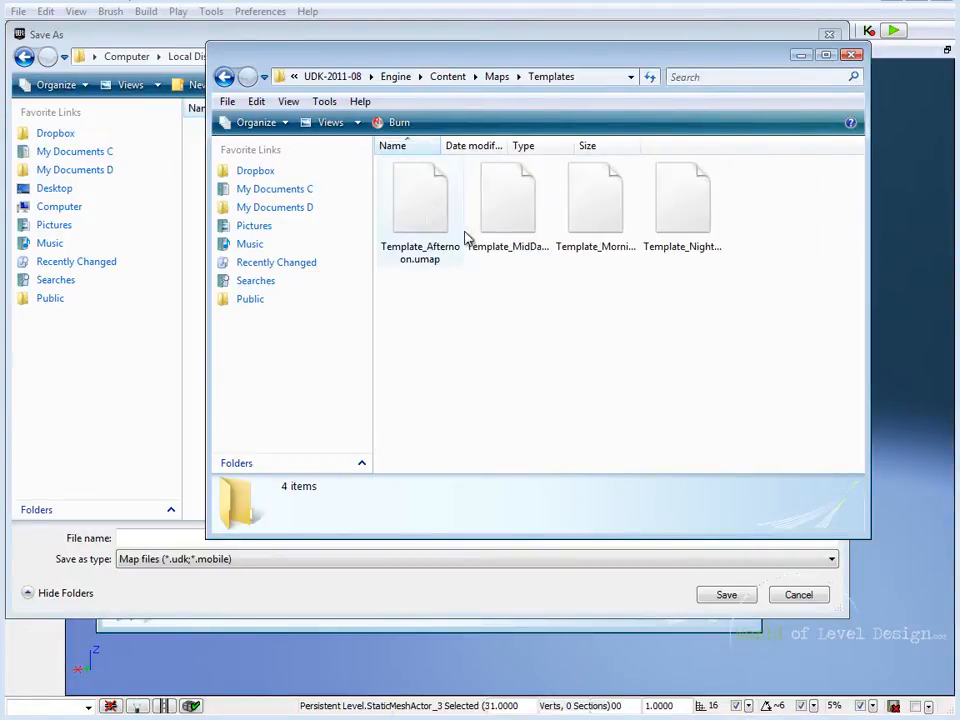
pyautogui.click(330, 122)
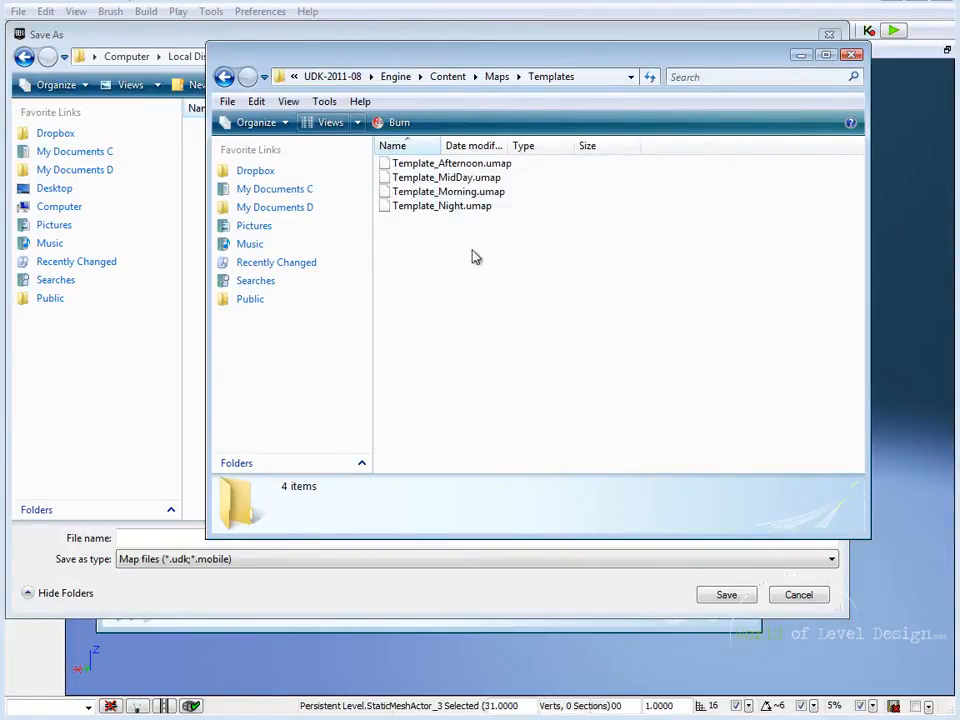
pyautogui.moveTo(756, 320)
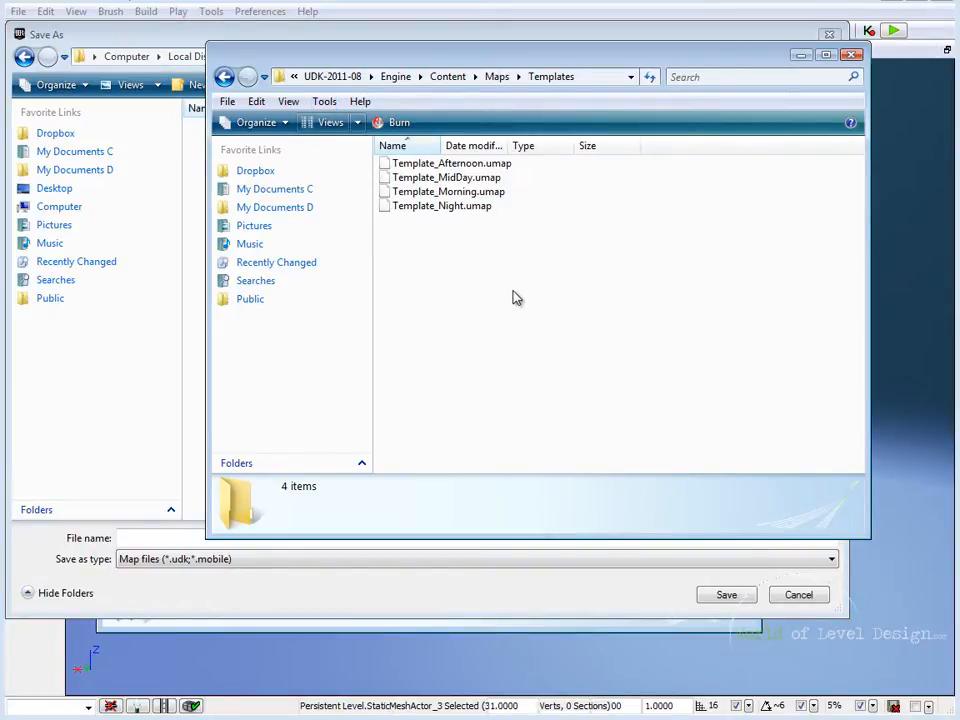
pyautogui.moveTo(556, 292)
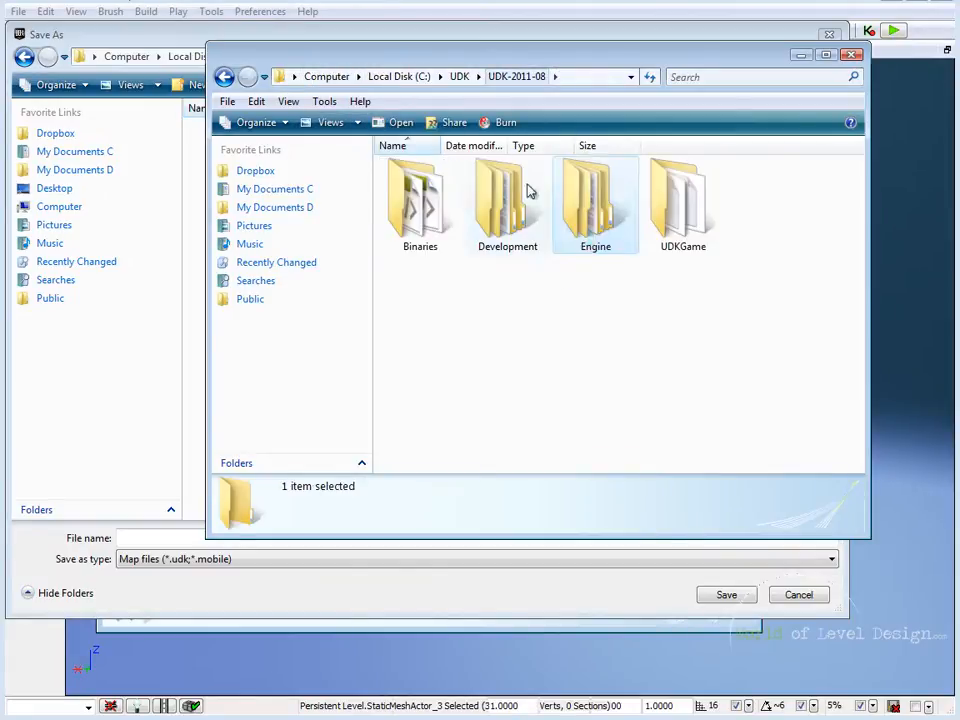
pyautogui.doubleClick(684, 200)
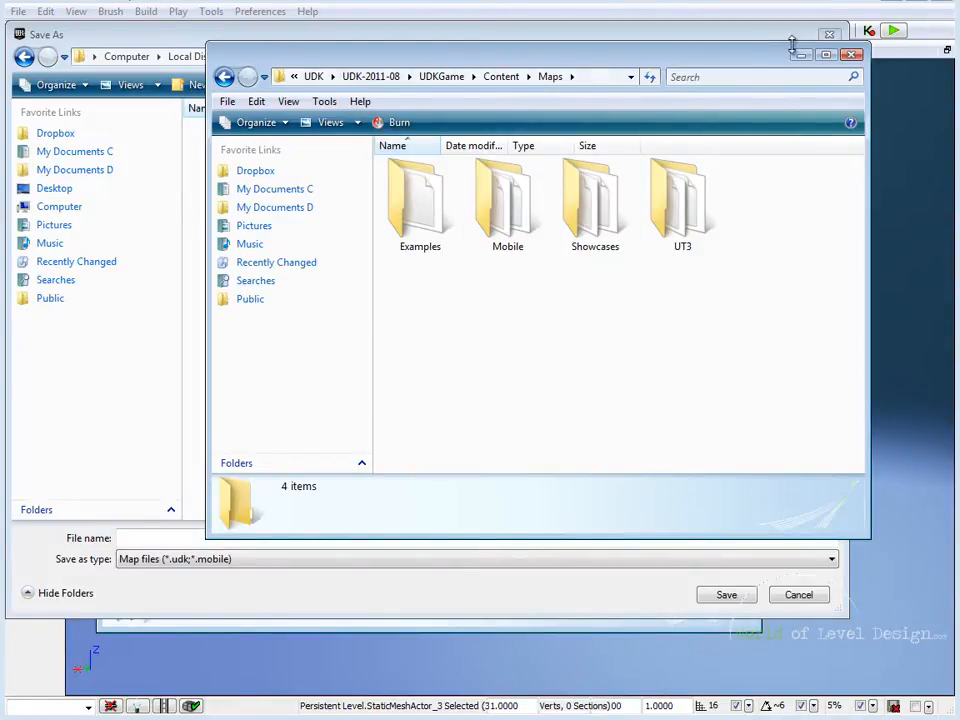
pyautogui.moveTo(800, 56)
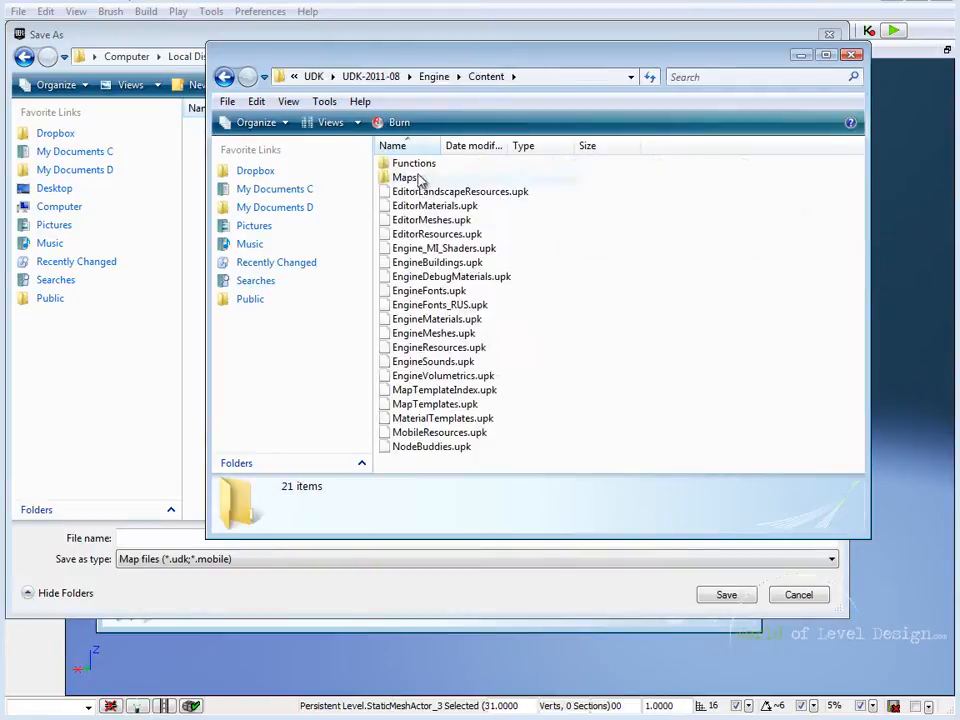
pyautogui.doubleClick(404, 176)
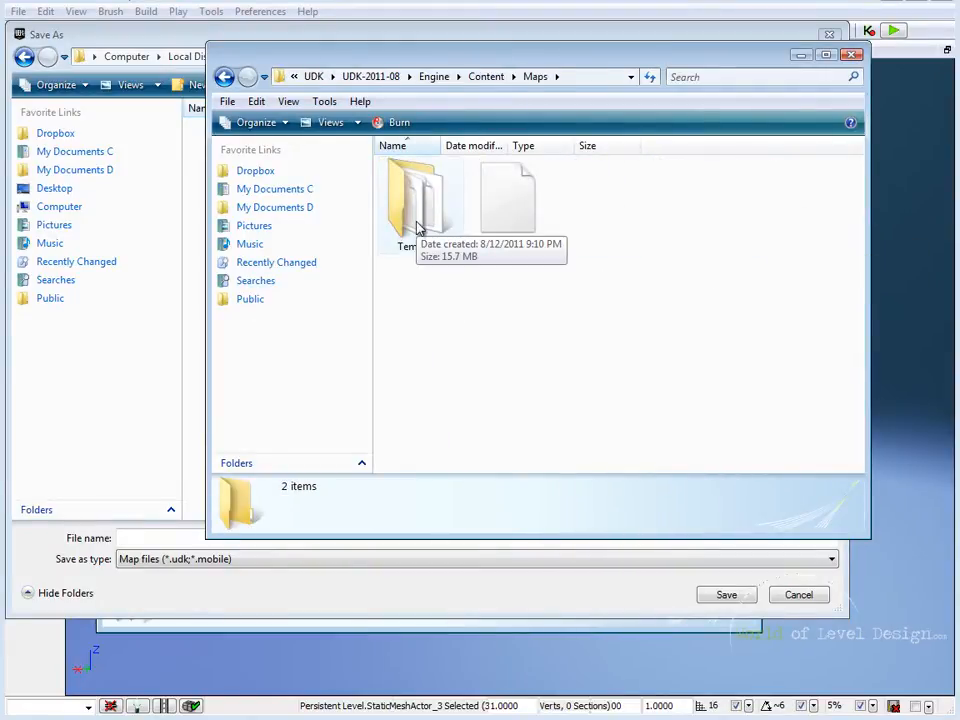
pyautogui.doubleClick(418, 200)
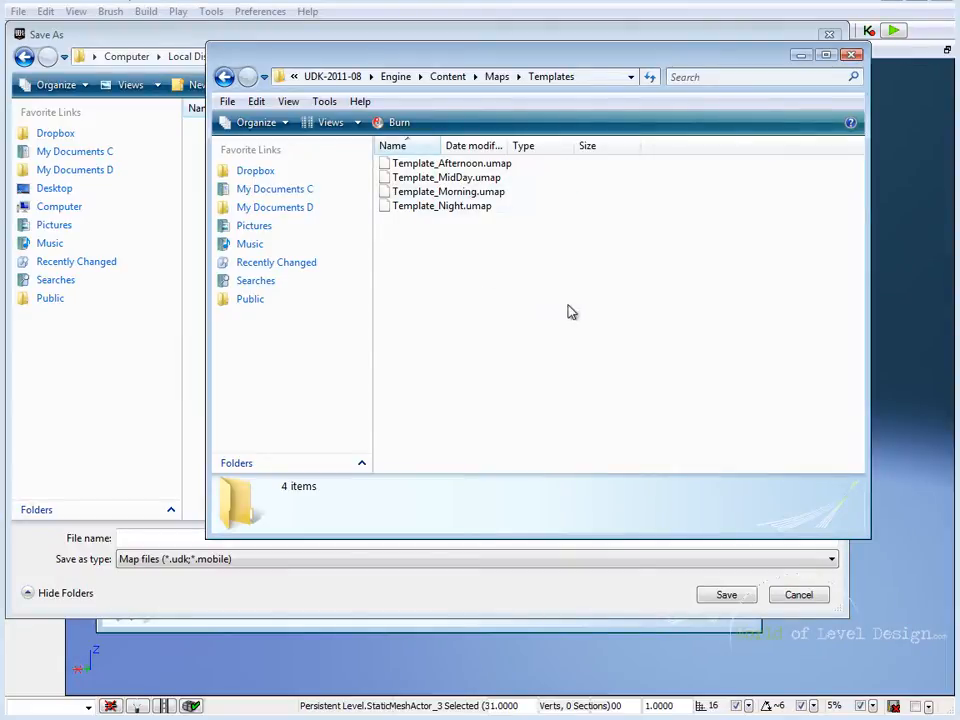
pyautogui.moveTo(532, 266)
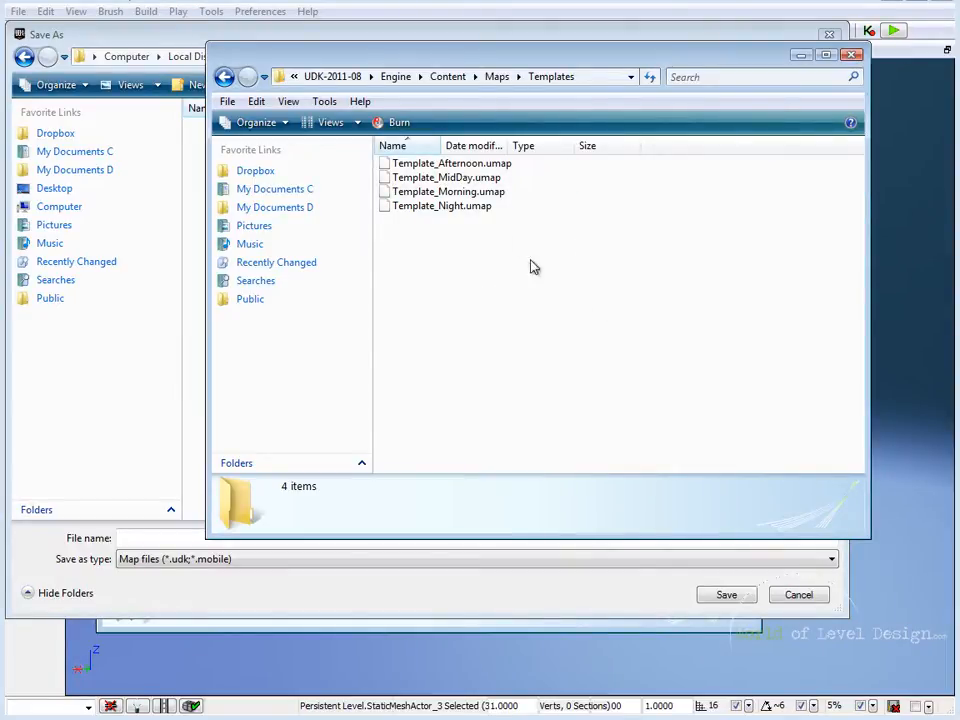
pyautogui.moveTo(464, 242)
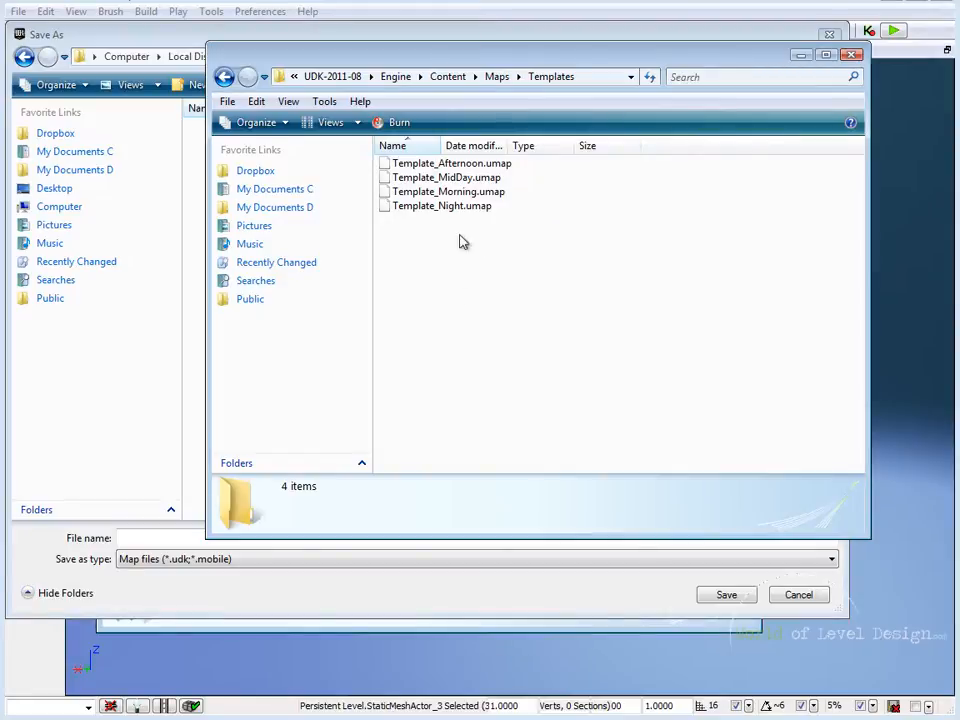
pyautogui.moveTo(552, 348)
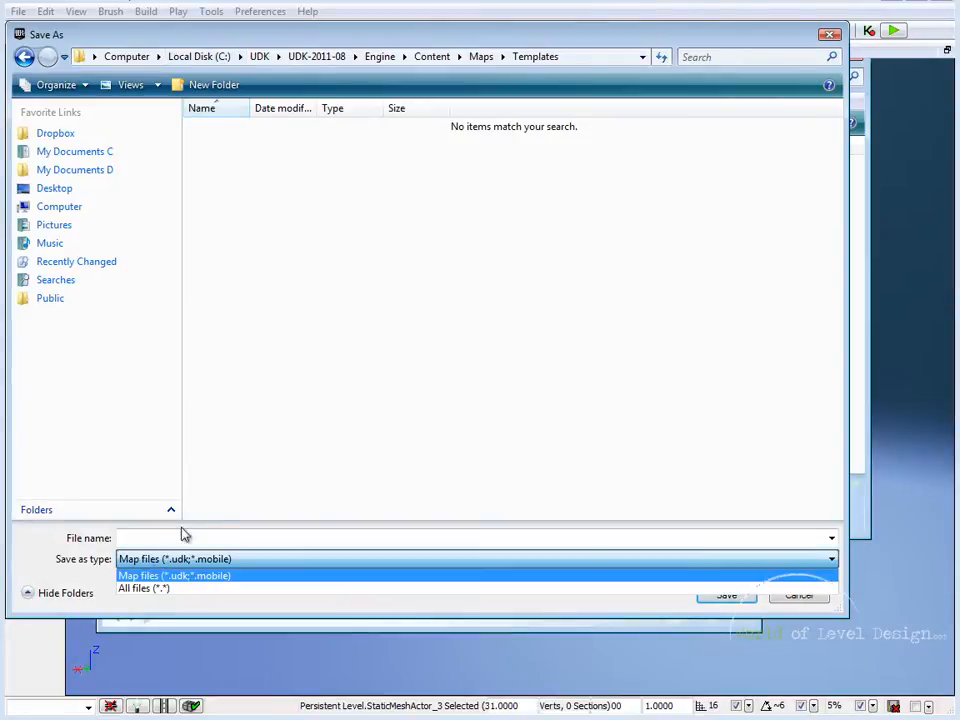
# Save the map as CustomTemplate.umap with the file type set to All files.
pyautogui.click(144, 588)
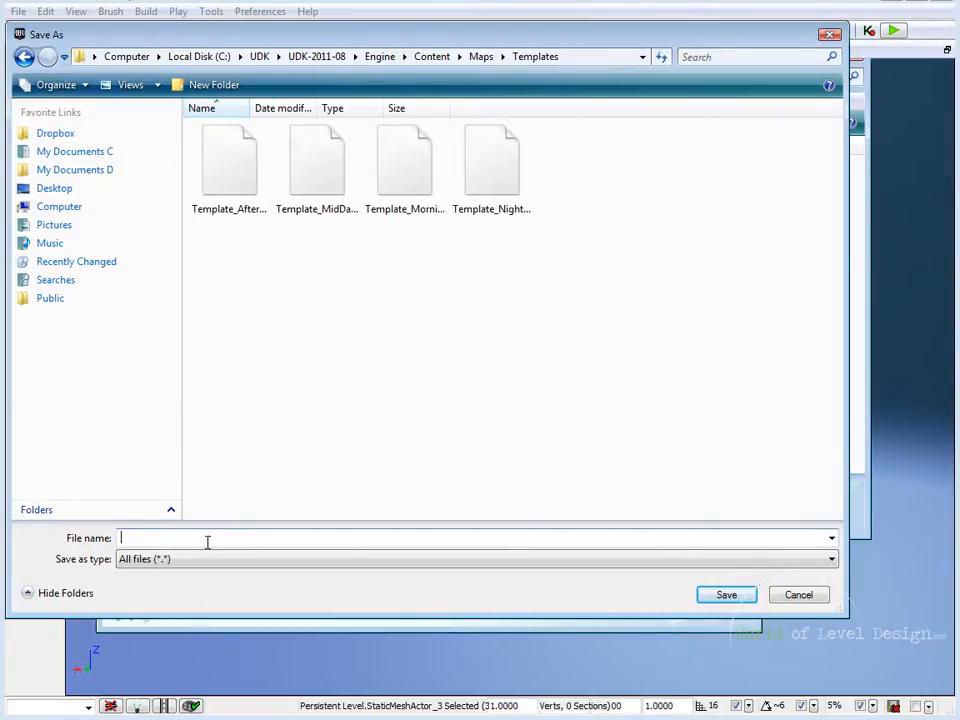
pyautogui.write('Custom')
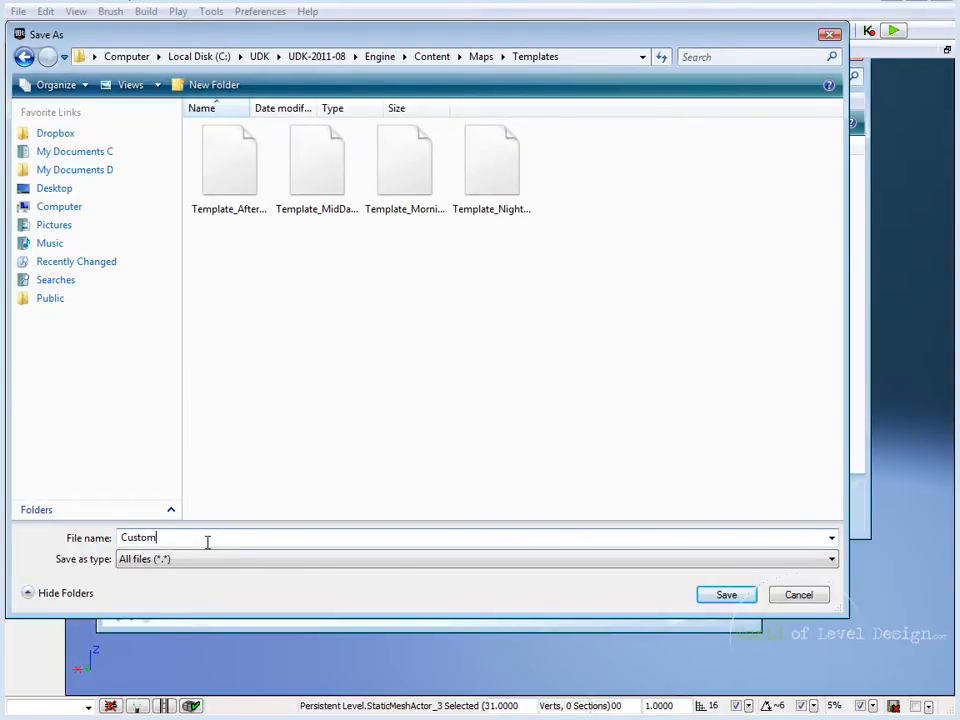
pyautogui.write('Template')
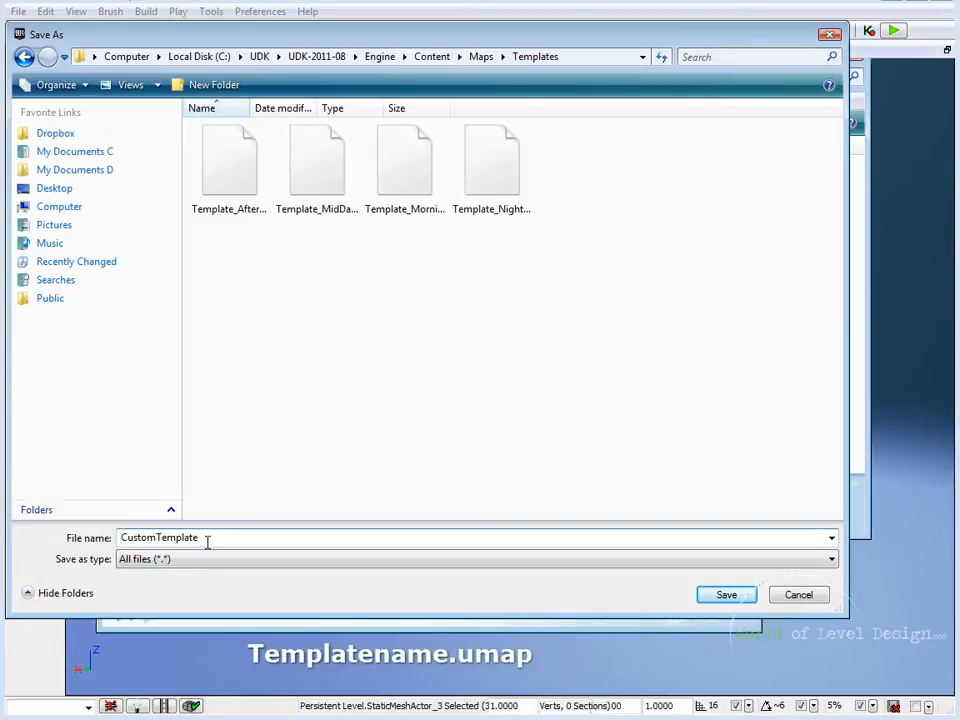
pyautogui.write('.umap')
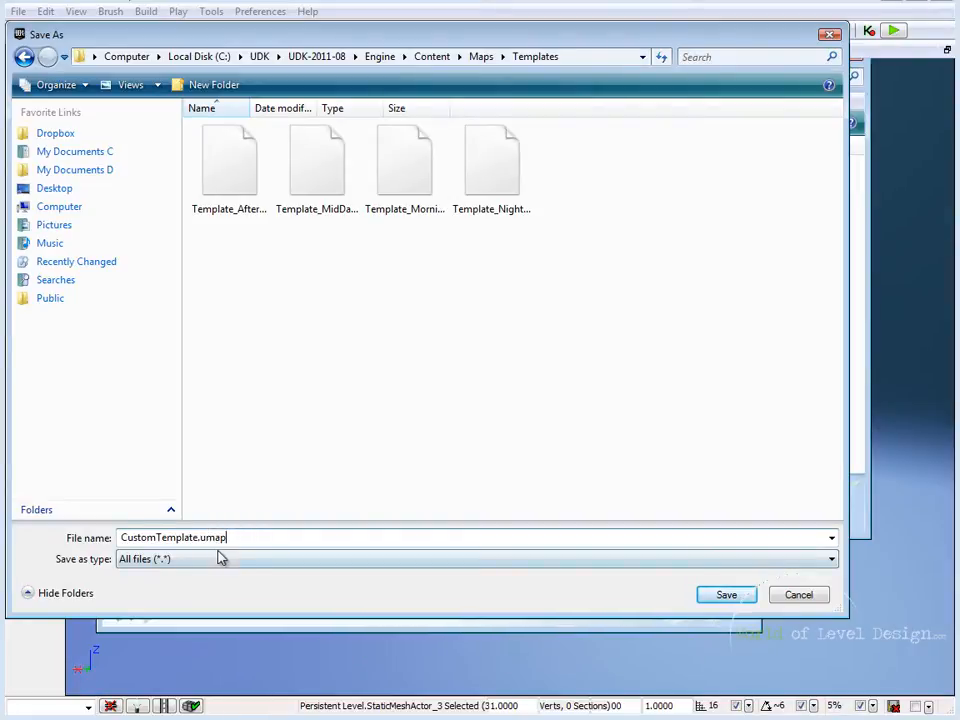
pyautogui.moveTo(250, 558)
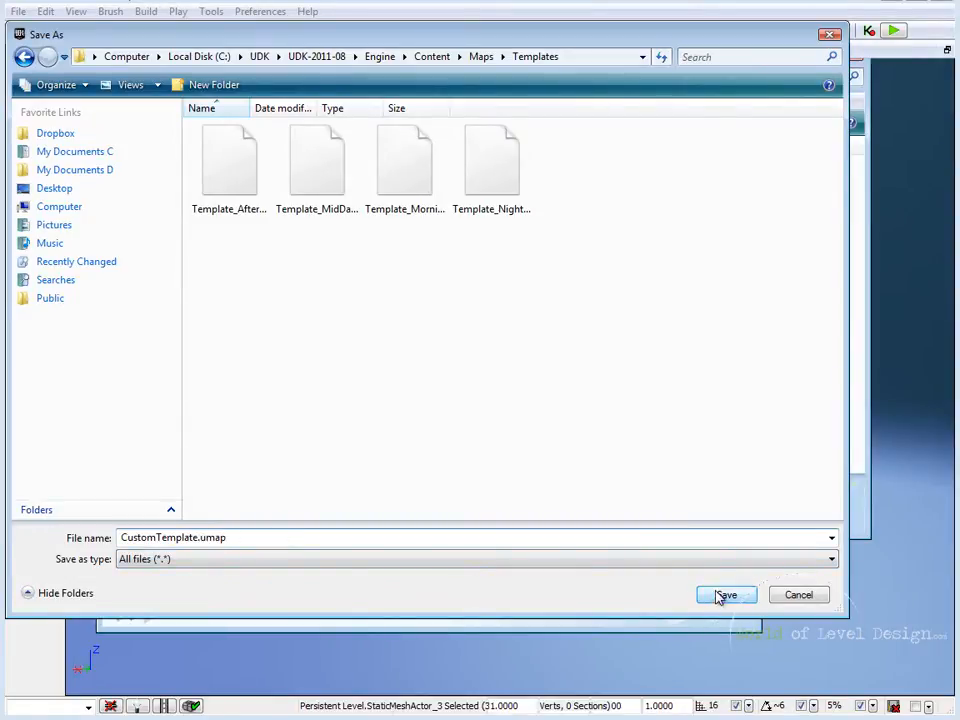
pyautogui.click(724, 594)
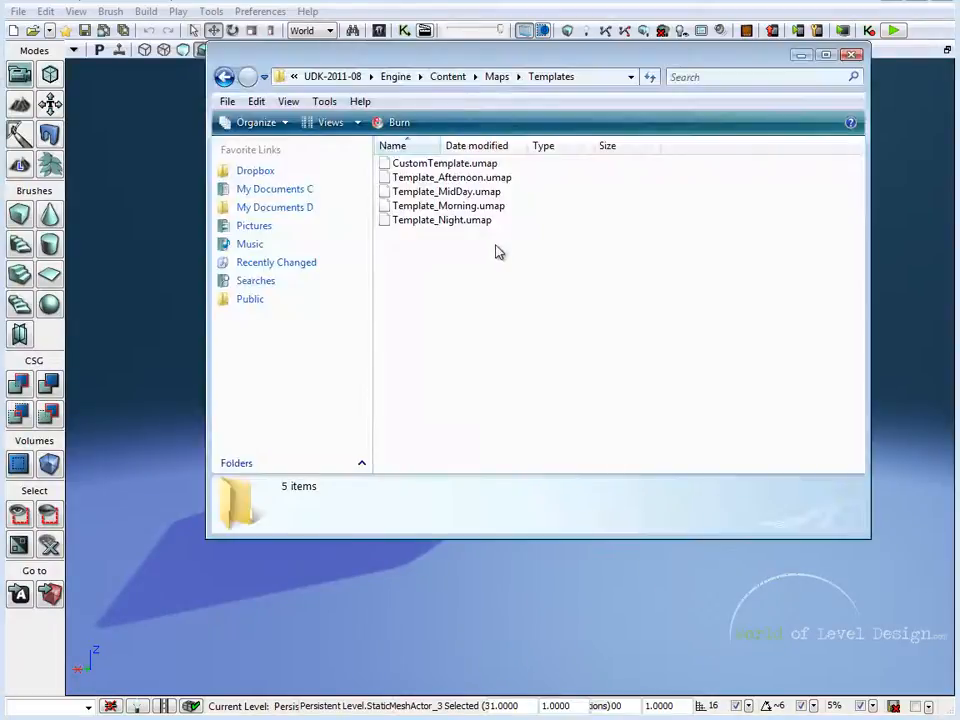
# Close the Explorer window and bring up the Content Browser.
pyautogui.click(444, 164)
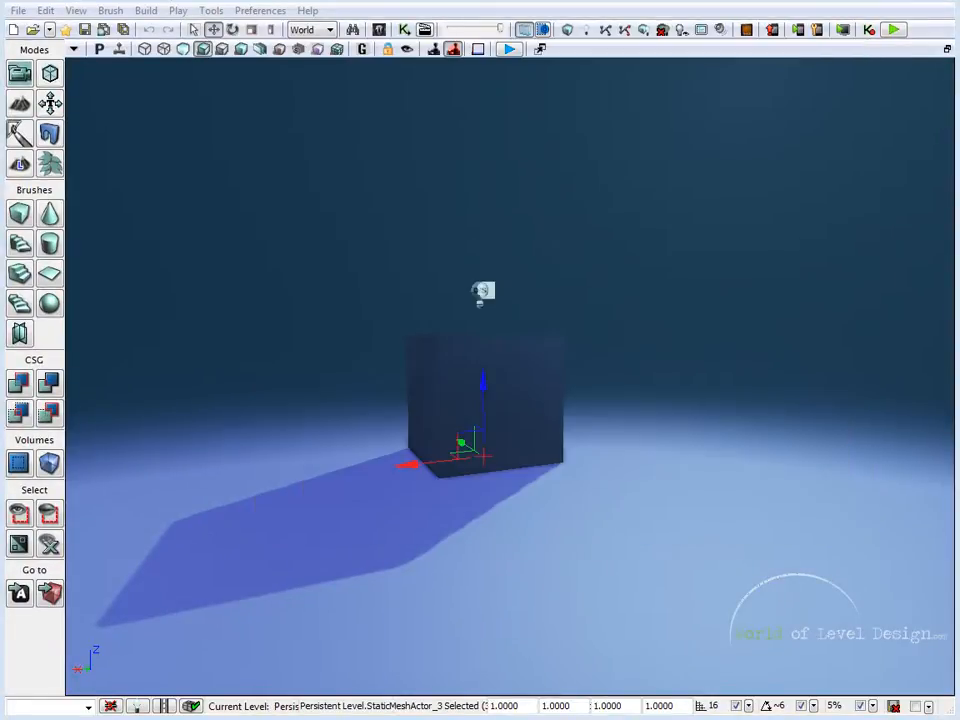
pyautogui.click(380, 30)
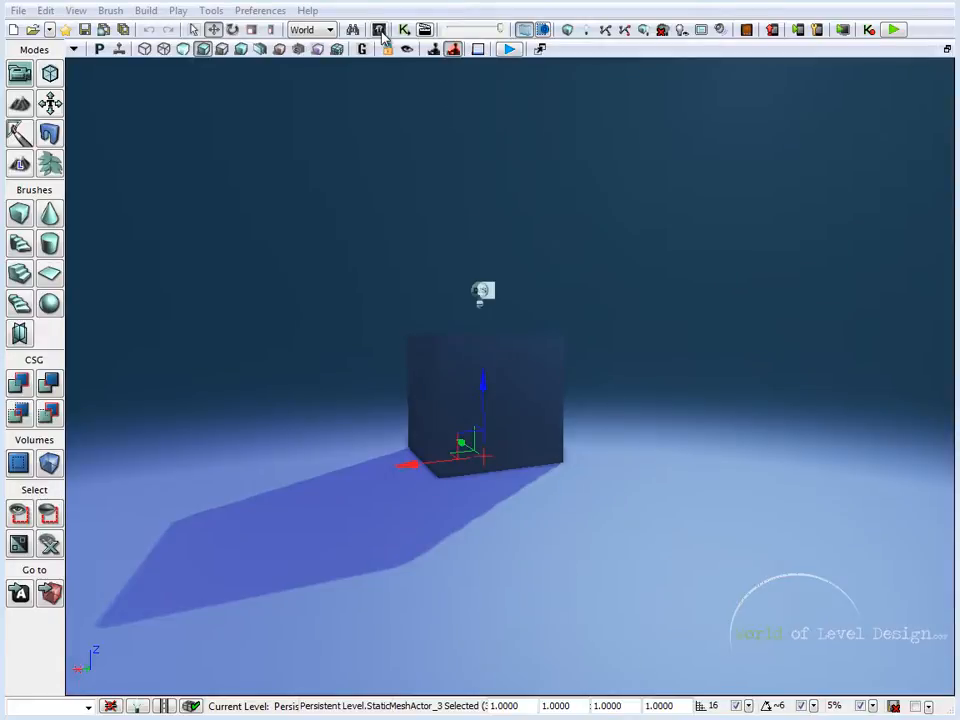
pyautogui.click(380, 30)
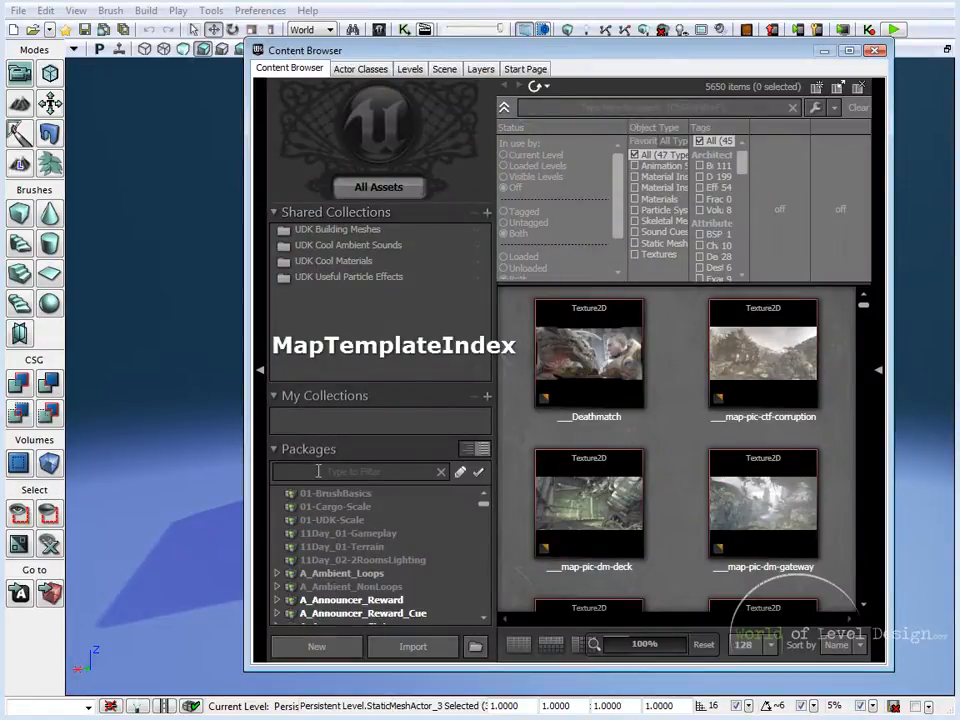
# Filter packages by 'ma', select MapTemplateIndex and start a new TemplateMapMetadata asset.
pyautogui.write('map')
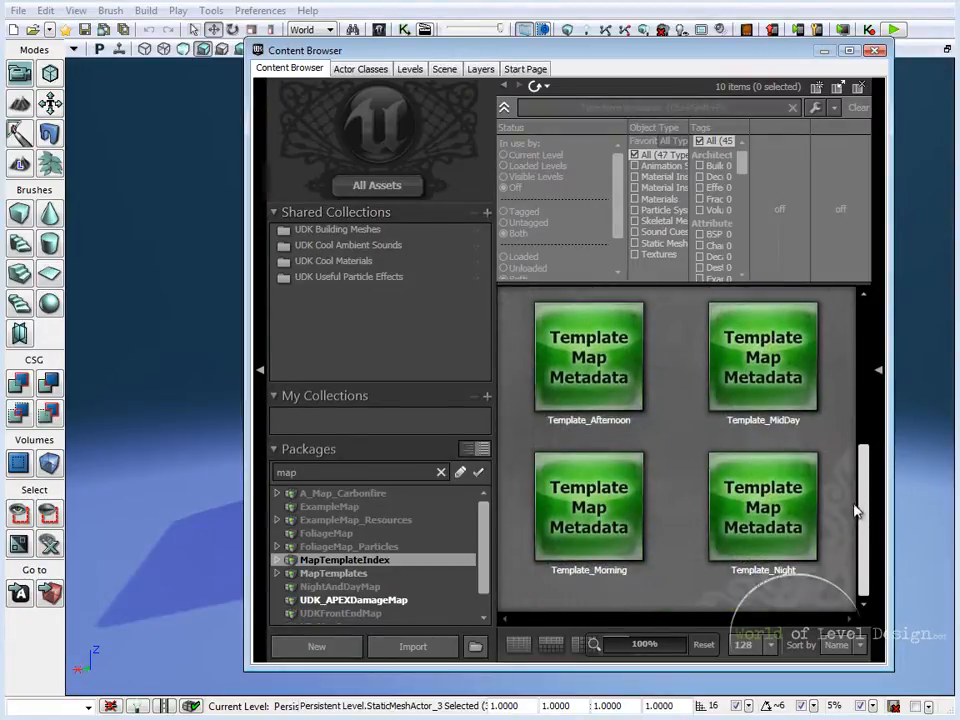
pyautogui.click(762, 504)
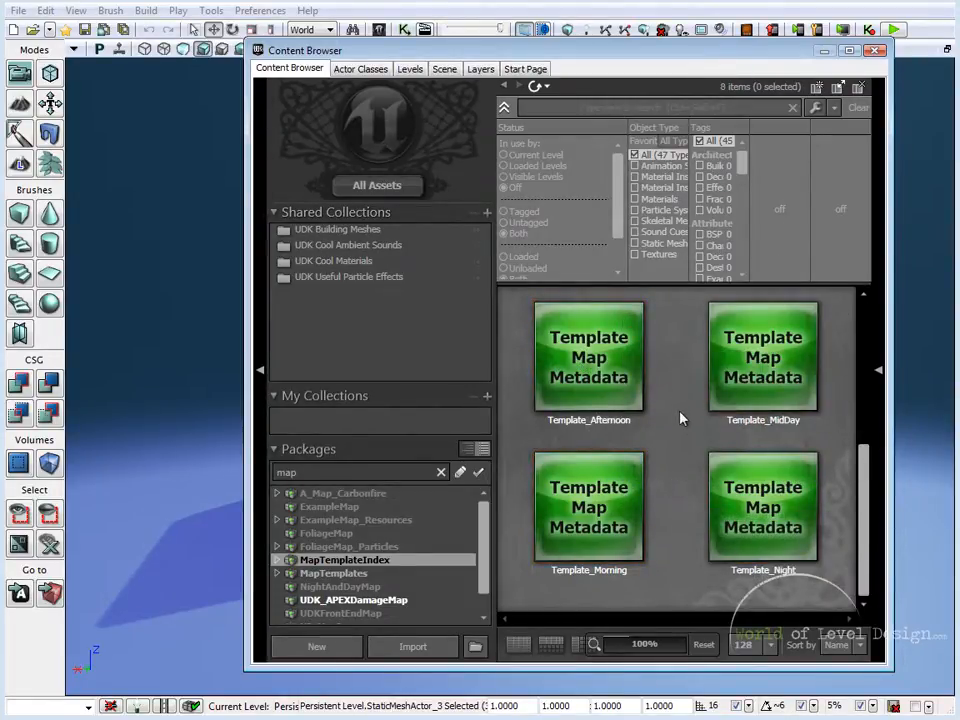
pyautogui.moveTo(652, 338)
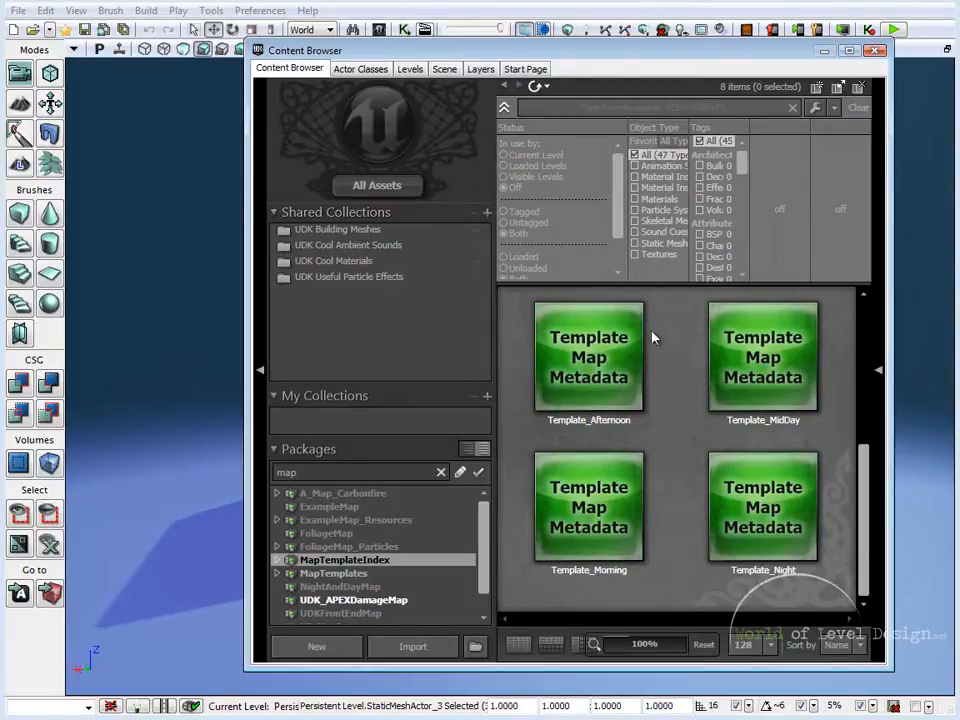
pyautogui.rightClick(680, 396)
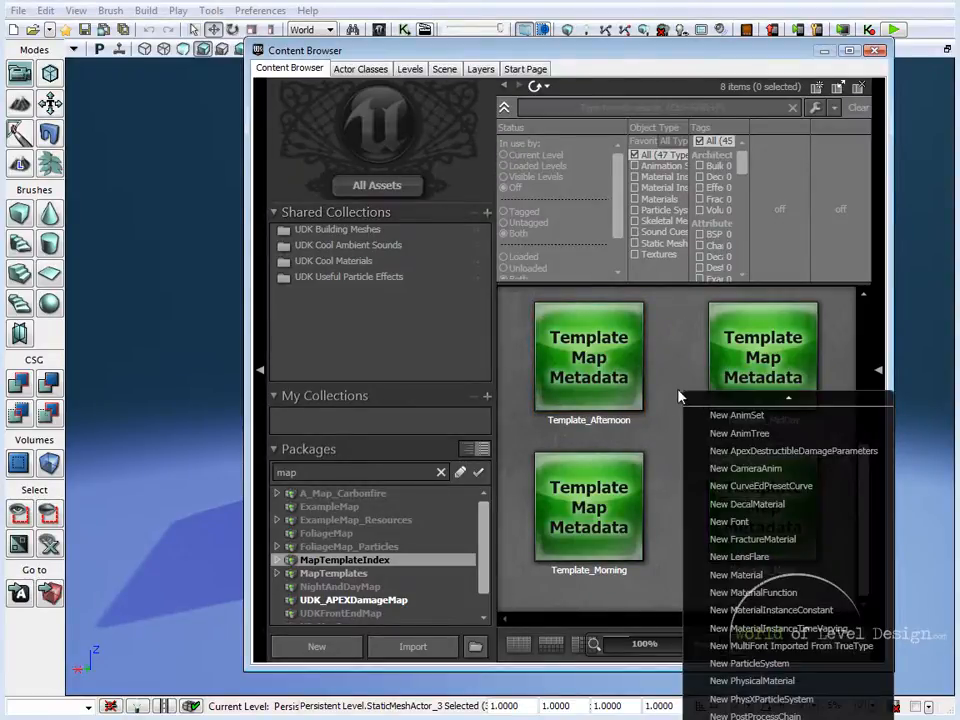
pyautogui.moveTo(736, 628)
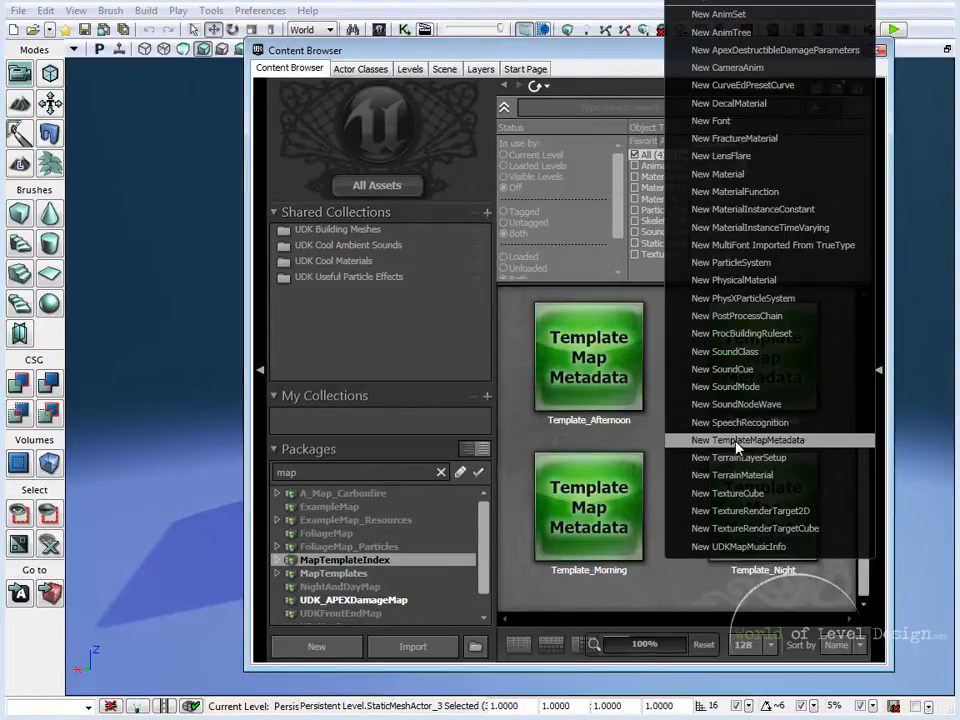
pyautogui.click(748, 440)
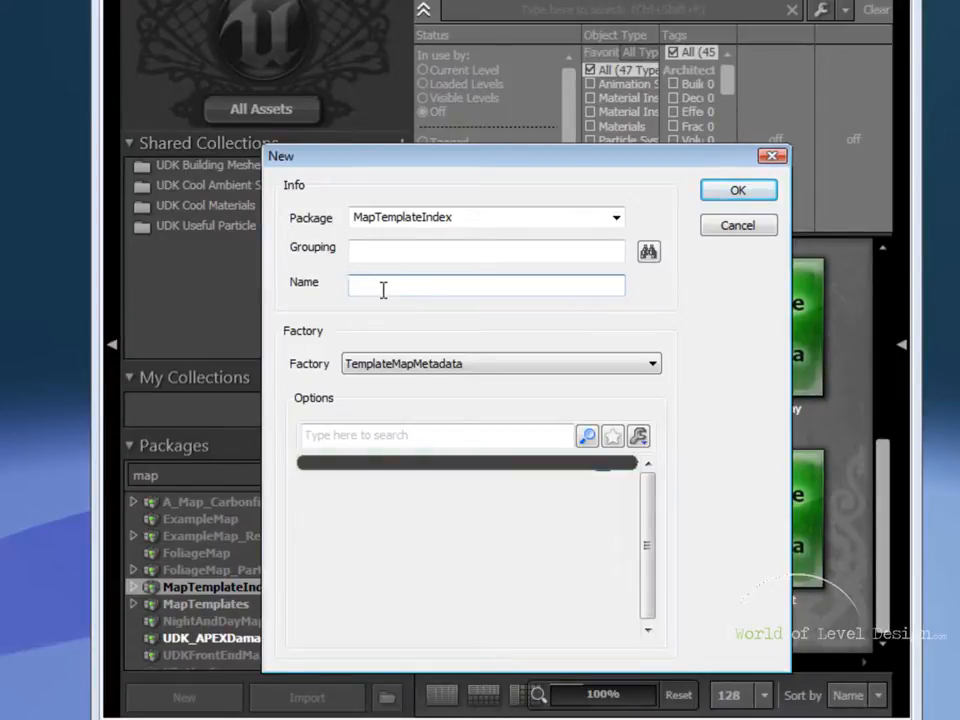
# Name the new metadata asset CustomTemplate and create it.
pyautogui.write('CustomTemplate')
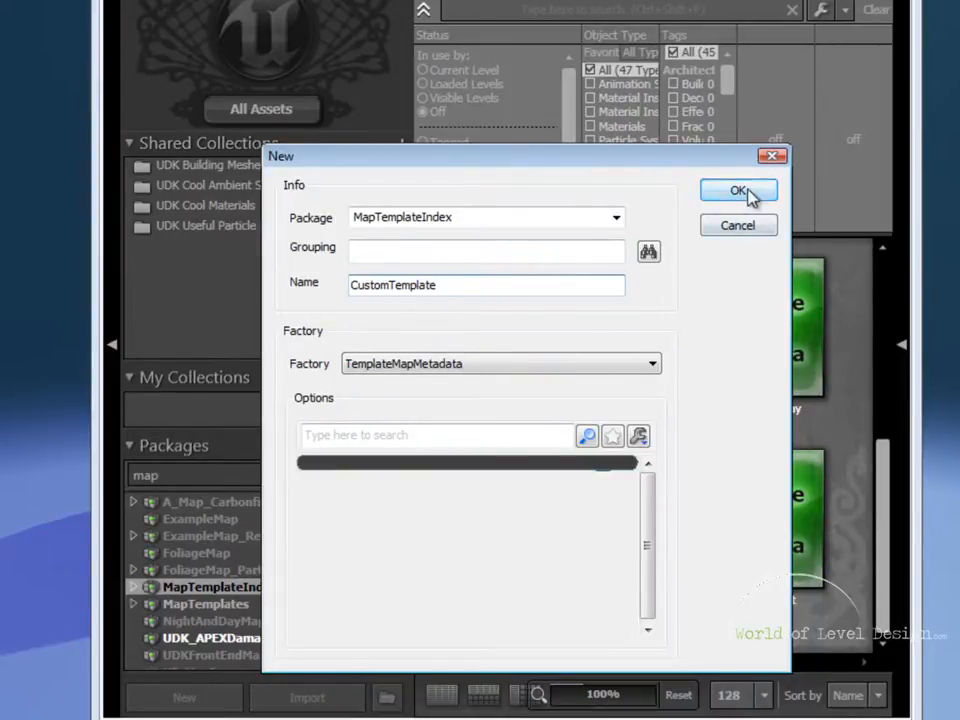
pyautogui.click(740, 192)
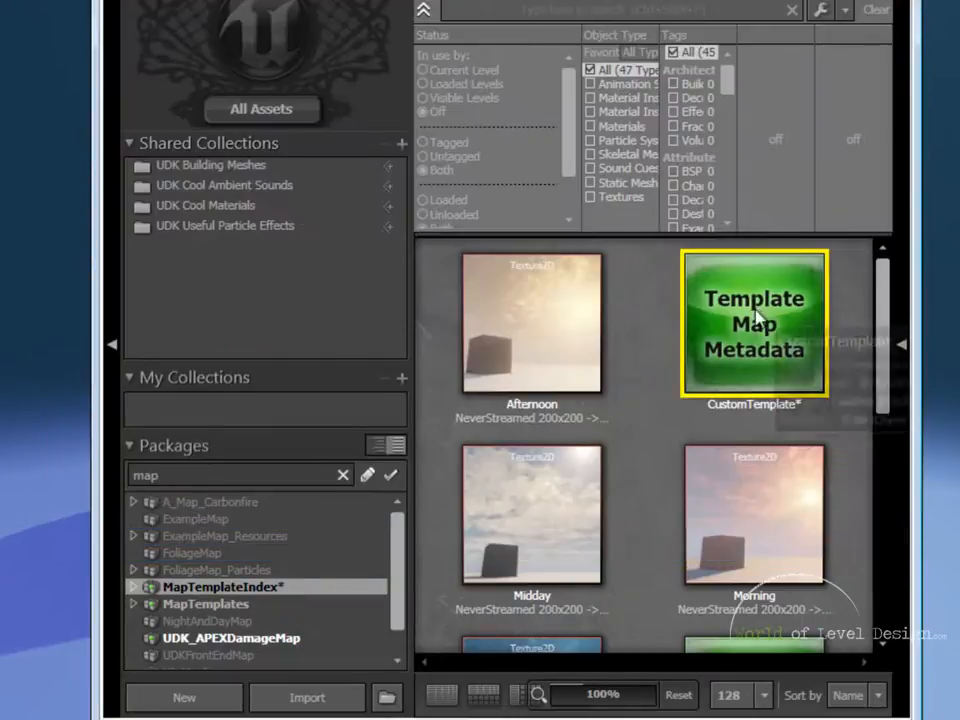
pyautogui.moveTo(224, 604)
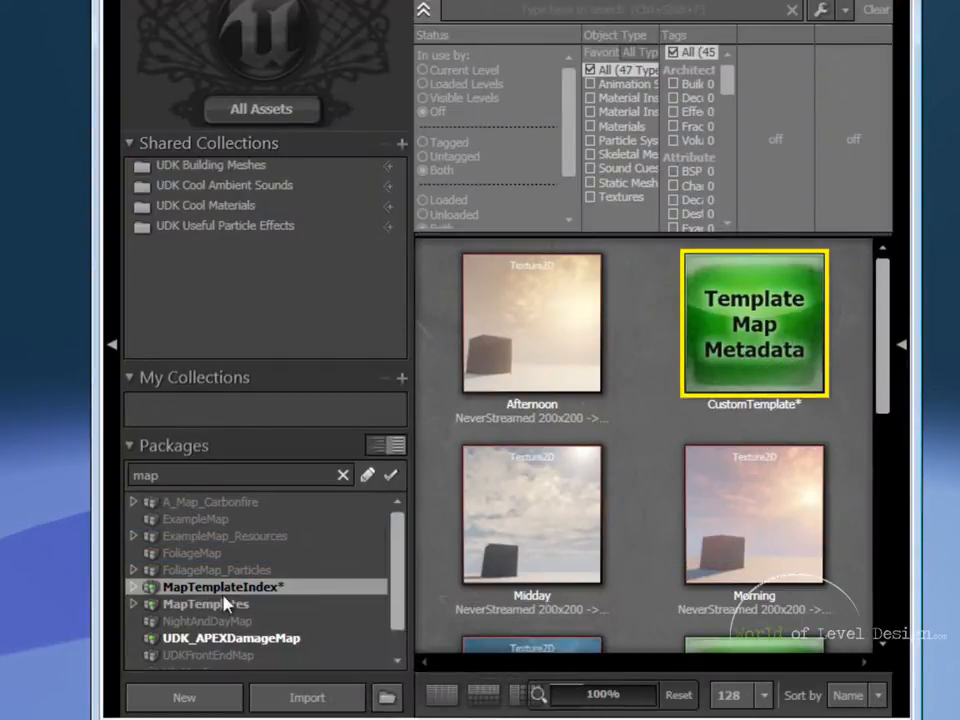
# Save the MapTemplateIndex package and close the Content Browser.
pyautogui.rightClick(222, 588)
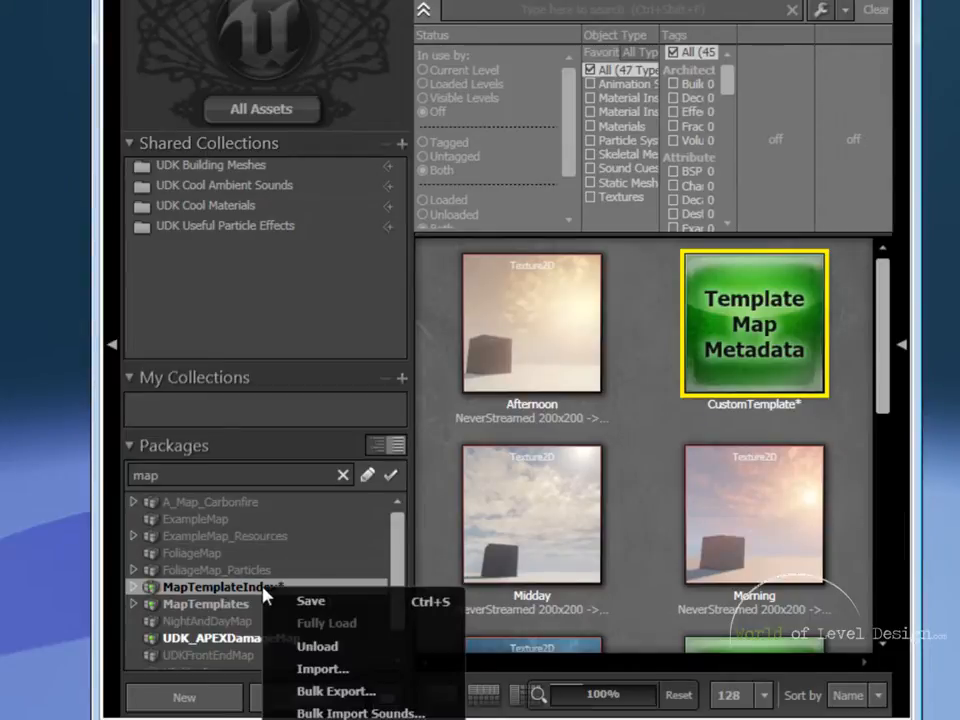
pyautogui.click(310, 600)
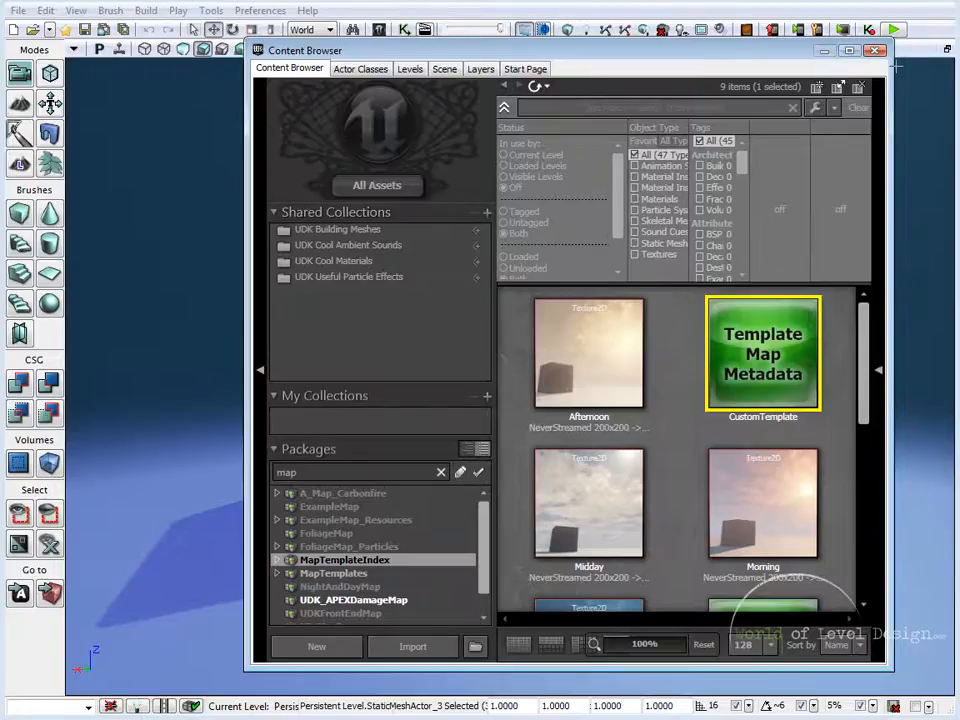
pyautogui.click(874, 50)
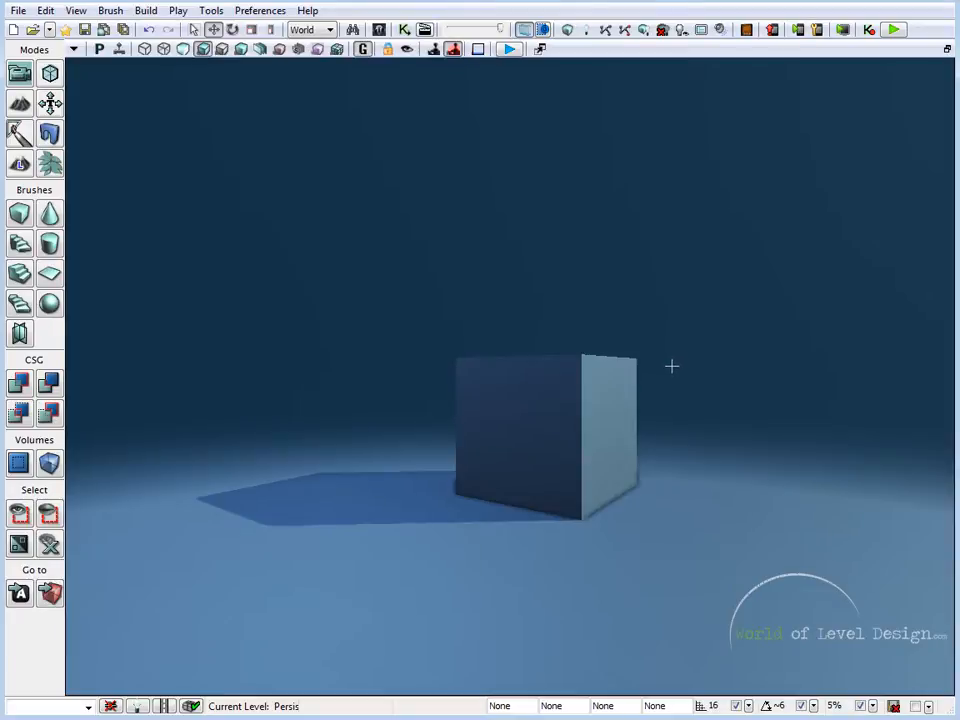
# Orbit the perspective camera so the cube and its long shadow are framed for the shot.
pyautogui.moveTo(672, 366); pyautogui.dragTo(352, 384)
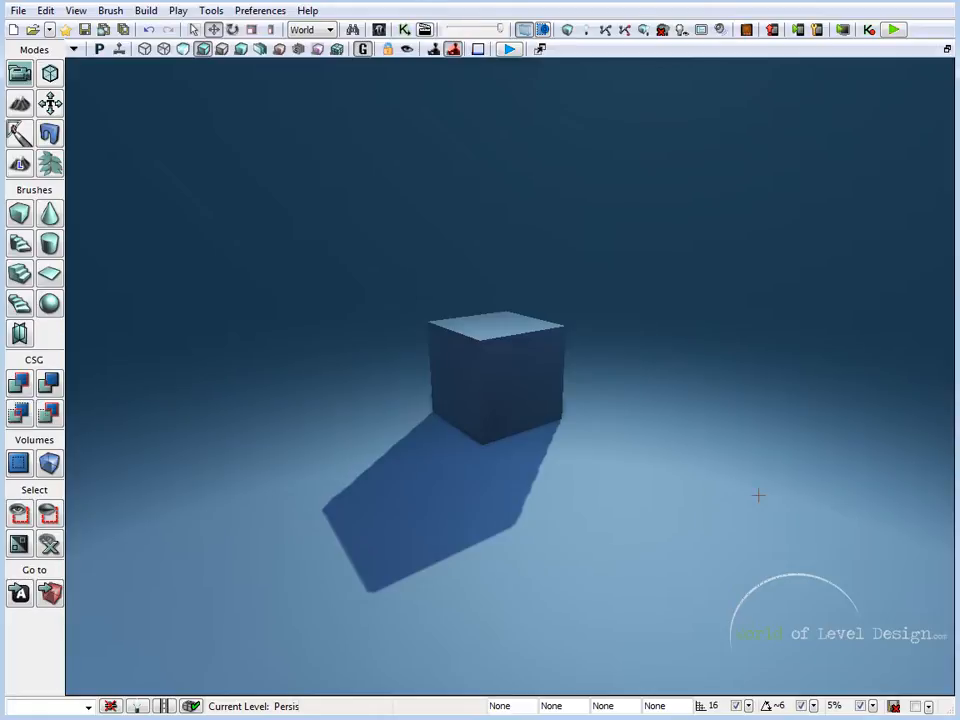
pyautogui.moveTo(344, 280)
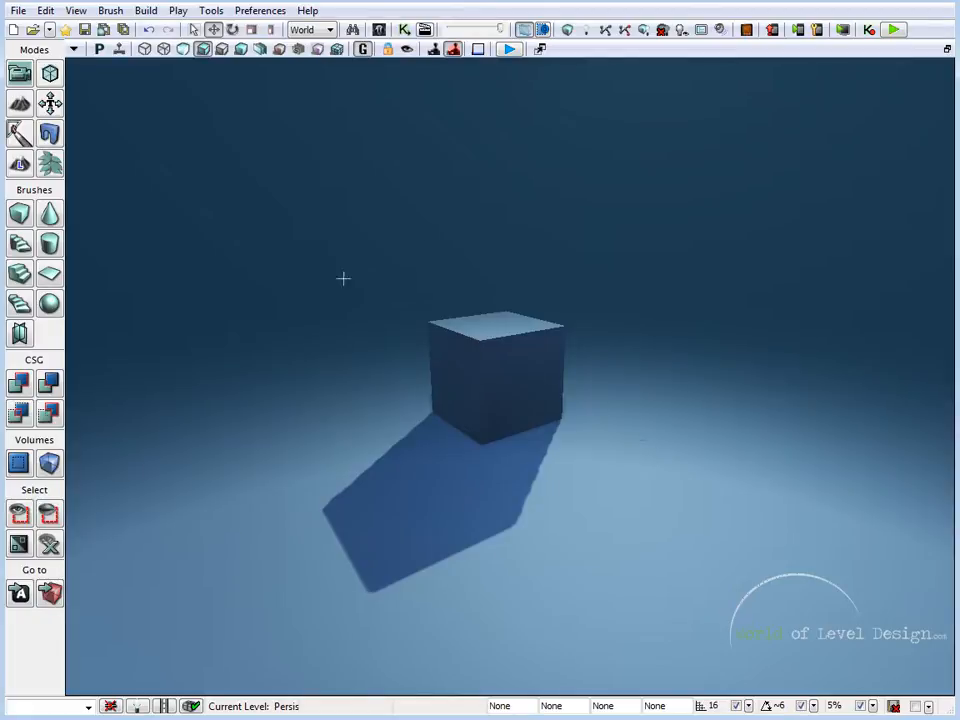
pyautogui.moveTo(796, 286)
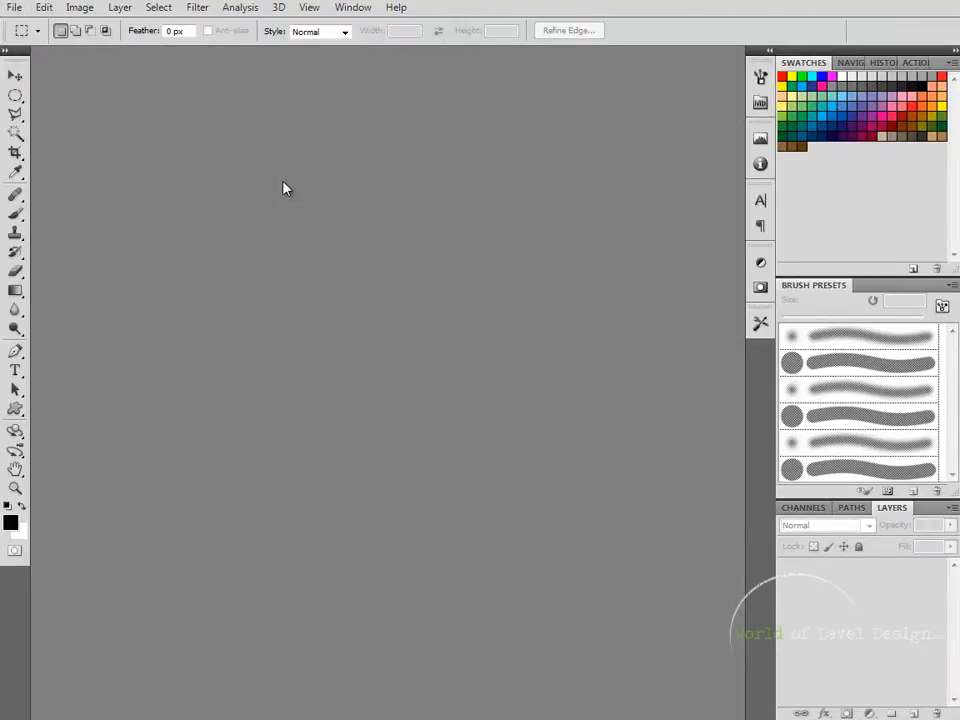
pyautogui.moveTo(240, 136)
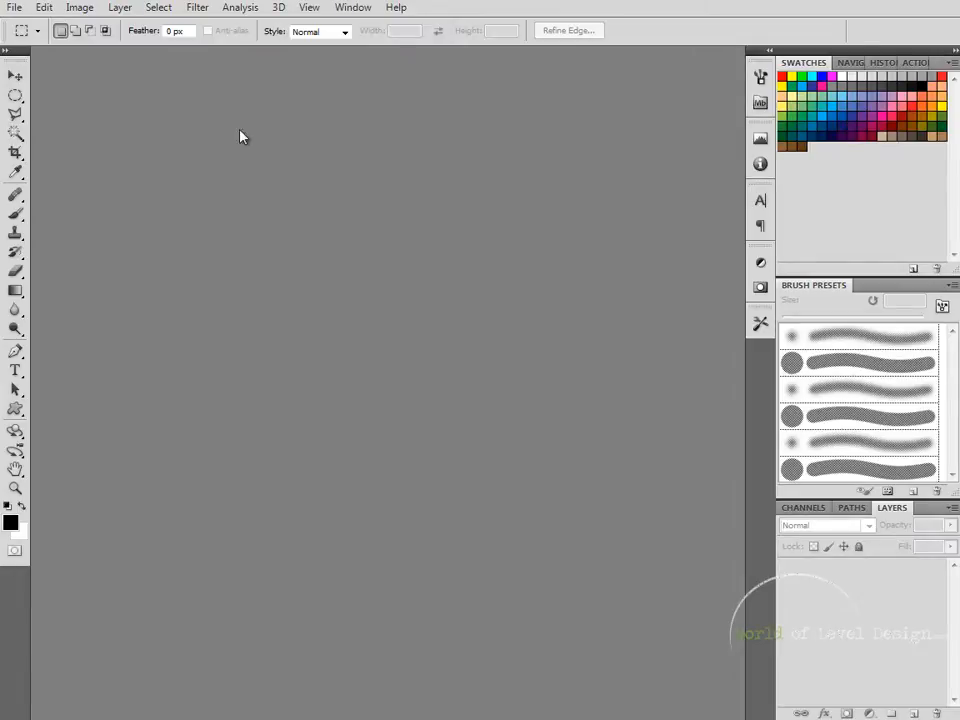
# Create a Clipboard-preset document, paste the viewport shot and crop it to 256×256 around the cube.
pyautogui.click(14, 8)
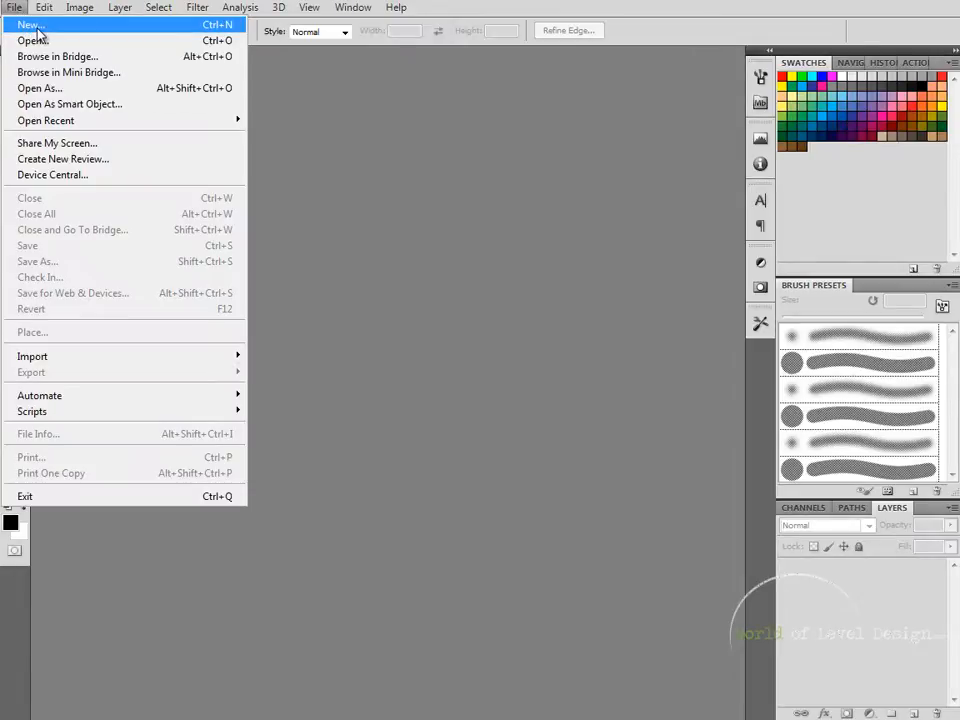
pyautogui.click(30, 24)
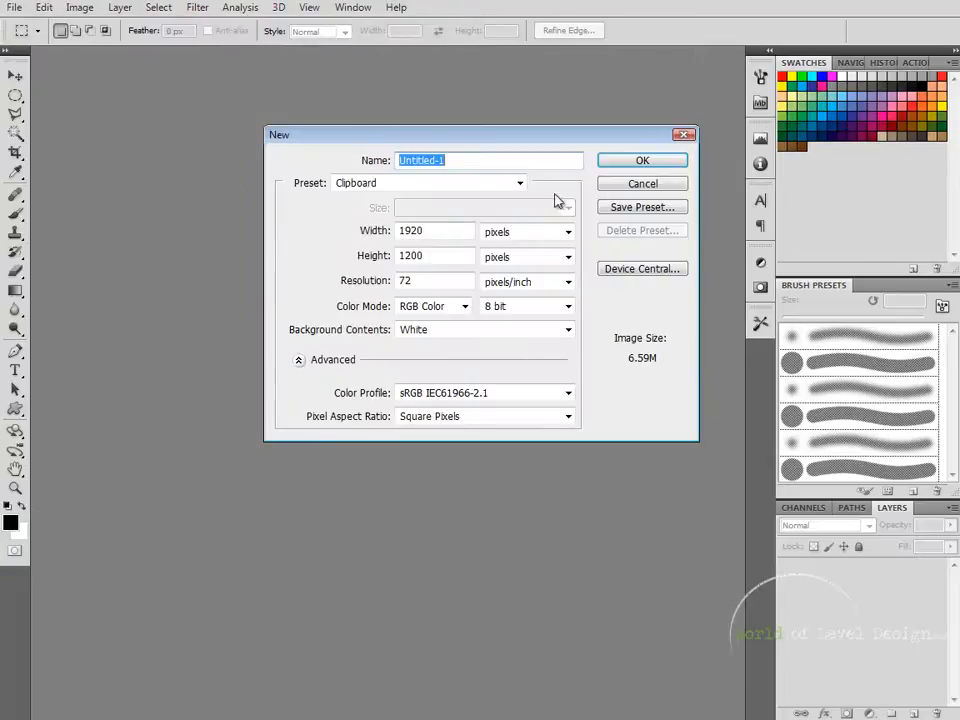
pyautogui.click(642, 160)
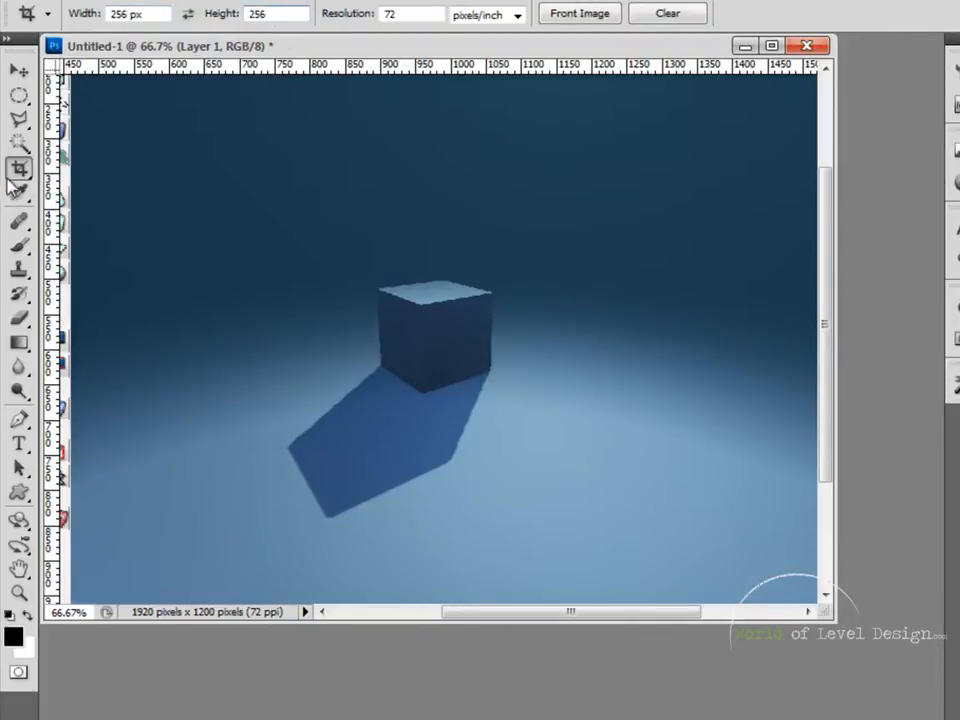
pyautogui.moveTo(240, 196)
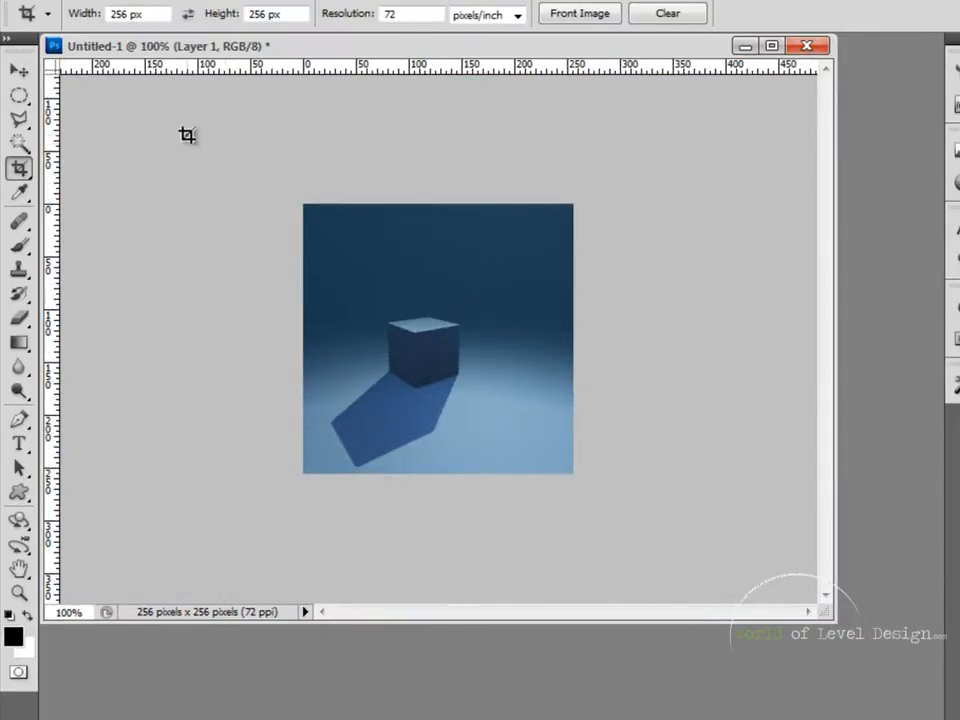
pyautogui.click(18, 70)
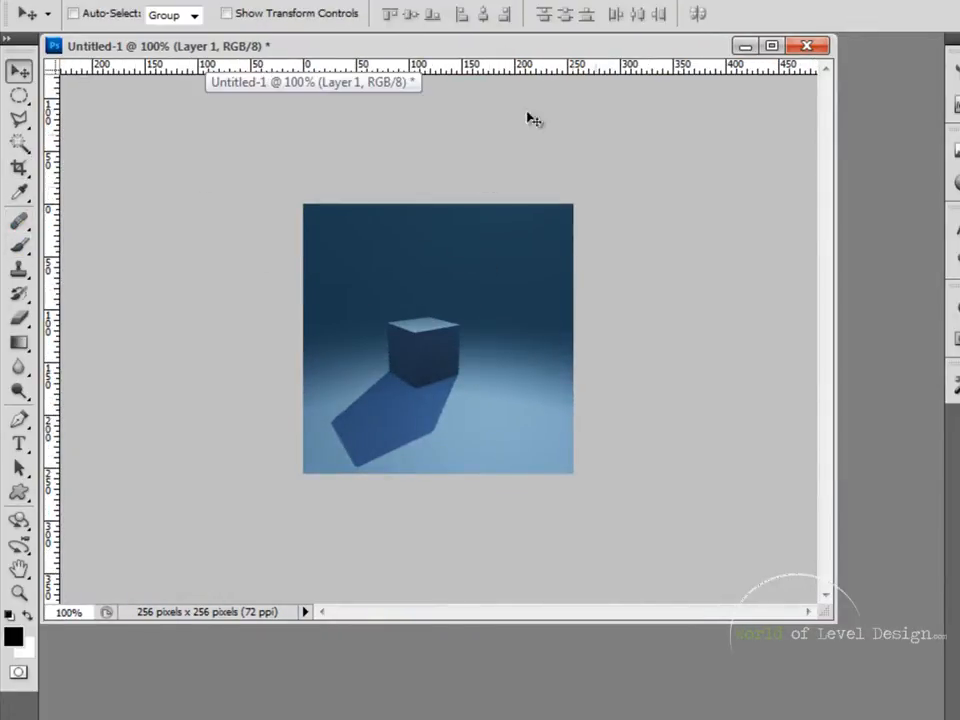
# Save the crop as CustomTemplate-Preview in Targa format, 24 bits/pixel, in the Temp folder.
pyautogui.click(590, 560)
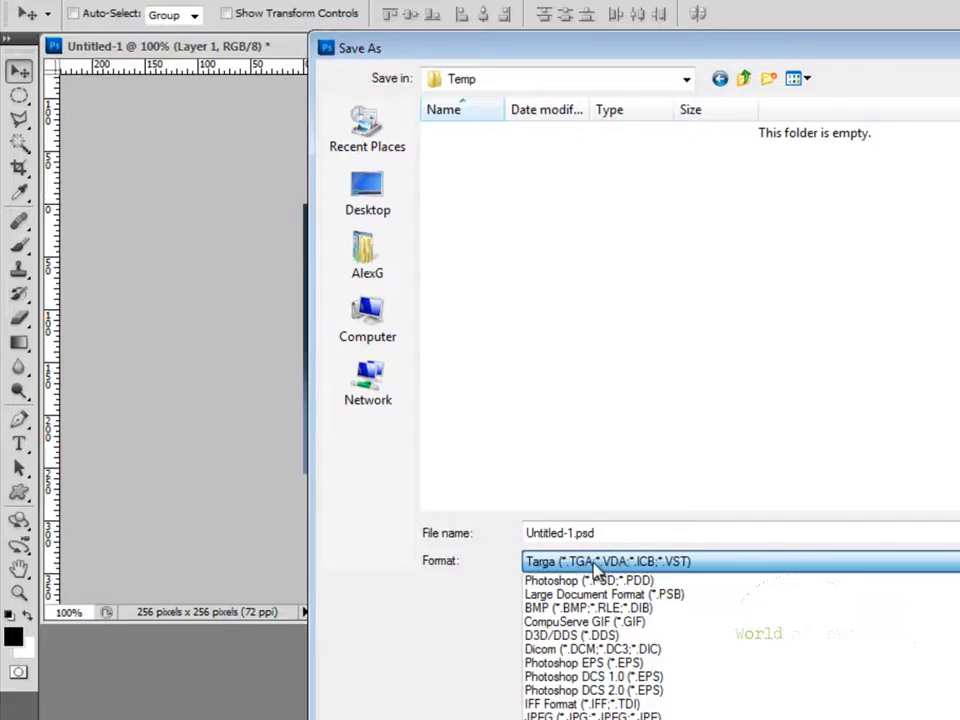
pyautogui.click(608, 560)
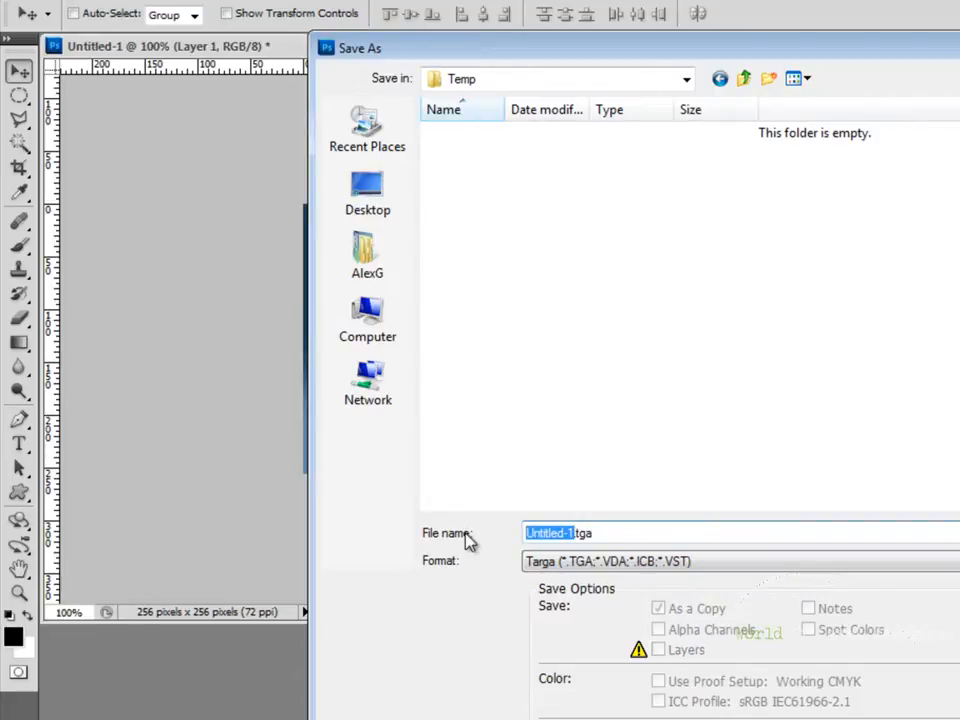
pyautogui.write('CustomTemplate-Preview')
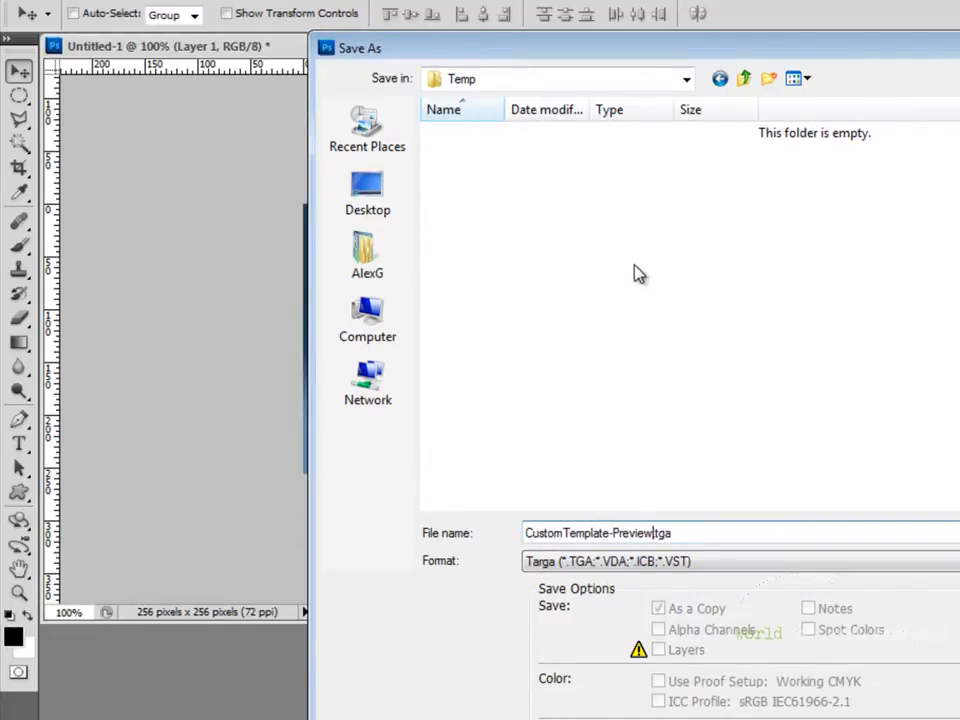
pyautogui.moveTo(650, 212)
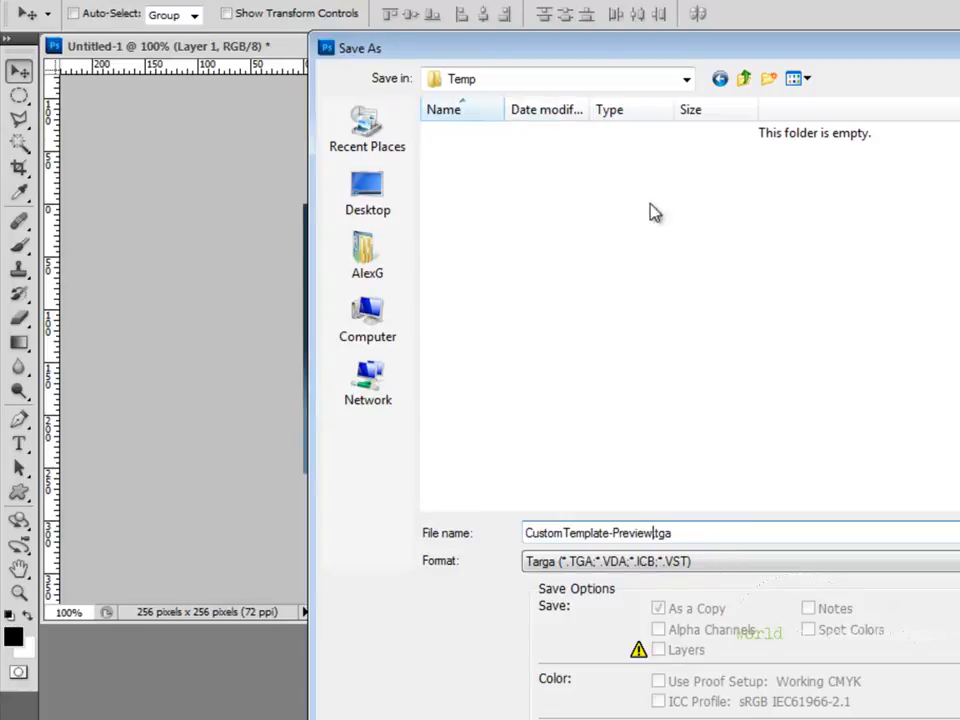
pyautogui.moveTo(622, 306)
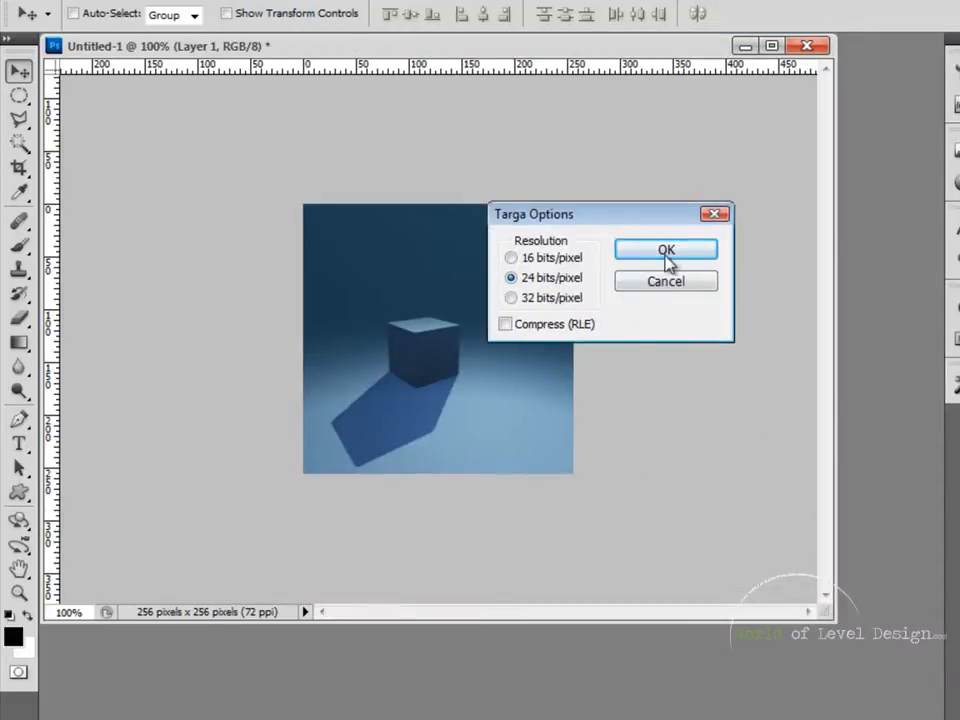
pyautogui.click(666, 248)
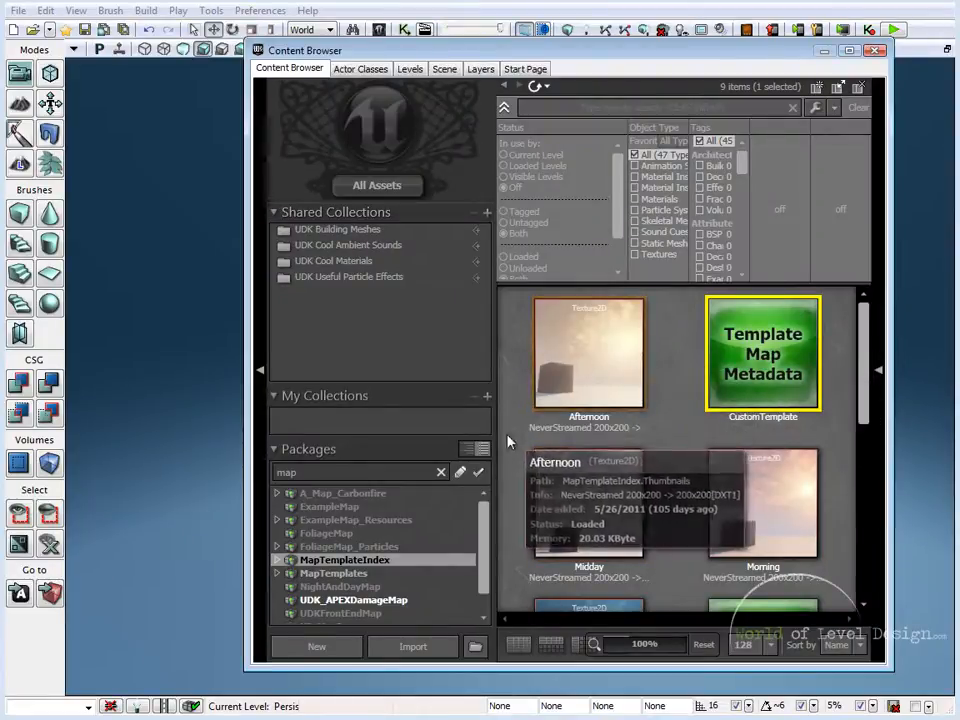
pyautogui.moveTo(660, 344)
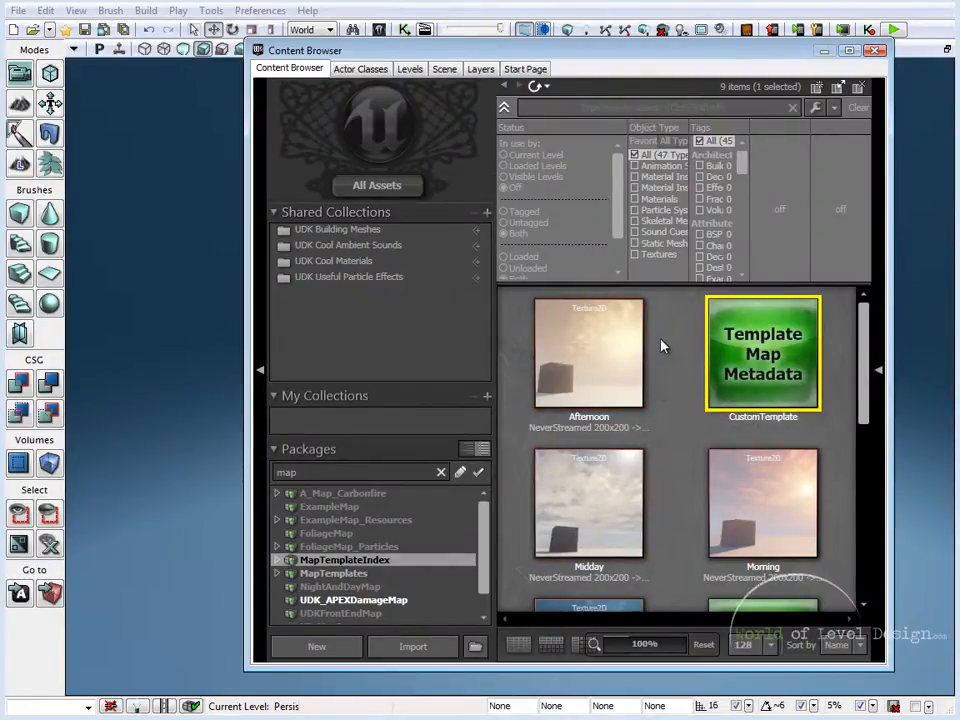
# Import CustomTemplate-Preview.tga into package MapTemplateIndex as texture CustomTemplate.
pyautogui.click(412, 646)
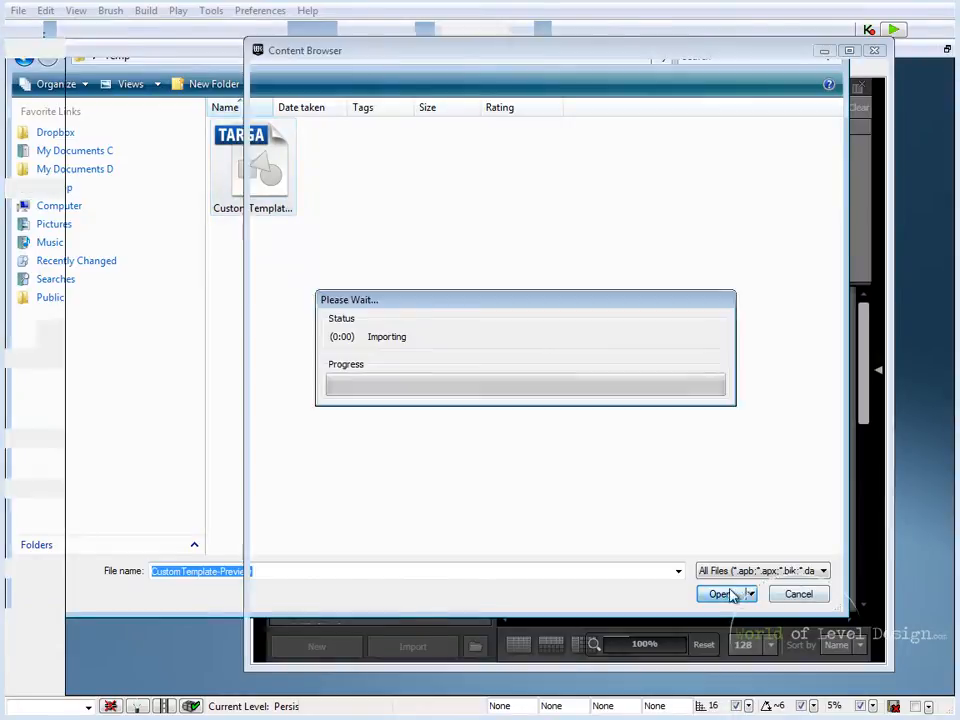
pyautogui.click(720, 592)
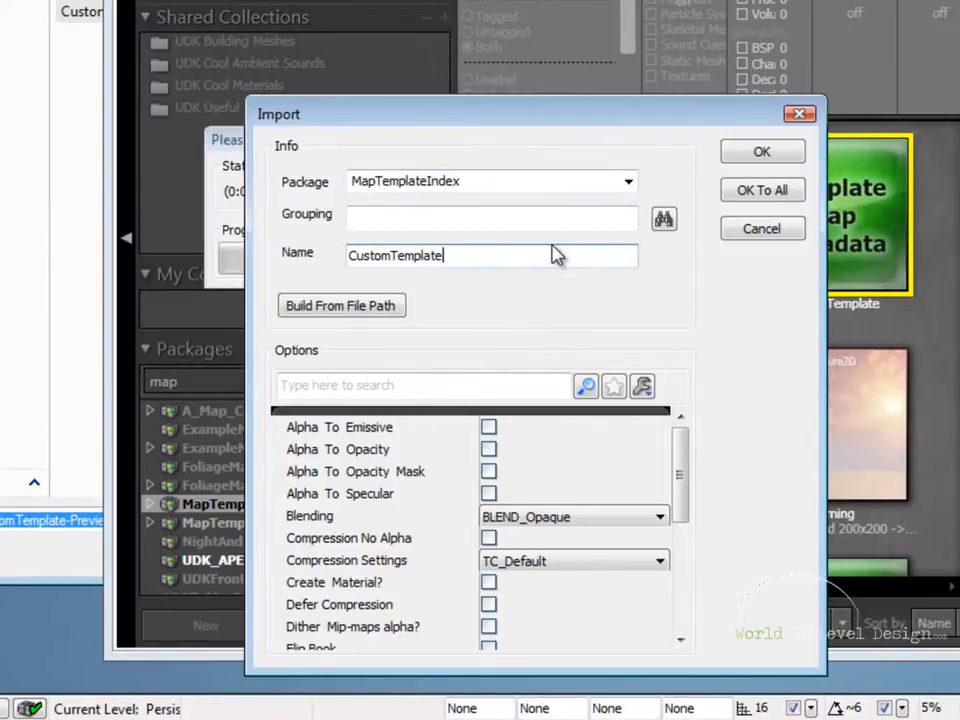
pyautogui.moveTo(568, 358)
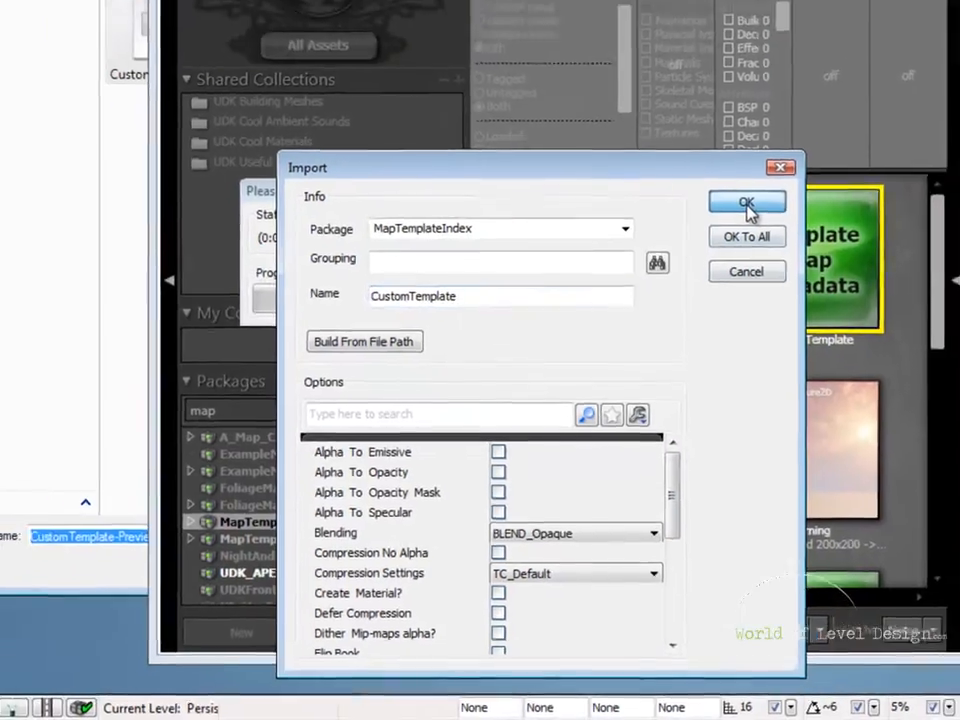
pyautogui.click(746, 200)
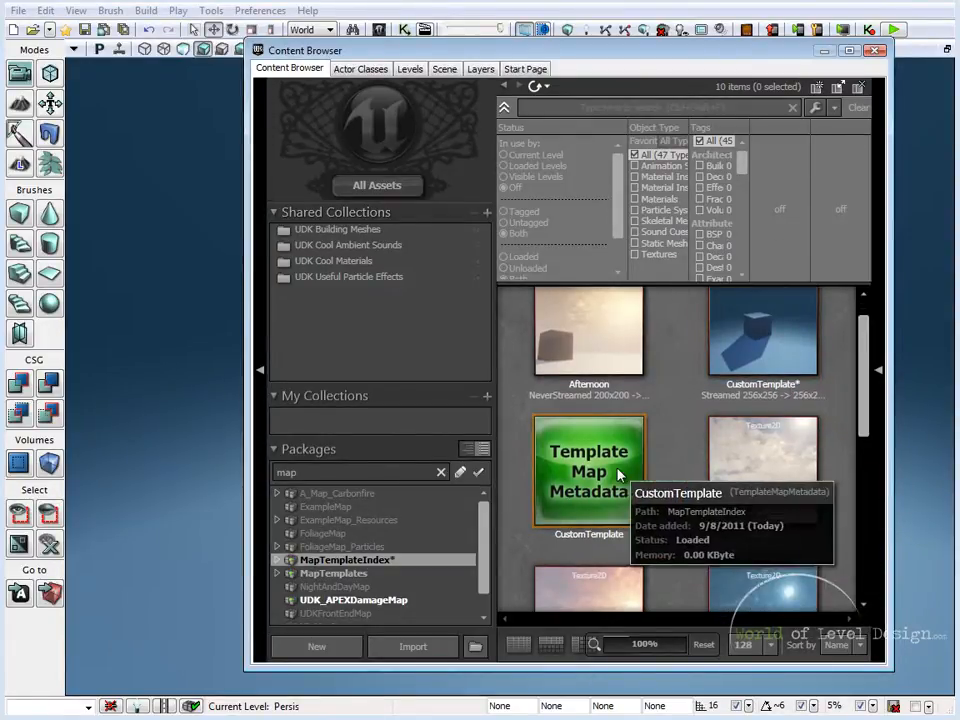
# Open the CustomTemplate map metadata's properties to reach its Thumbnail field.
pyautogui.click(588, 470)
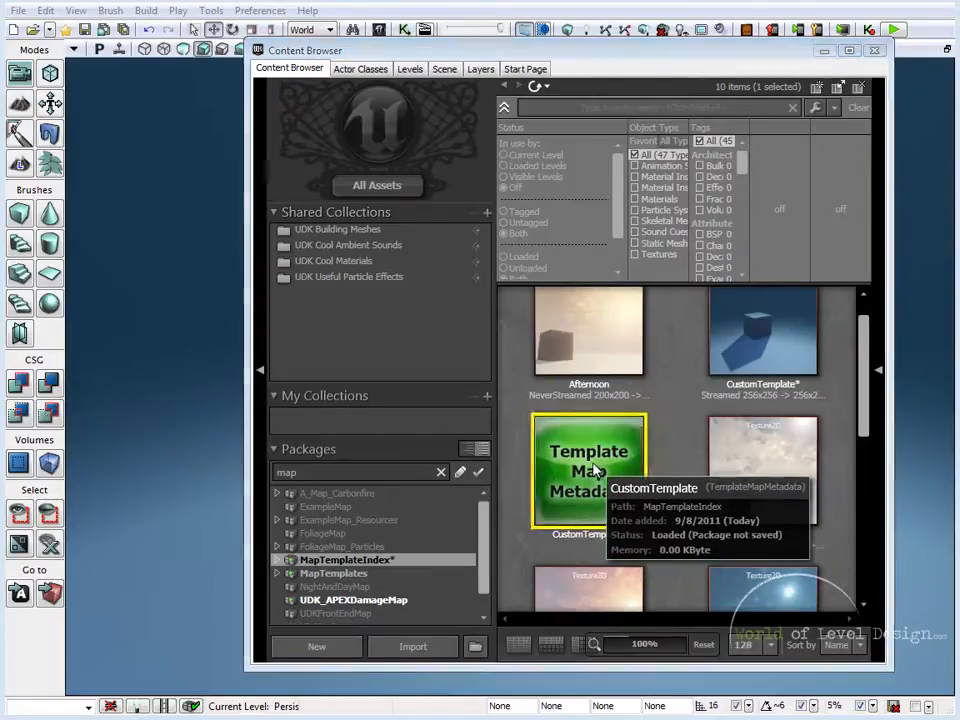
pyautogui.doubleClick(588, 470)
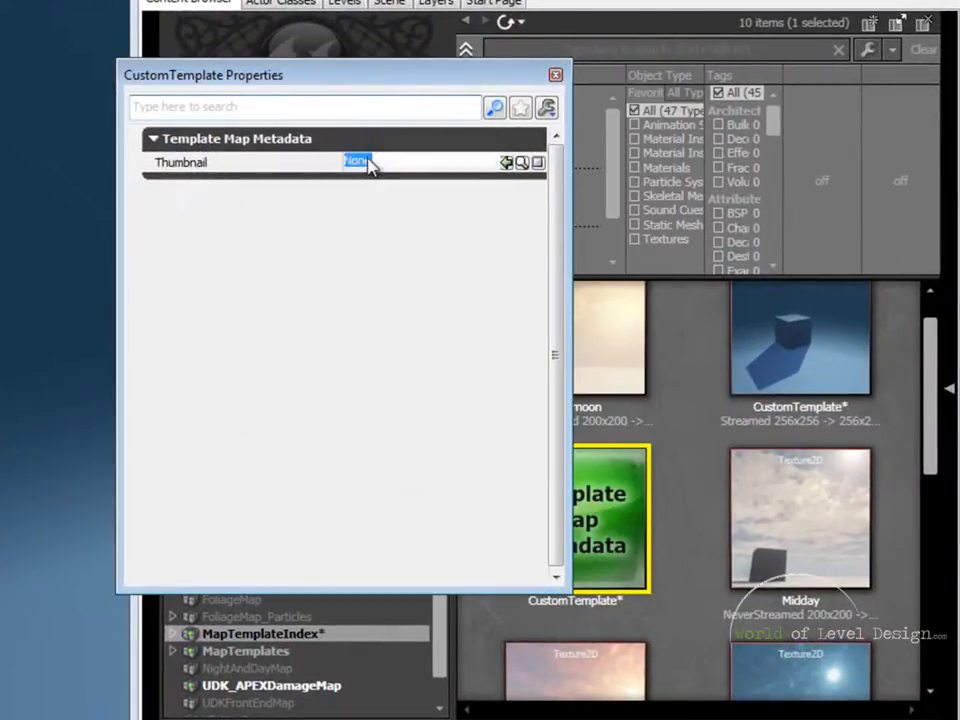
pyautogui.moveTo(830, 360)
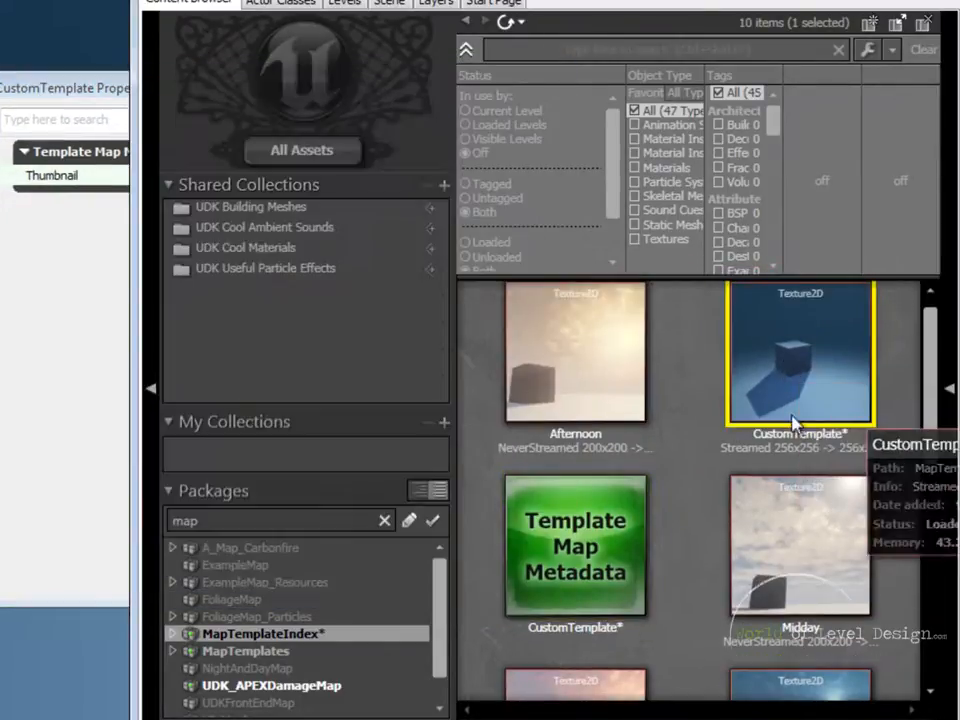
pyautogui.moveTo(816, 390)
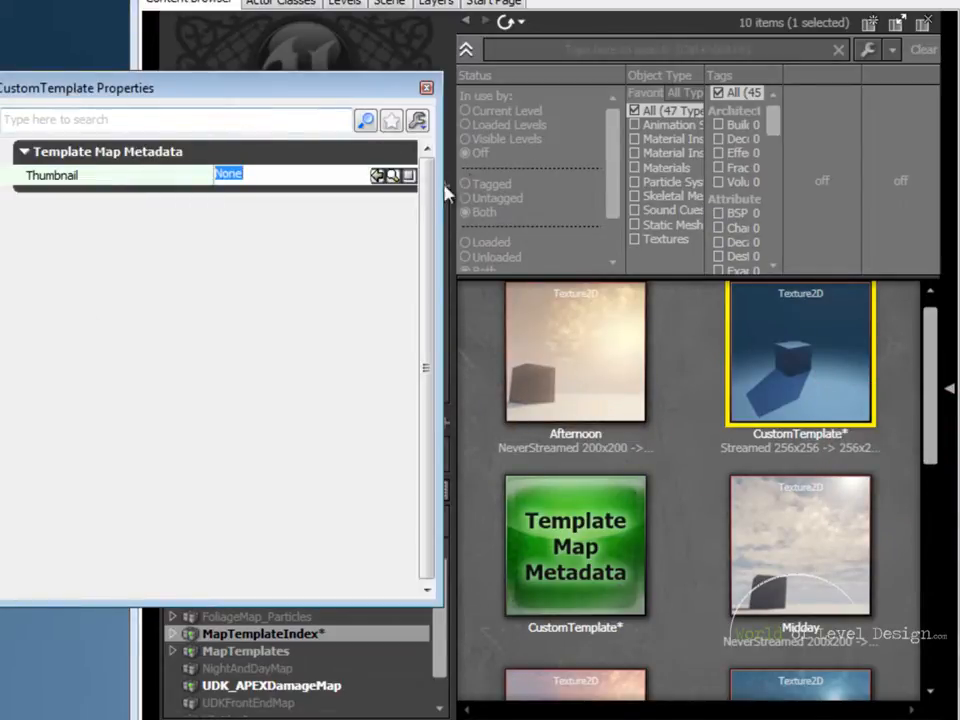
pyautogui.moveTo(378, 176)
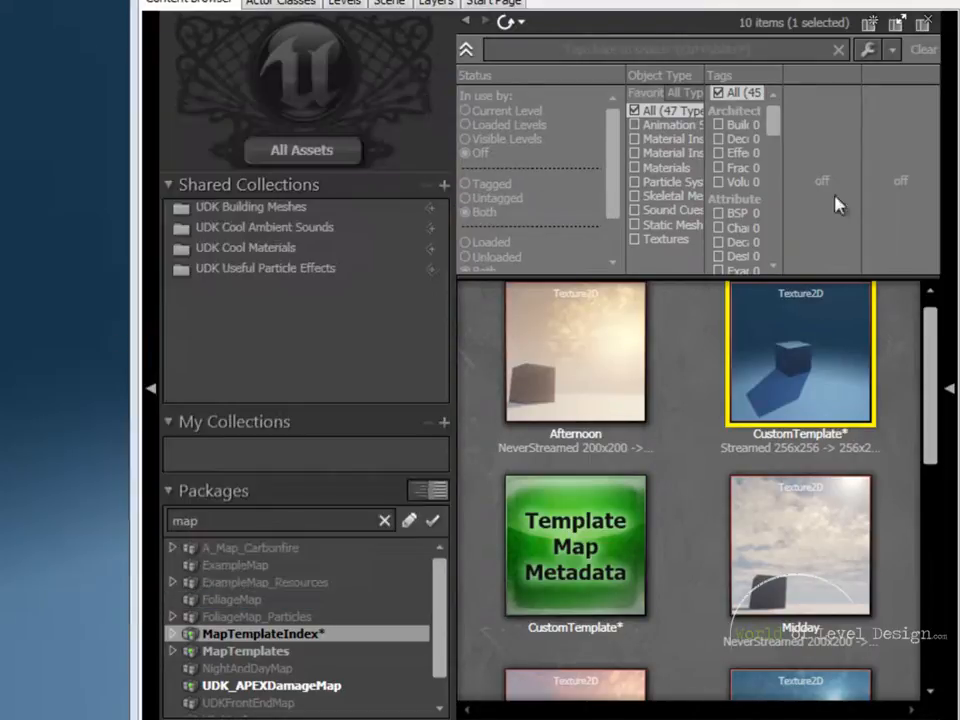
# Save the MapTemplateIndex package from the Packages list.
pyautogui.rightClick(264, 632)
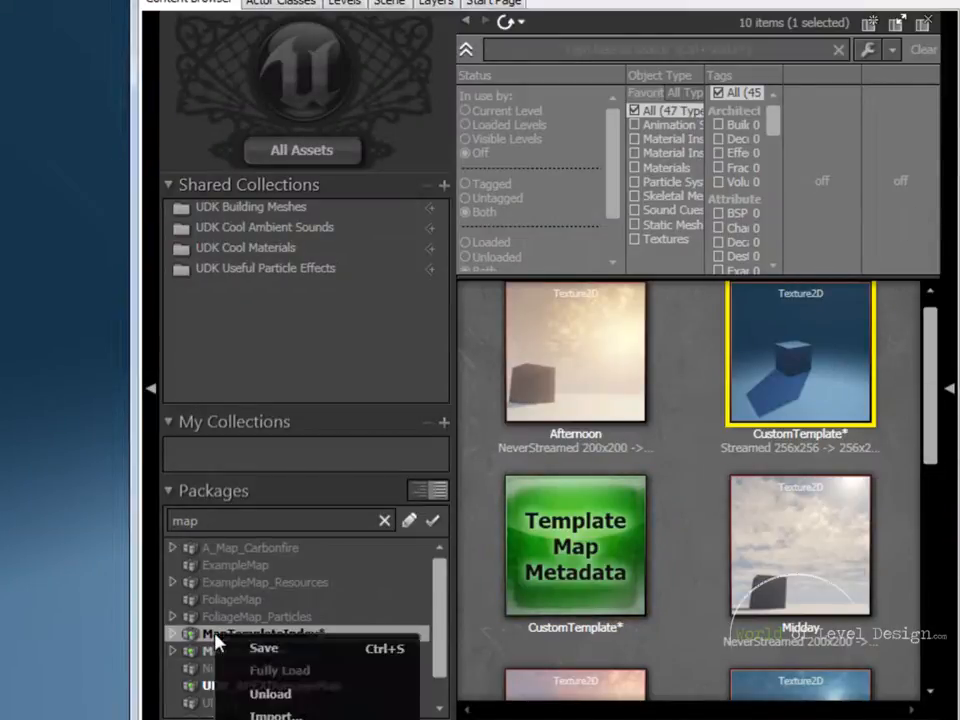
pyautogui.click(264, 648)
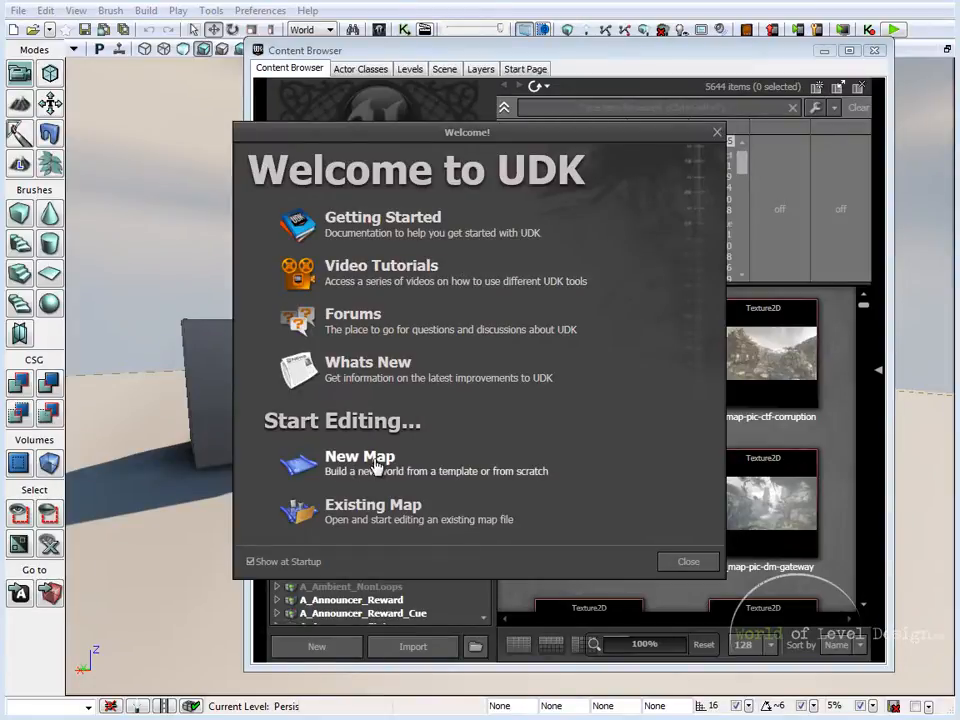
pyautogui.click(360, 456)
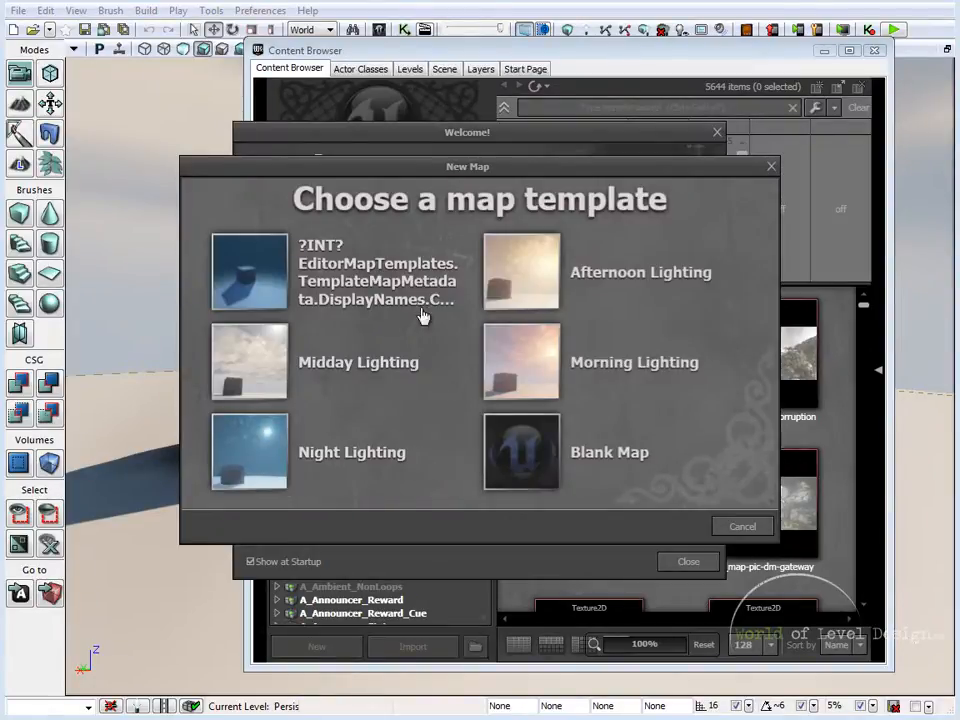
pyautogui.click(250, 272)
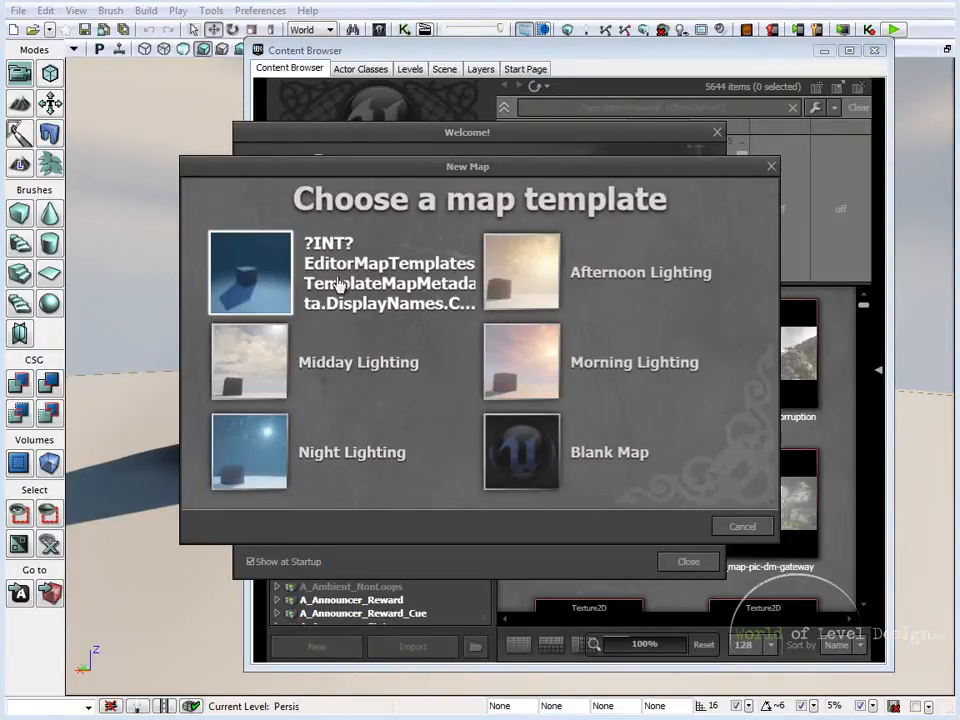
pyautogui.moveTo(400, 290)
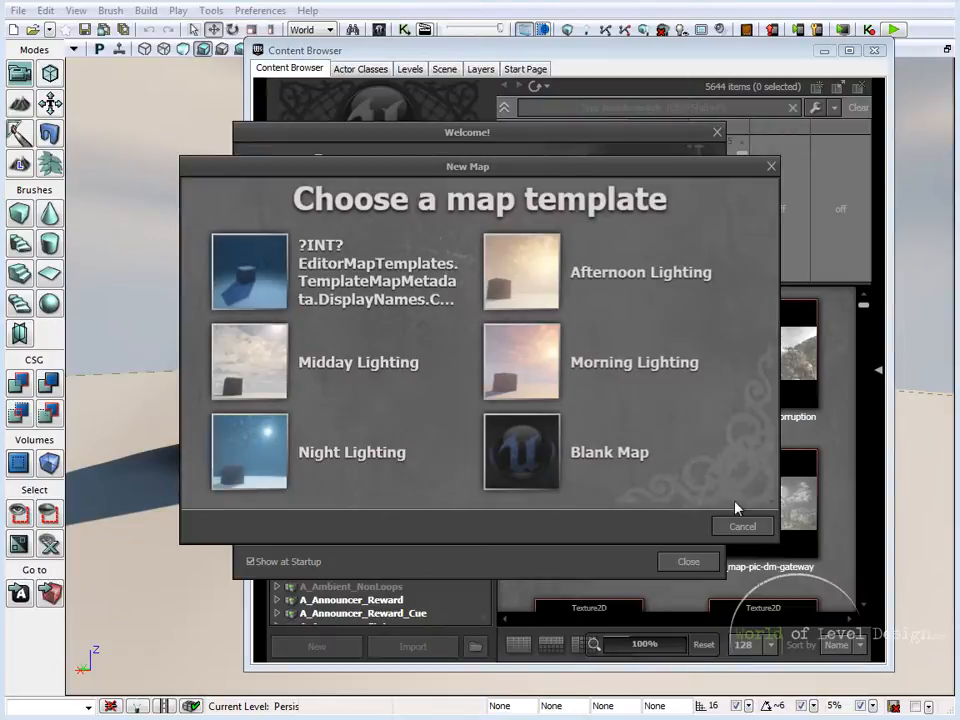
pyautogui.click(742, 526)
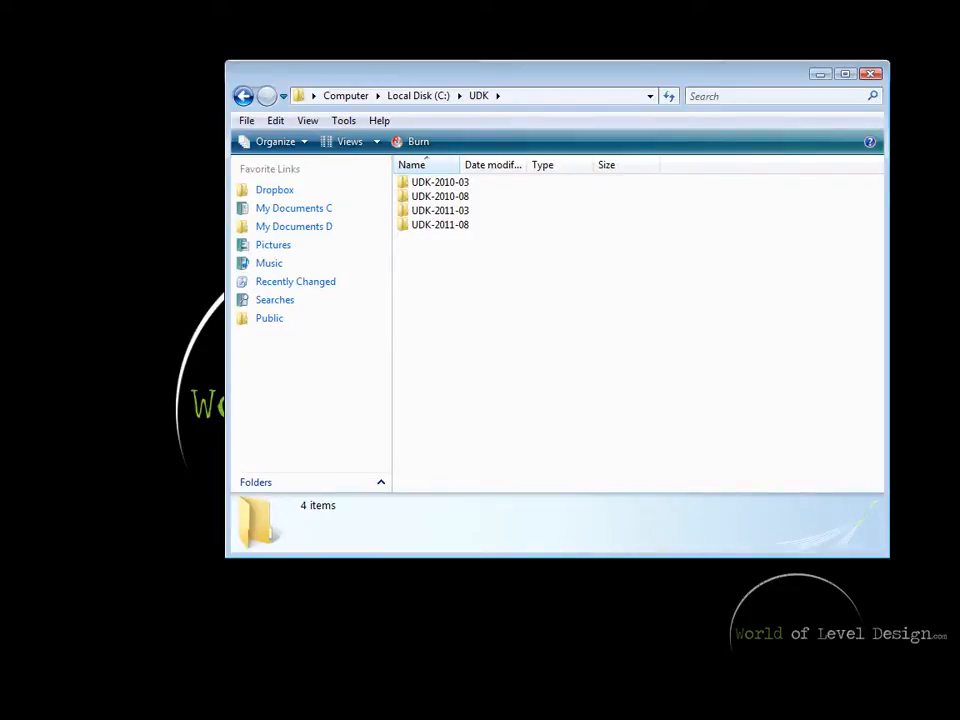
pyautogui.moveTo(520, 260)
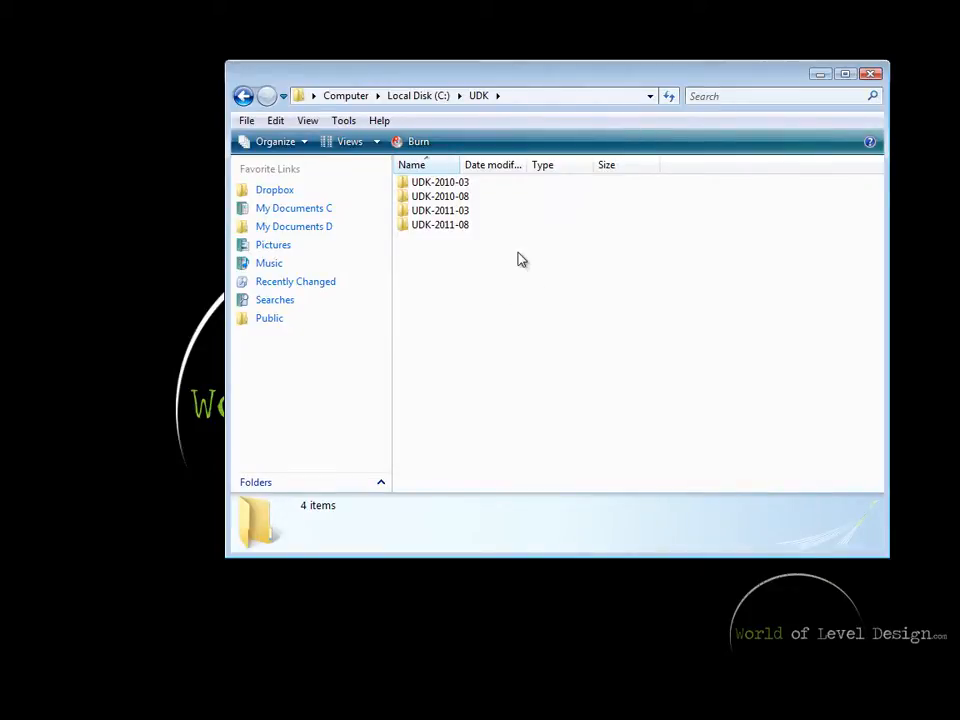
pyautogui.moveTo(550, 270)
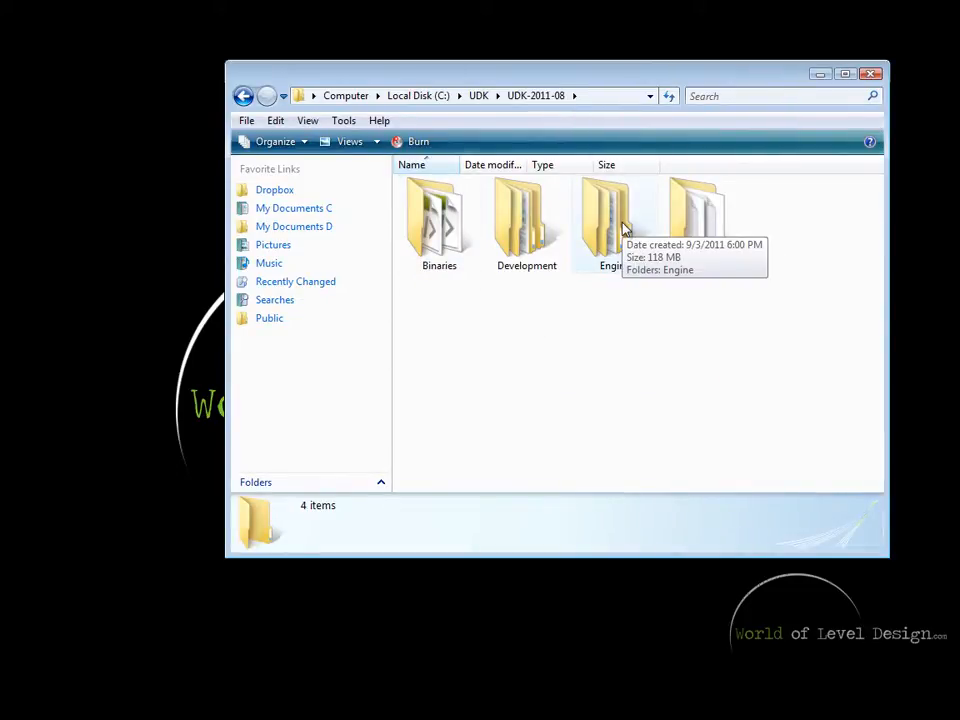
# Browse into Engine\Localization, then detour through UDKGame's Localization folder.
pyautogui.doubleClick(608, 220)
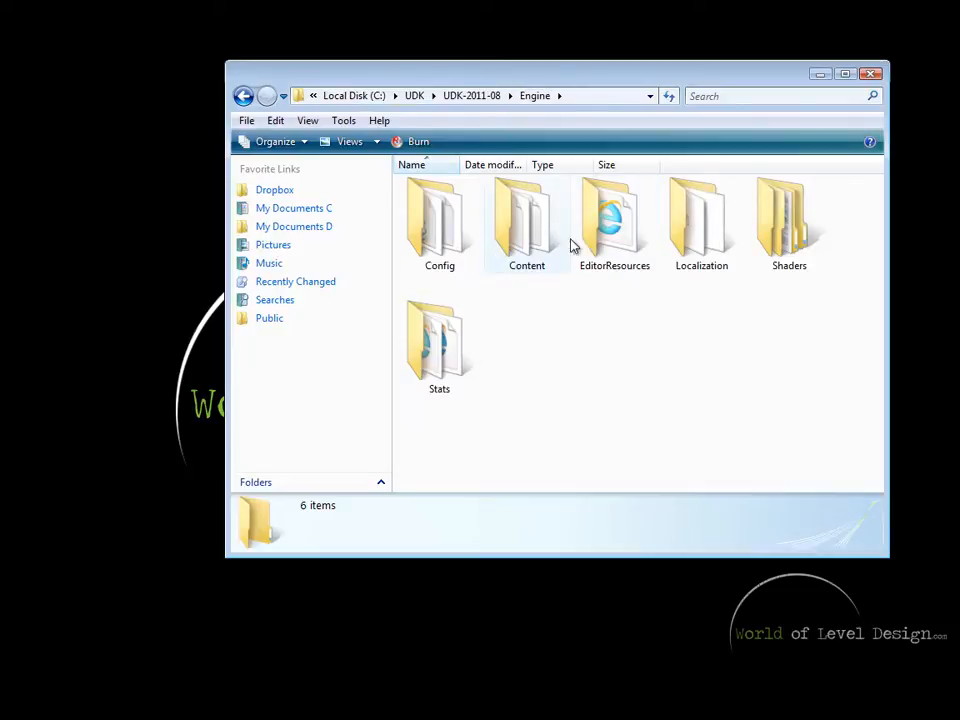
pyautogui.doubleClick(700, 220)
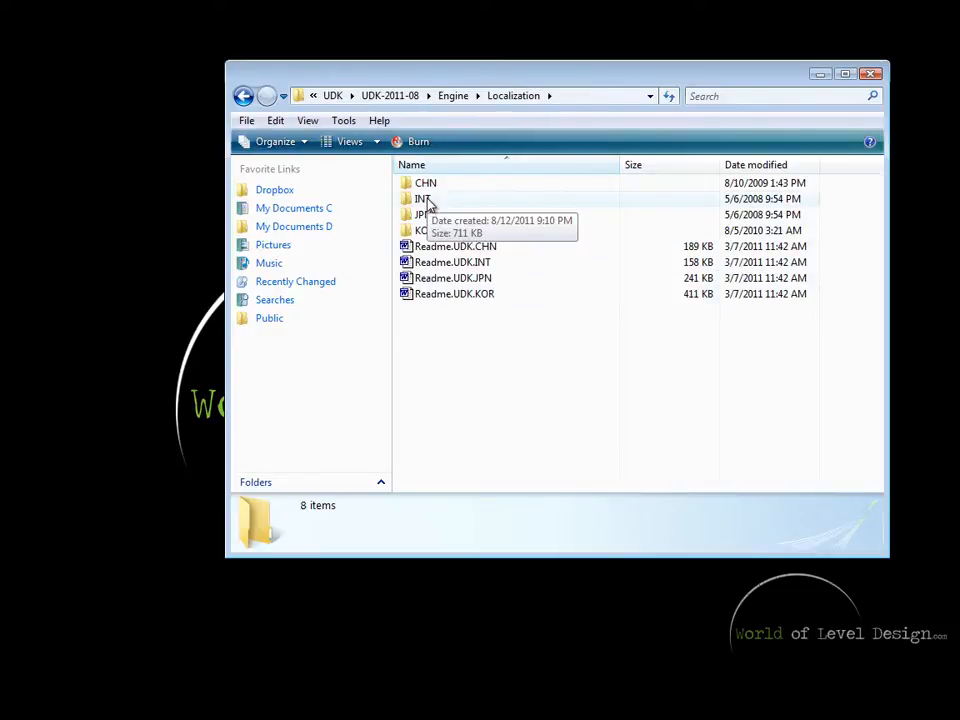
pyautogui.click(422, 198)
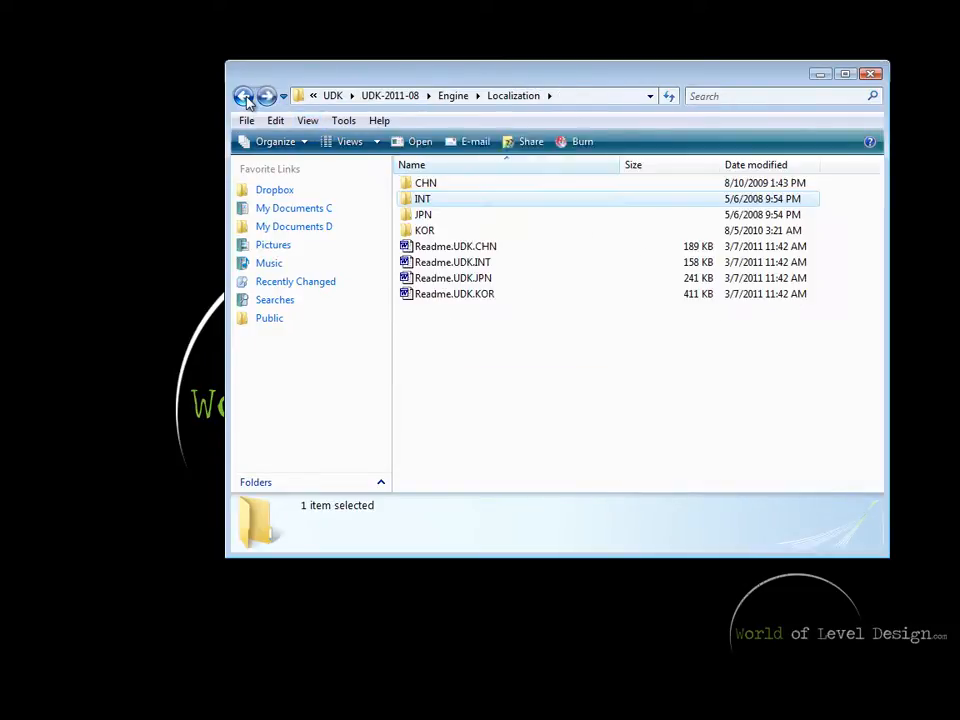
pyautogui.click(244, 96)
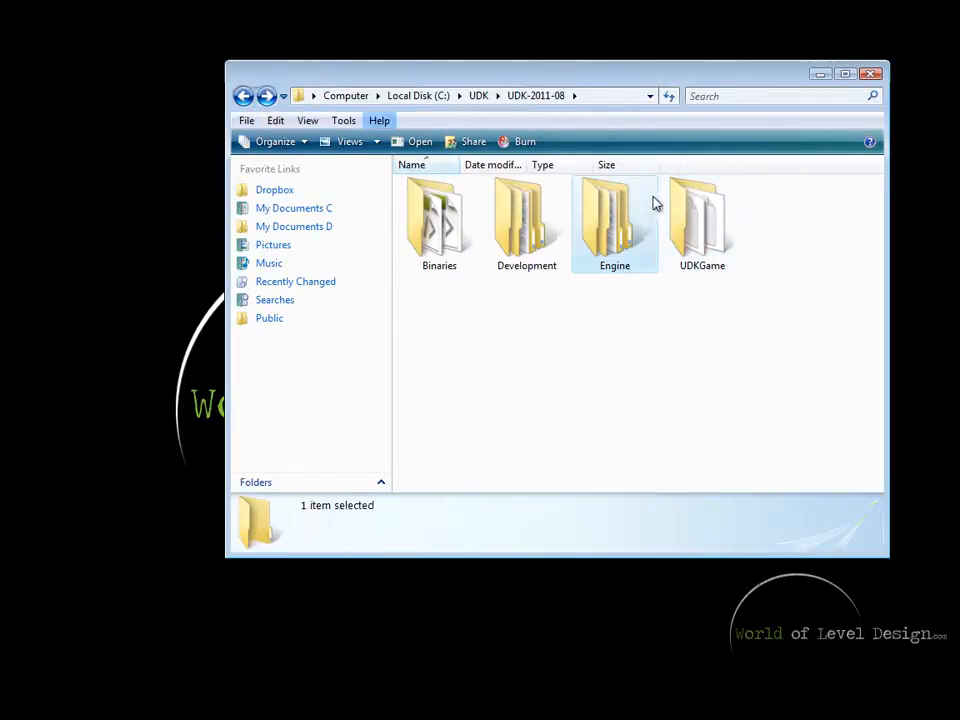
pyautogui.doubleClick(702, 220)
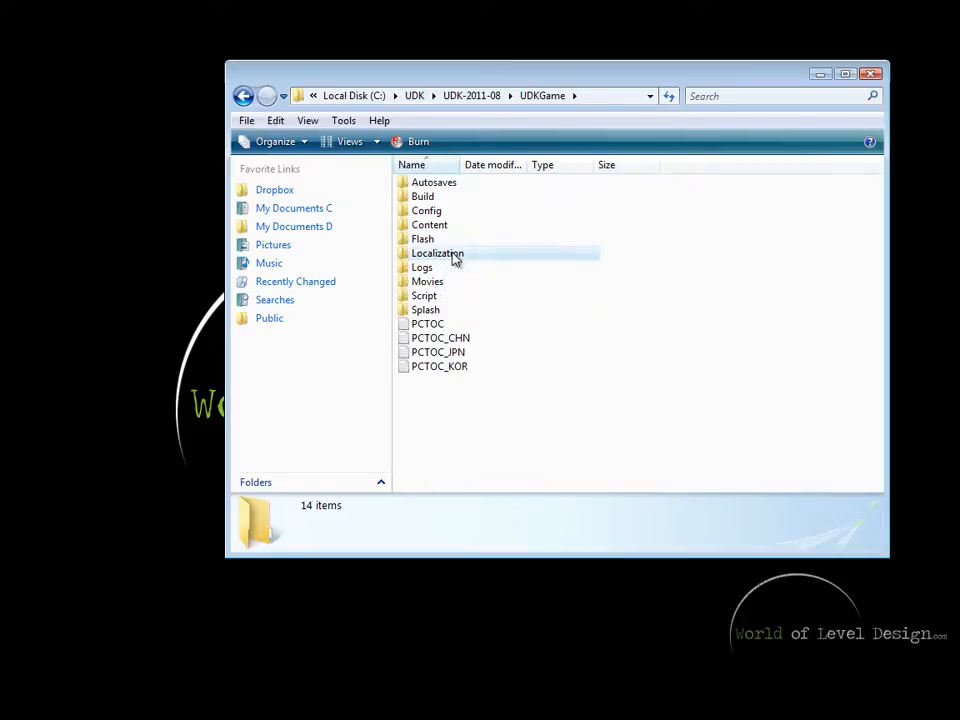
pyautogui.doubleClick(436, 252)
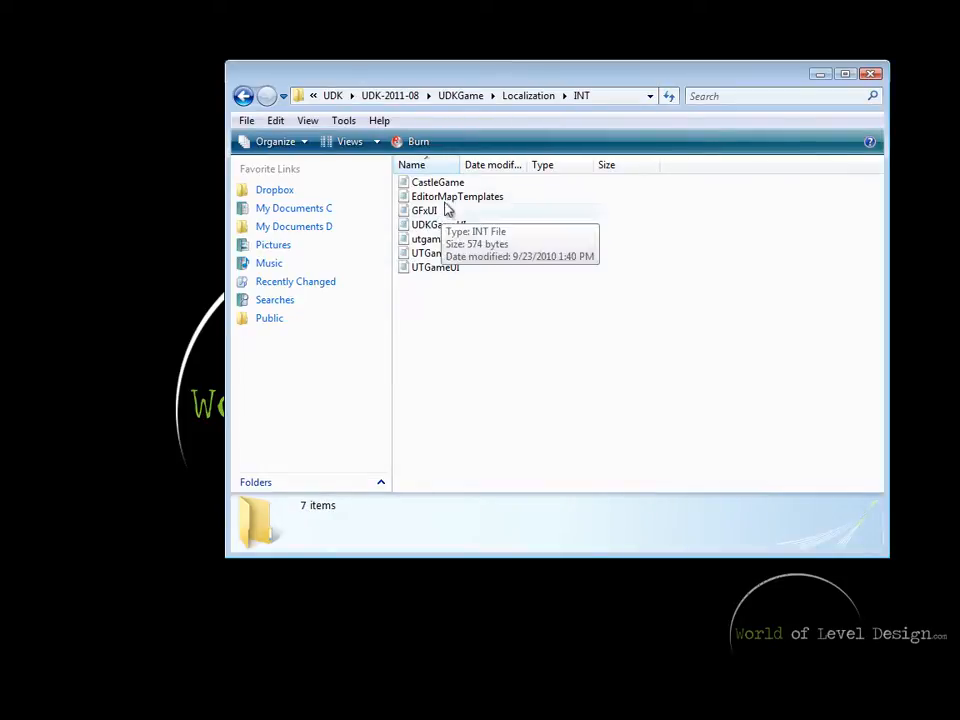
pyautogui.moveTo(488, 332)
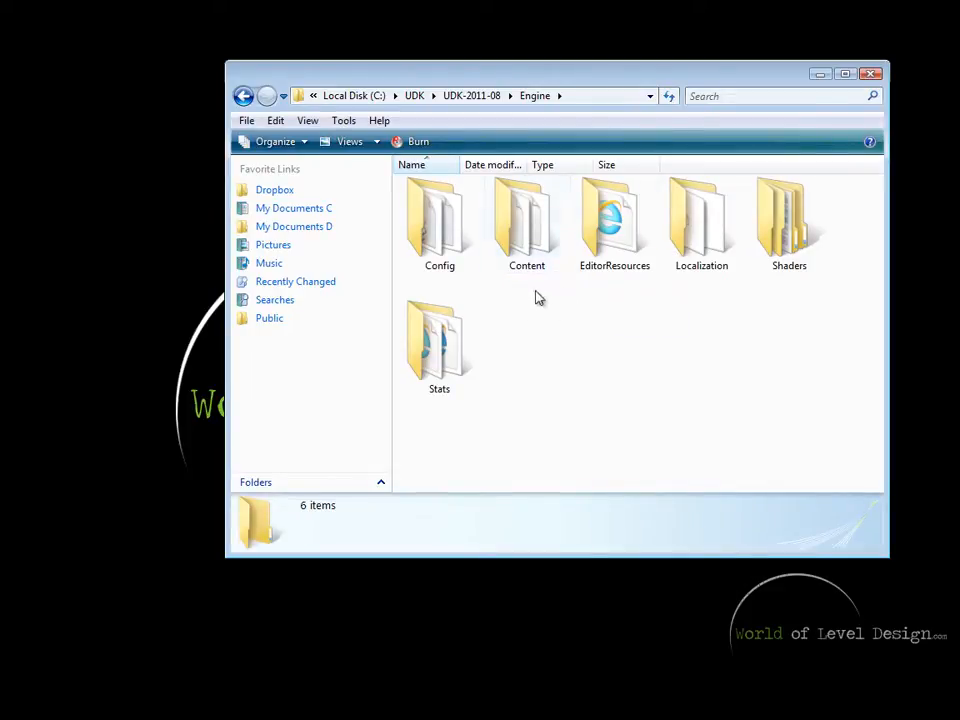
# Return to Engine and open Localization\INT where EditorMapTemplates is listed.
pyautogui.doubleClick(528, 220)
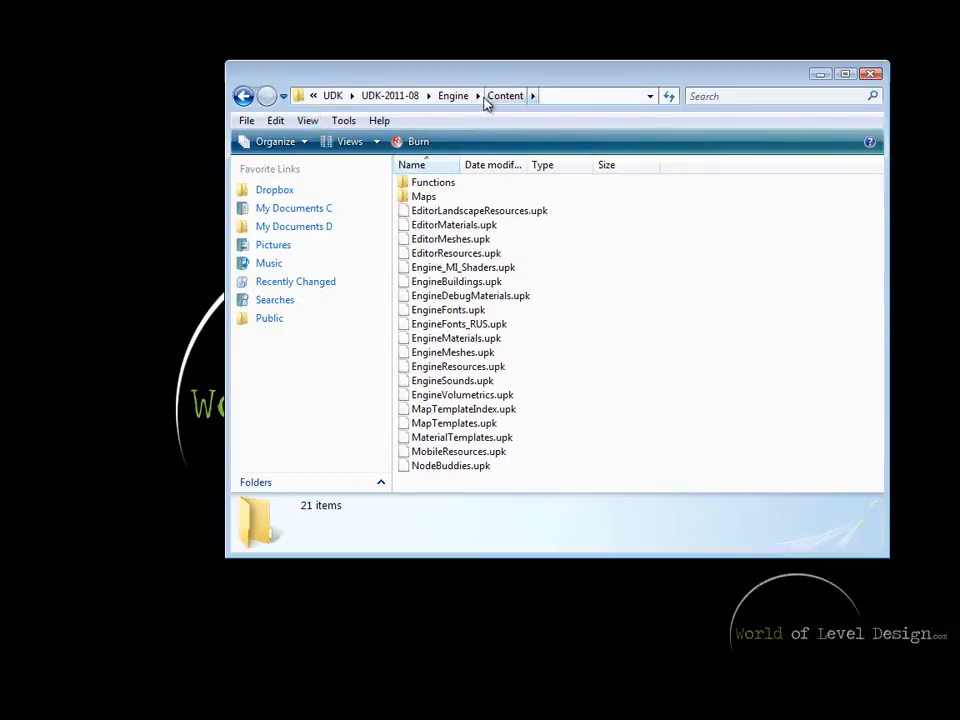
pyautogui.click(452, 96)
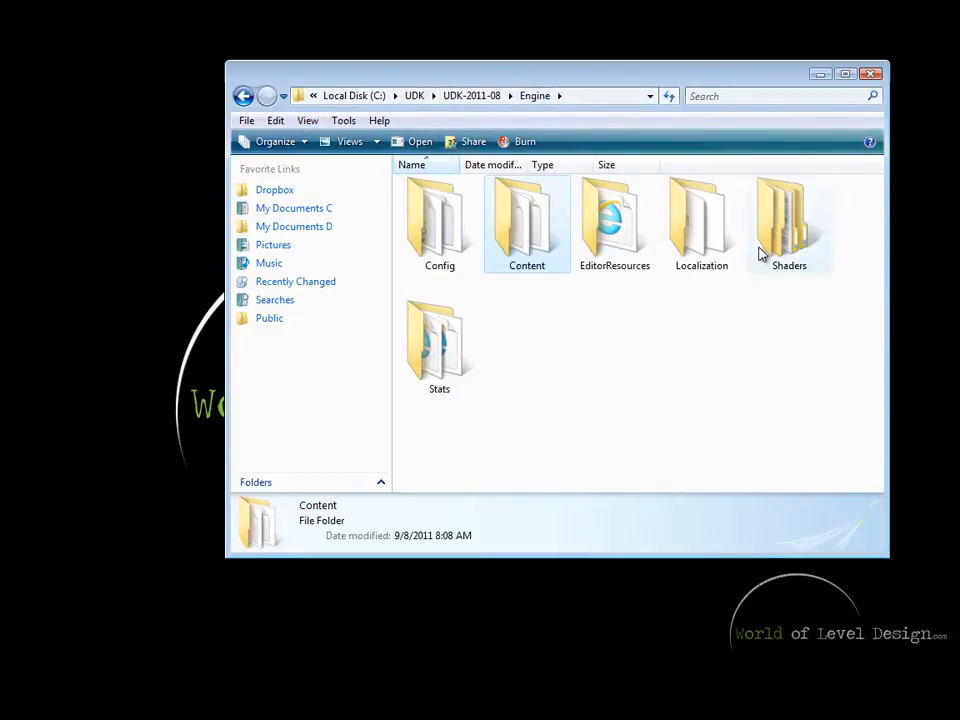
pyautogui.doubleClick(700, 220)
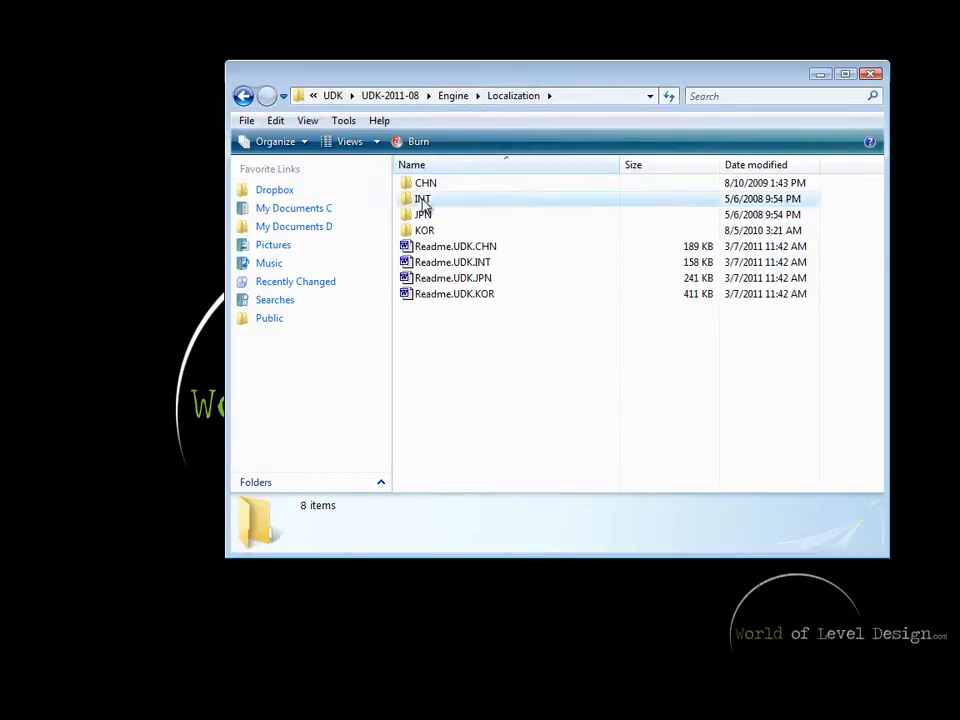
pyautogui.doubleClick(420, 198)
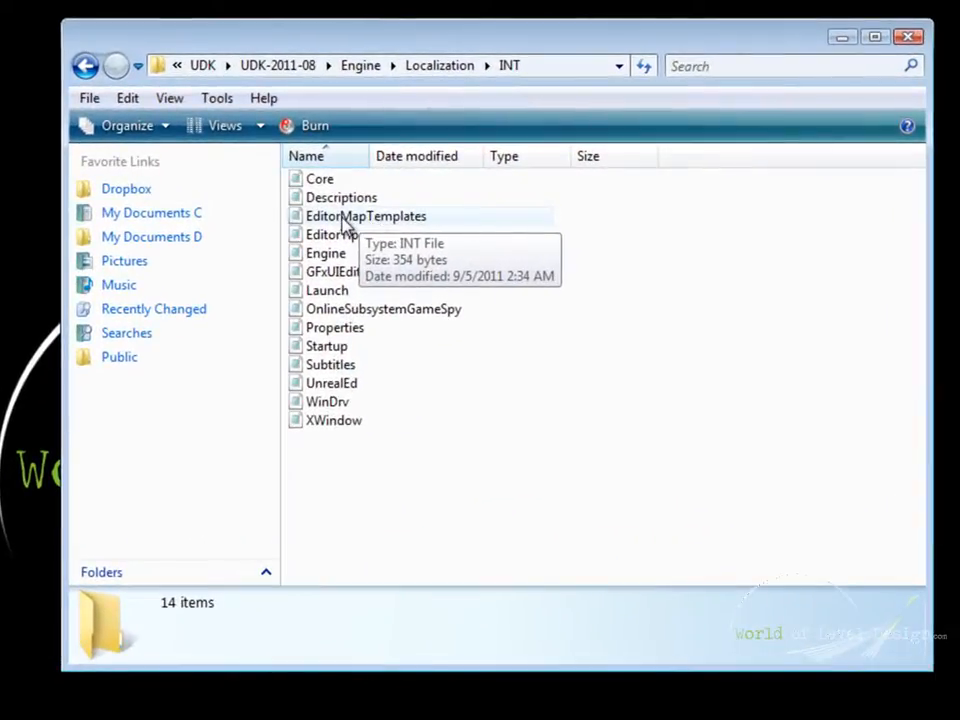
# In EditorMapTemplates.int add the line CustomTemplate=Night Lighting Custom, replacing the placeholder text.
pyautogui.doubleClick(366, 216)
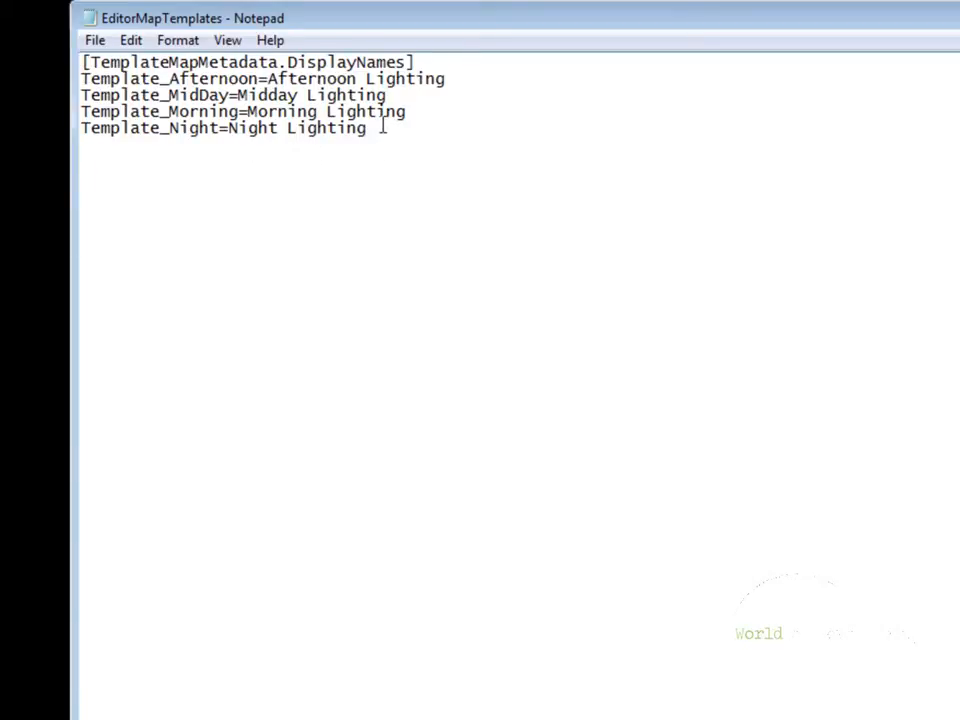
pyautogui.write('CustomTemplate=Custom Text Display')
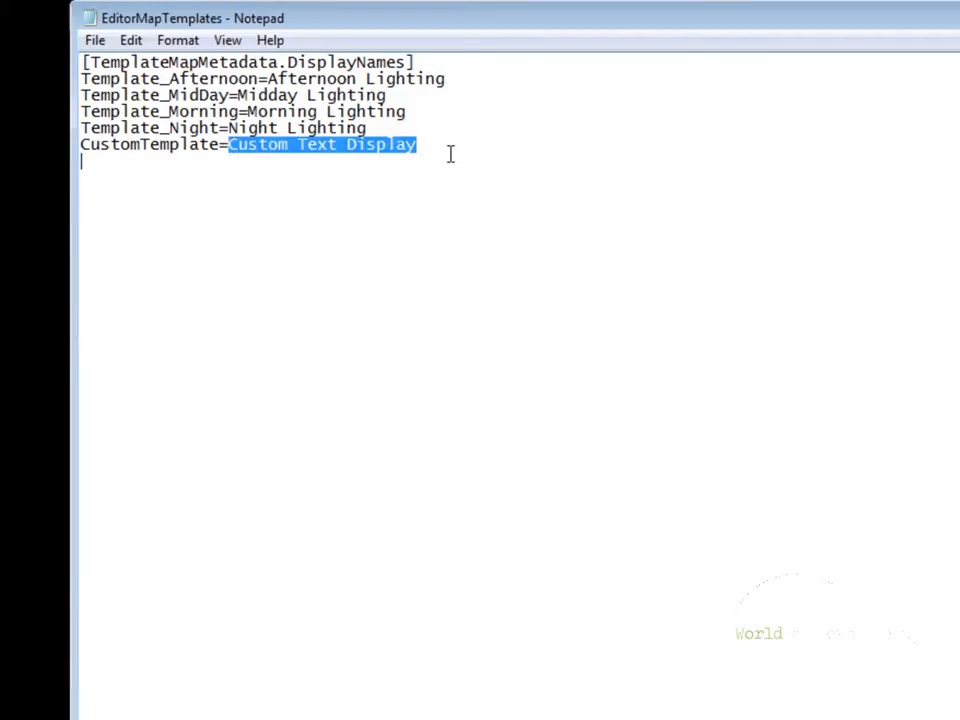
pyautogui.press('Delete')
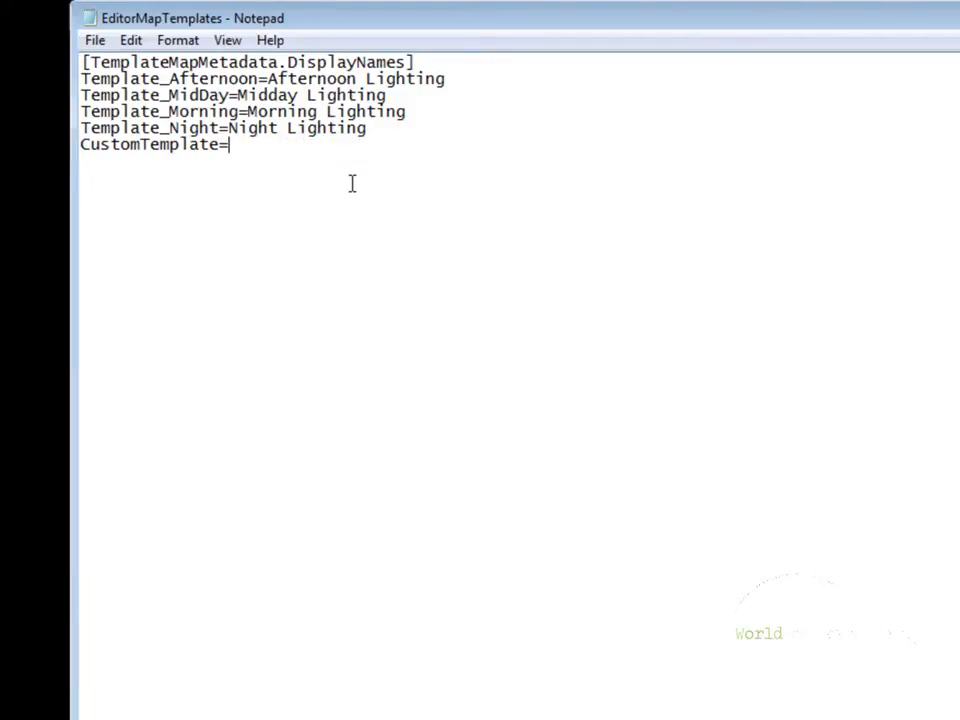
pyautogui.write('Night Lig')
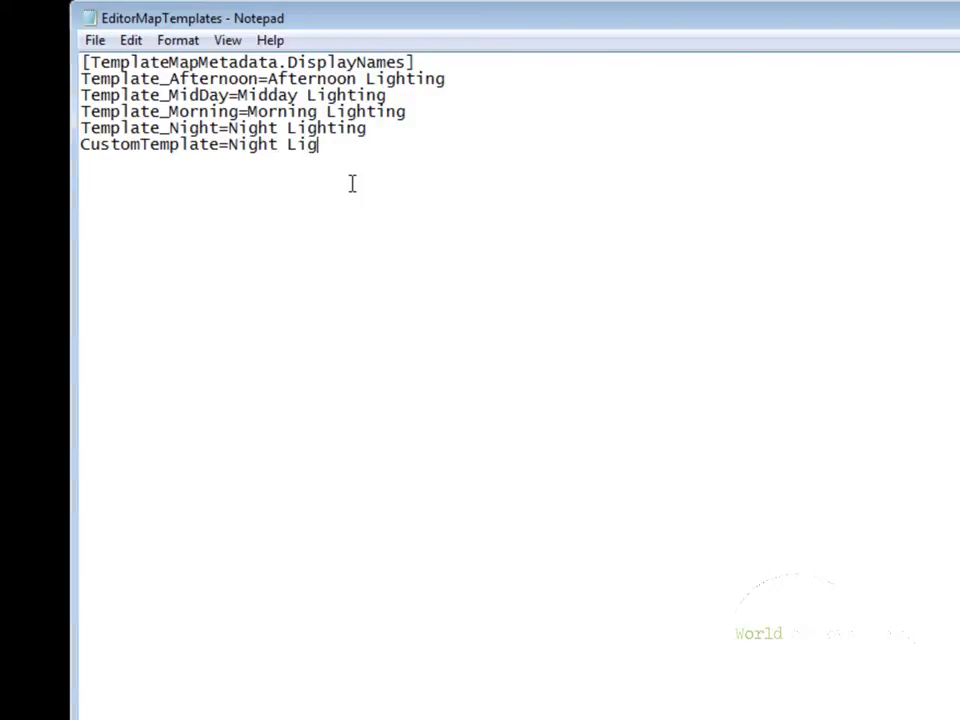
pyautogui.write('hting Custom')
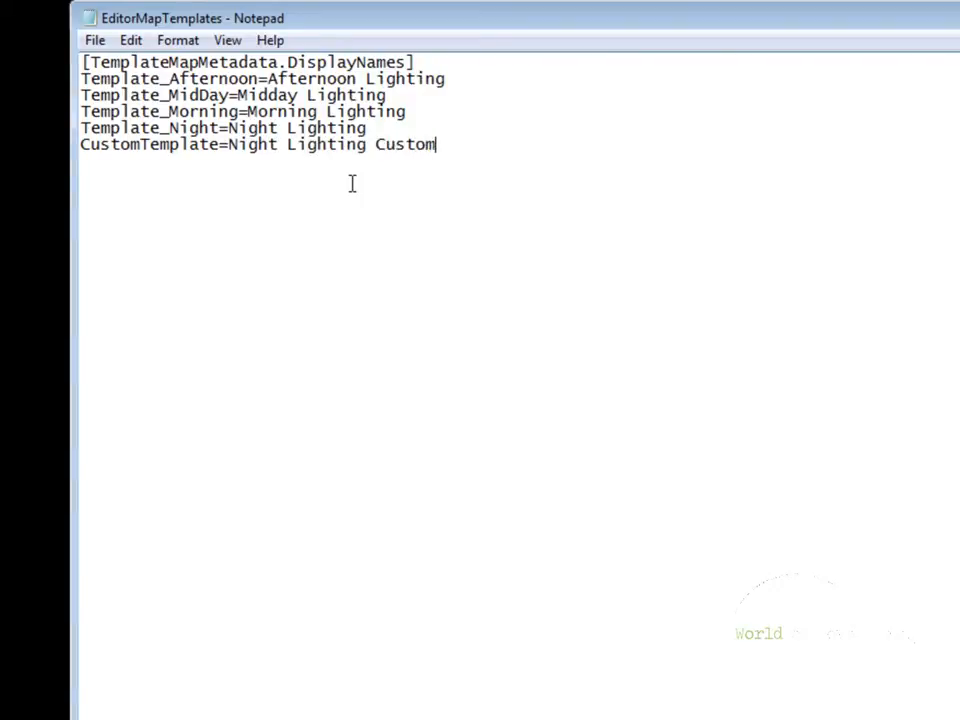
pyautogui.moveTo(552, 164)
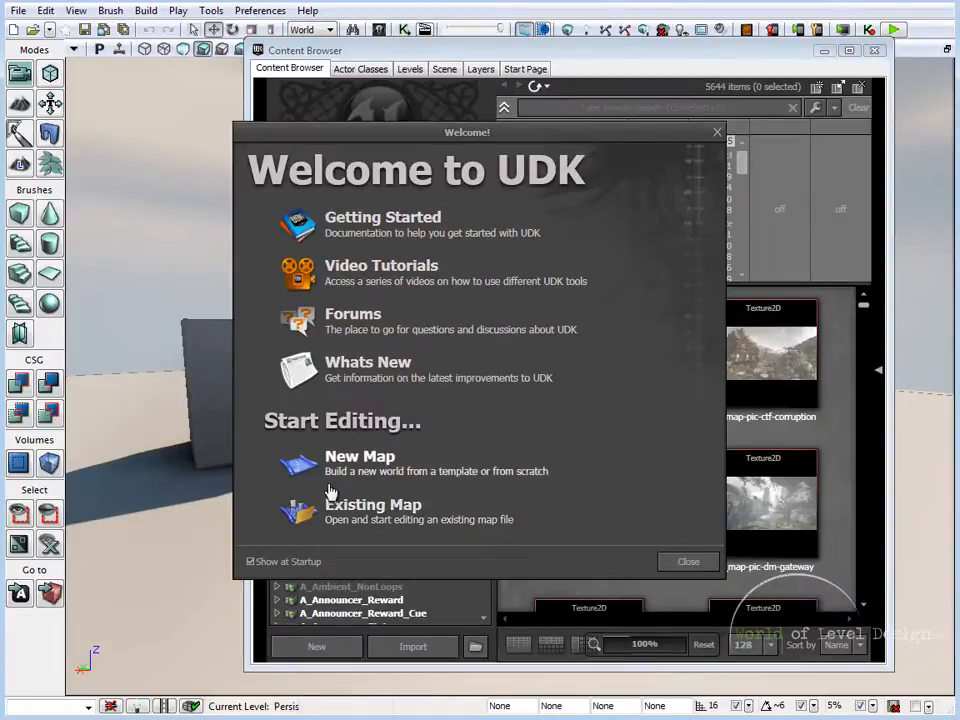
pyautogui.moveTo(372, 468)
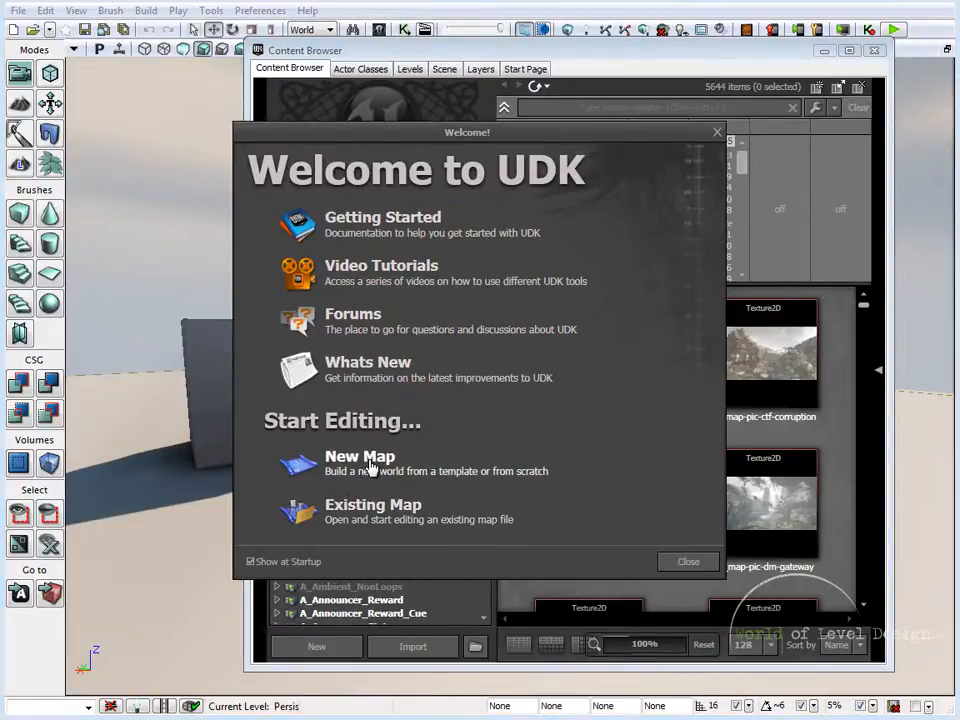
# Start a New Map and choose the Night Lighting Custom template tile.
pyautogui.click(360, 464)
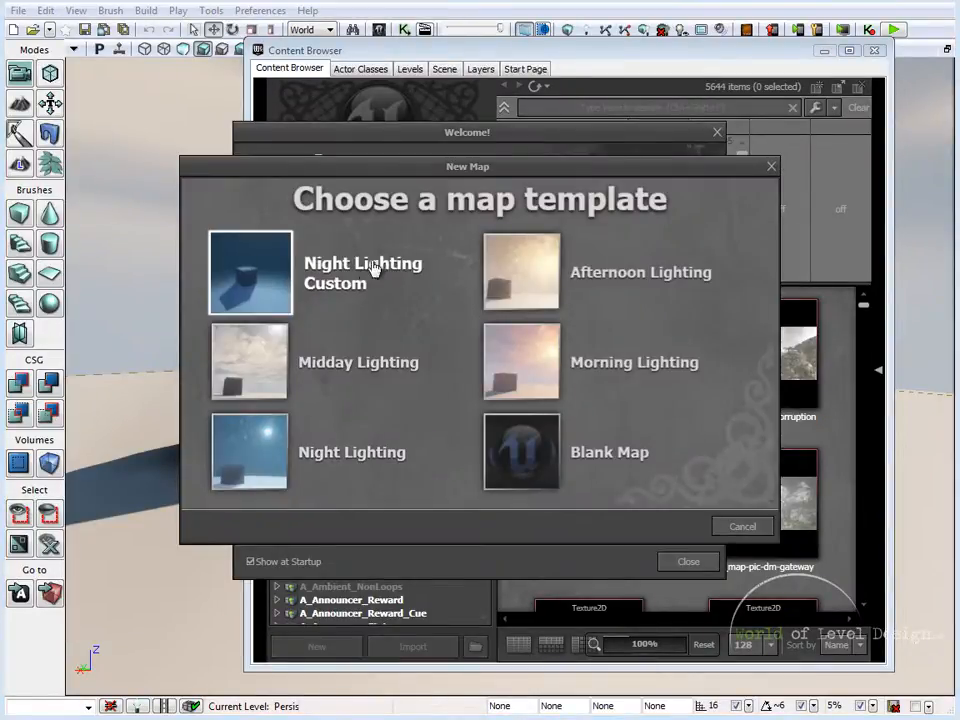
pyautogui.moveTo(370, 296)
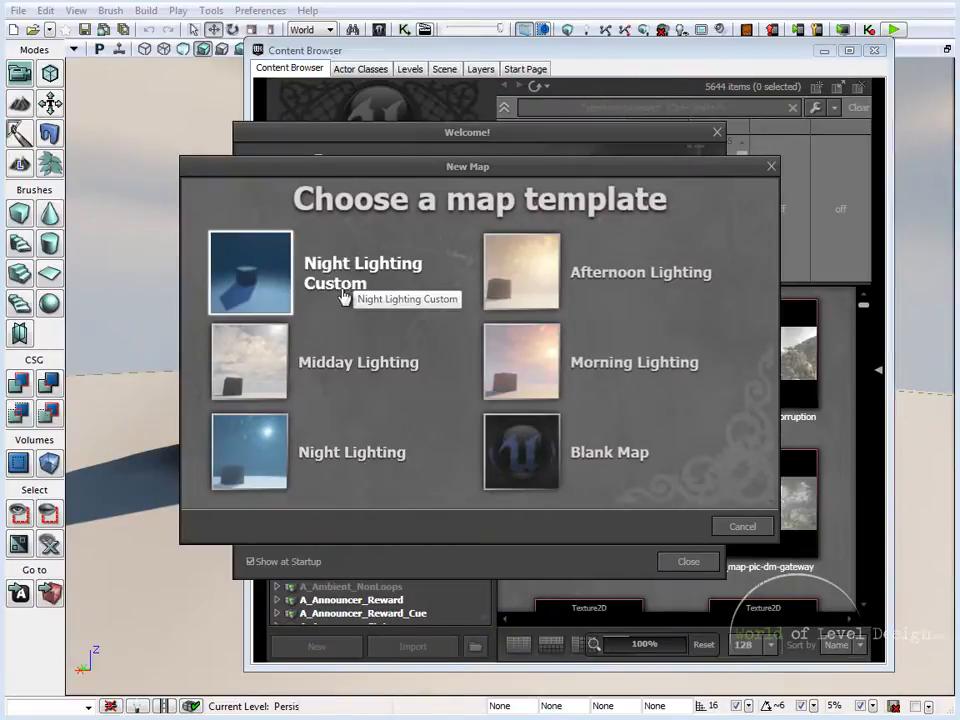
pyautogui.moveTo(230, 232)
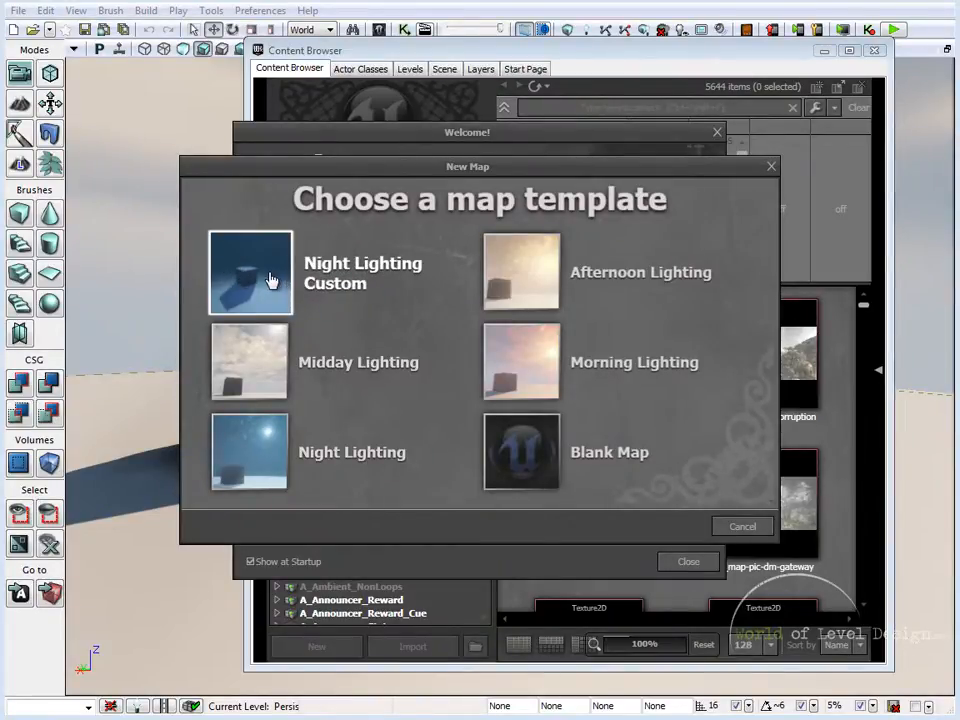
pyautogui.click(742, 526)
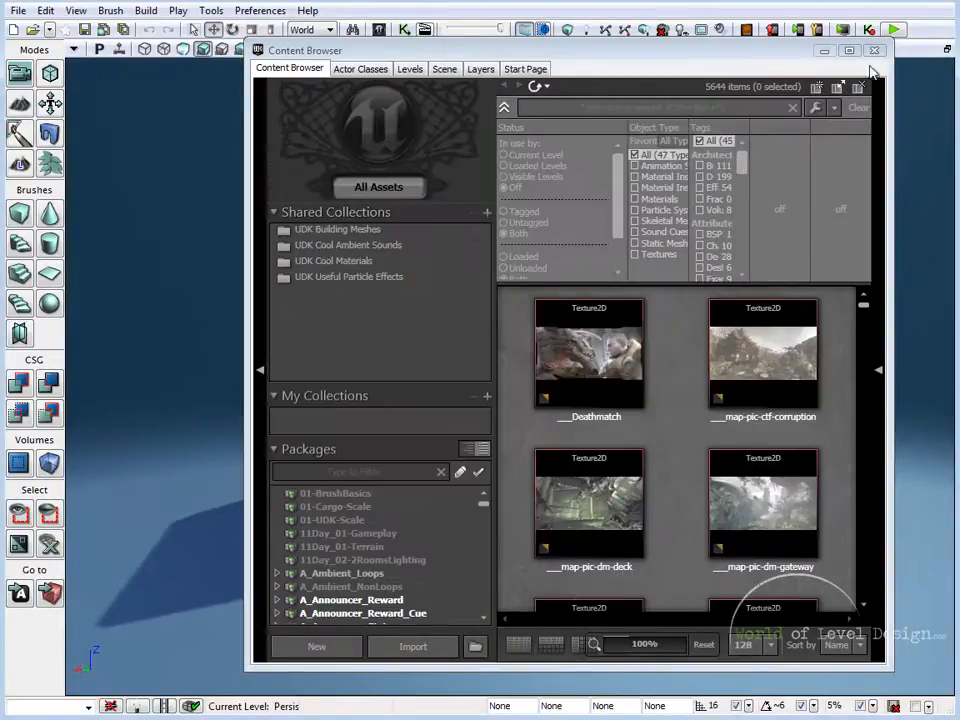